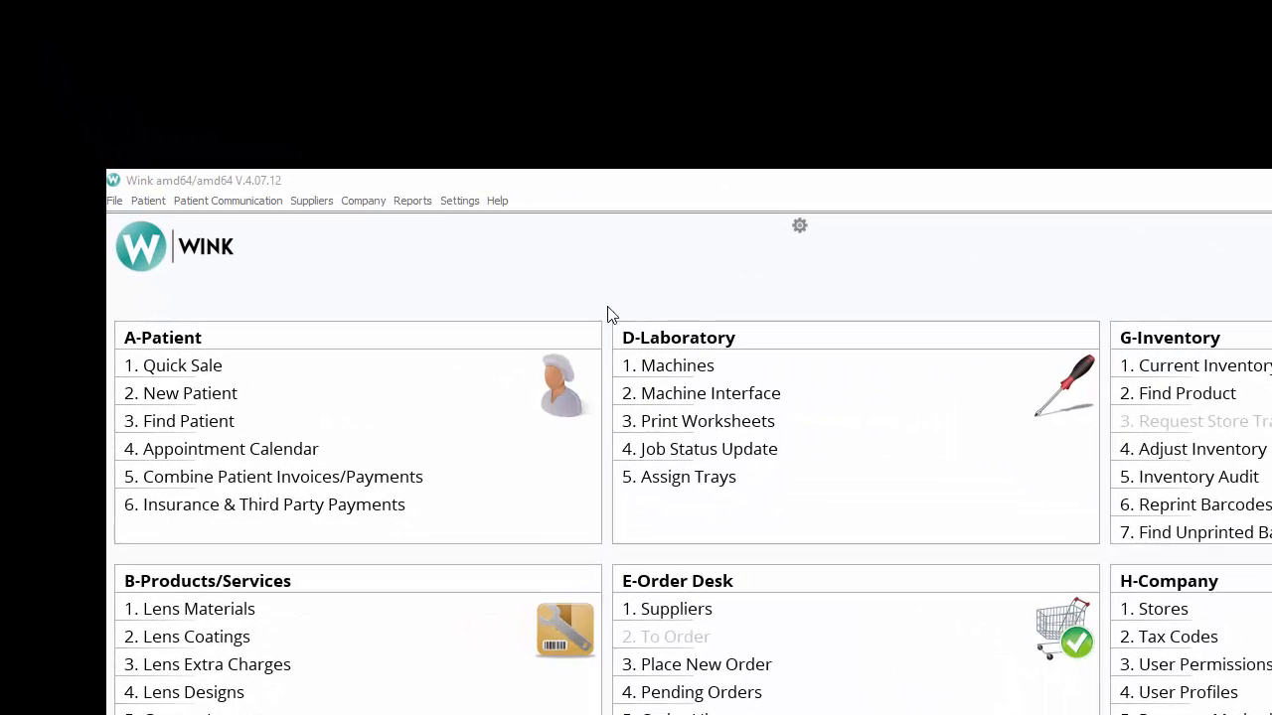
Uninstall the WINK-Datamax driver from Settings, then quit Wink and confirm the exit.
left_click(459, 199)
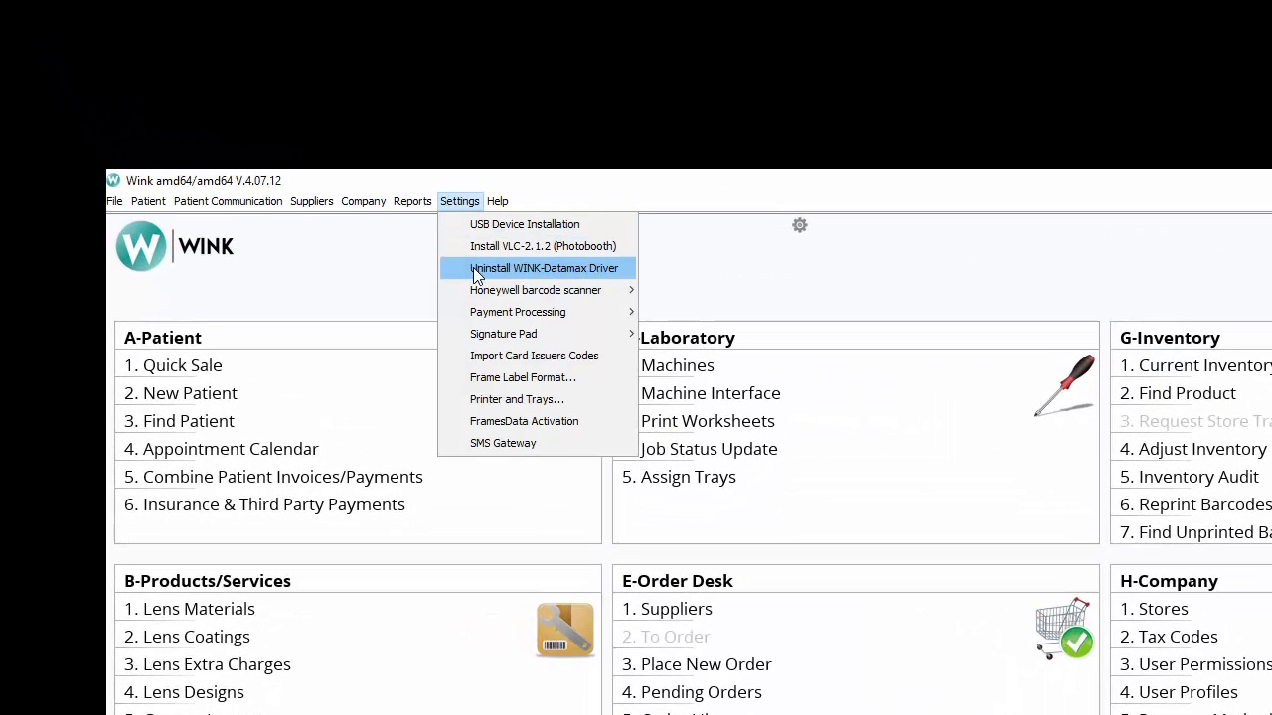
left_click(543, 269)
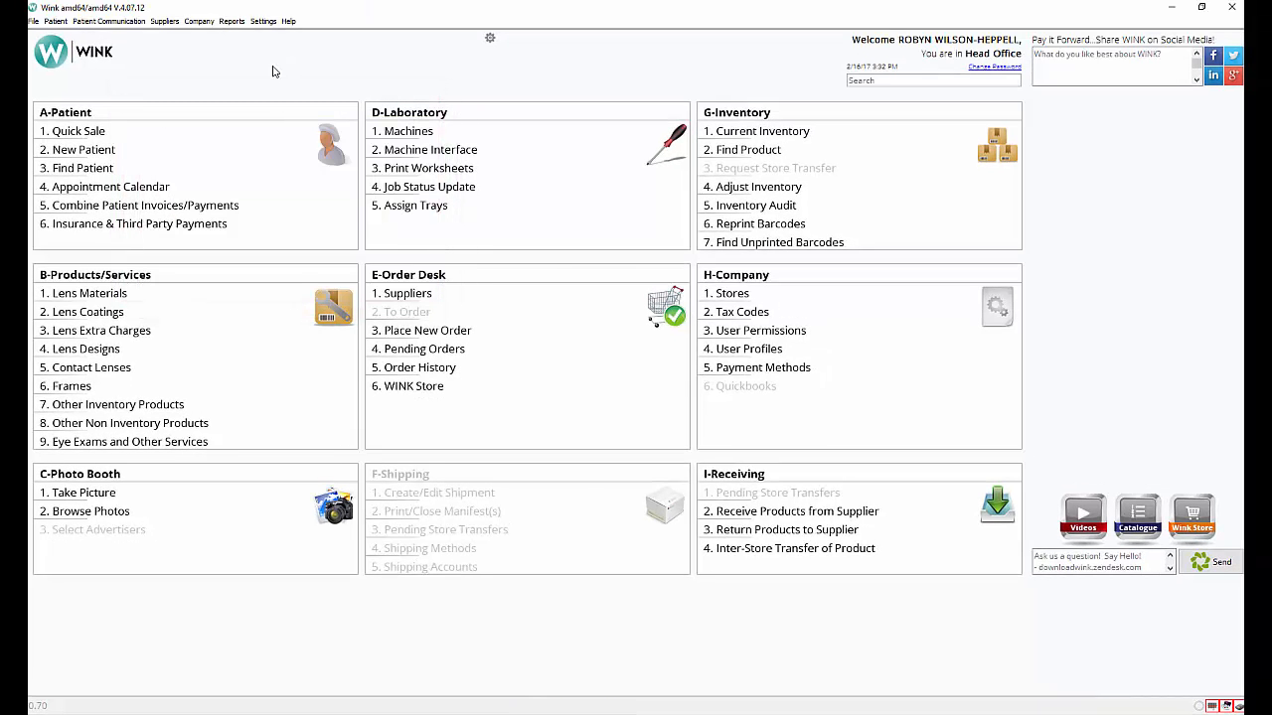
mouse_move(415, 63)
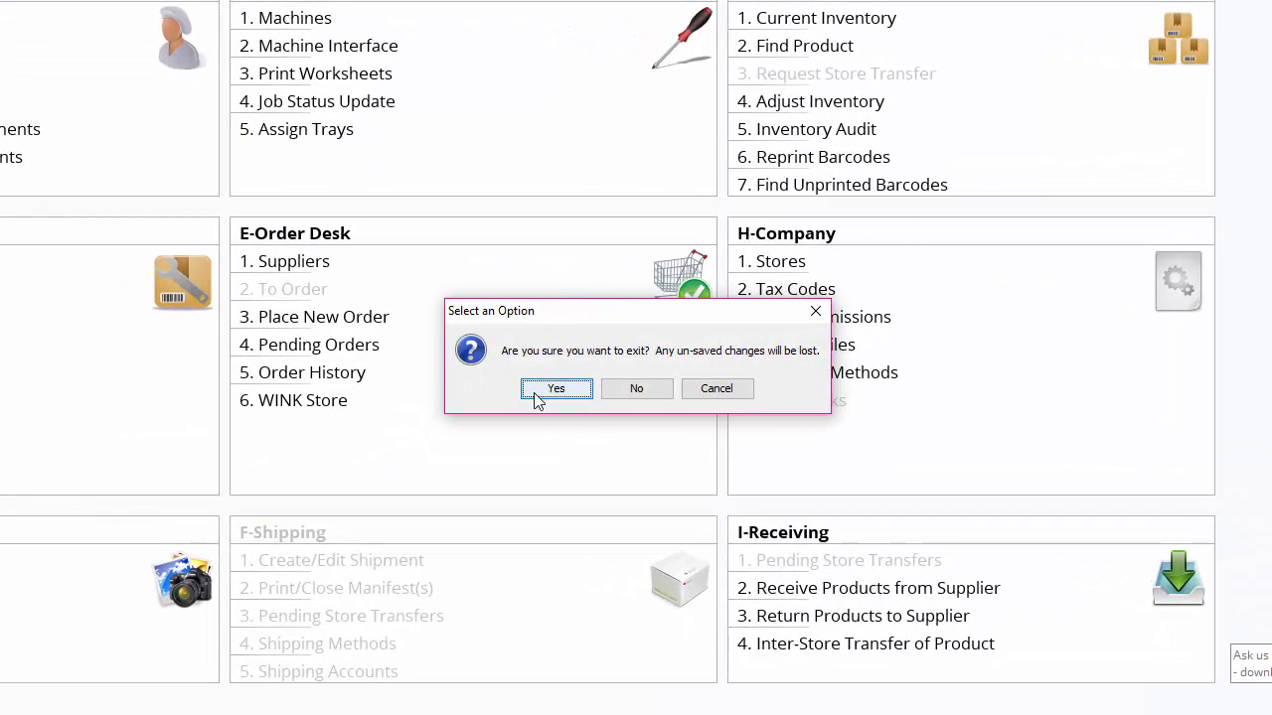
left_click(556, 389)
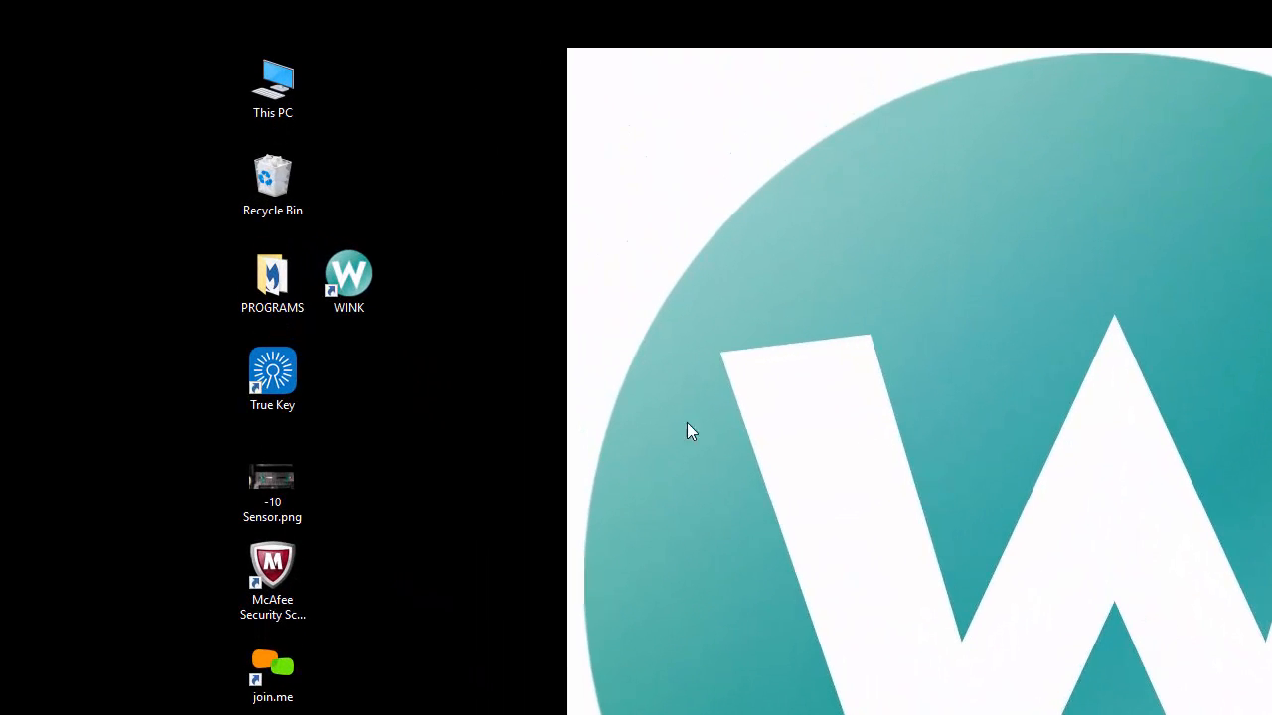
Open the Datamax printer installation instructions document from the desktop.
left_click(348, 278)
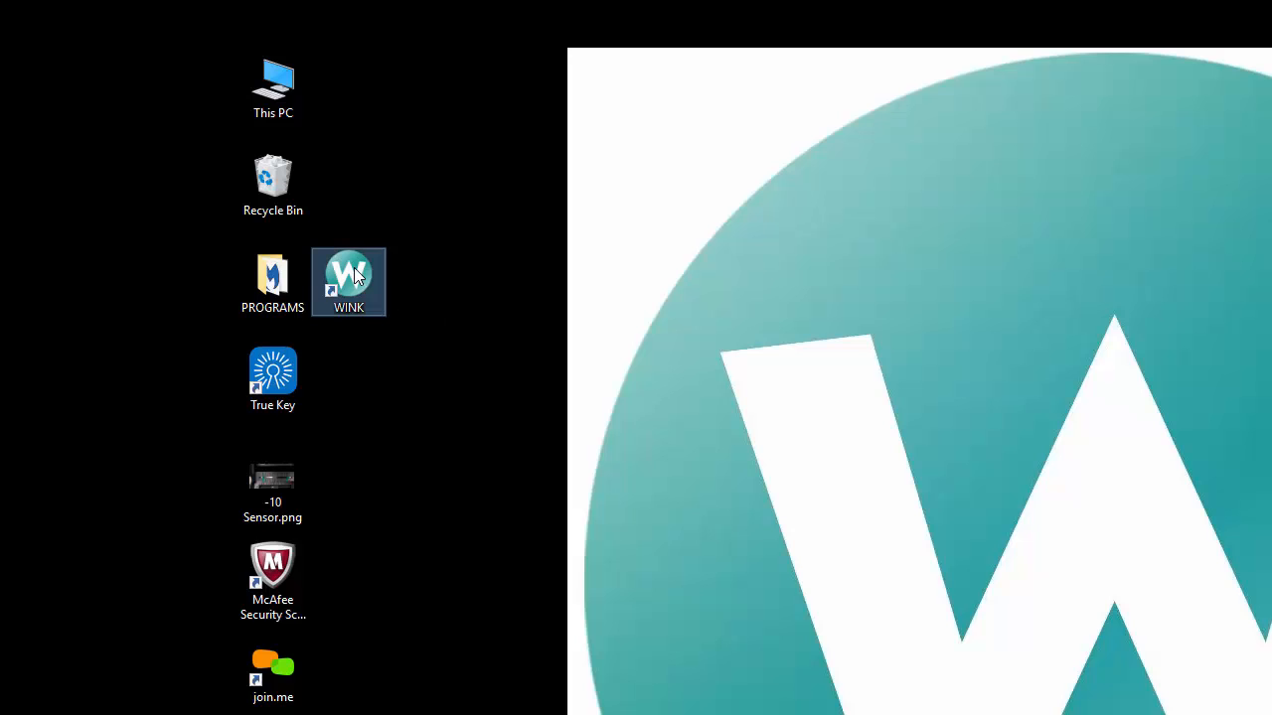
right_click(349, 281)
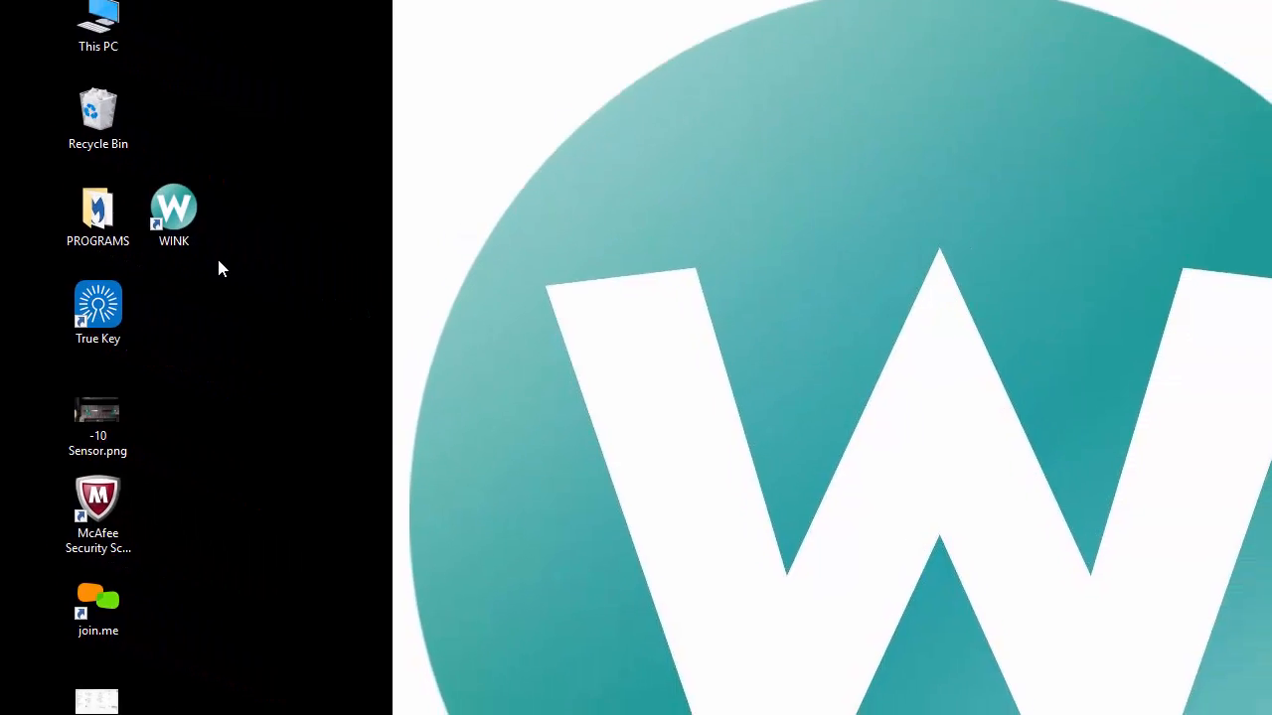
double_click(172, 211)
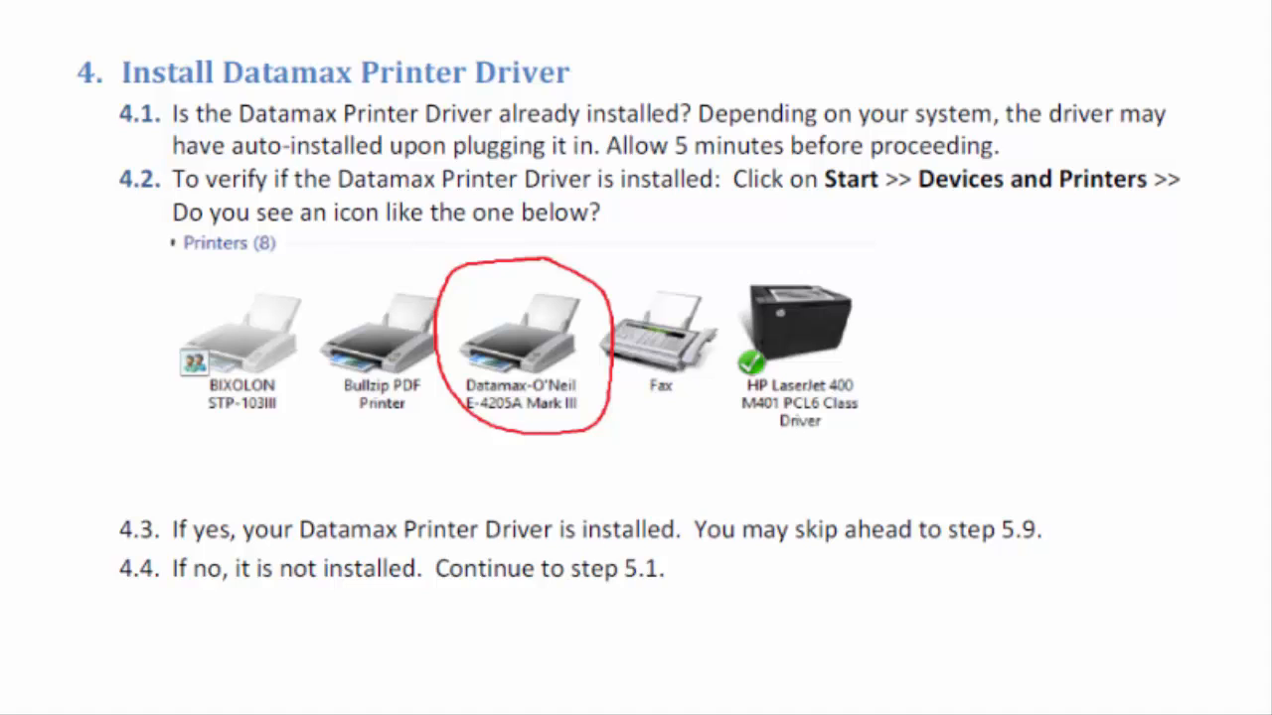
Check Devices and Printers for the driver, then scroll the guide to the Install New Driver page.
left_click(29, 47)
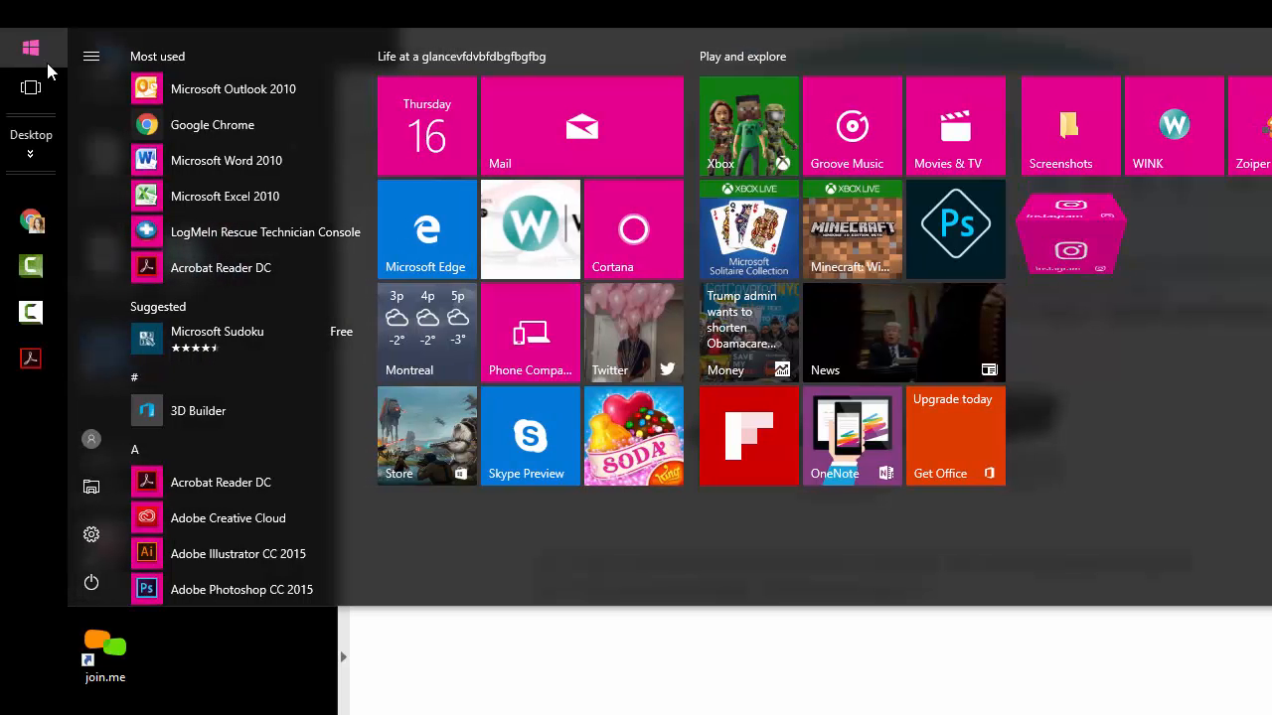
type("devices and")
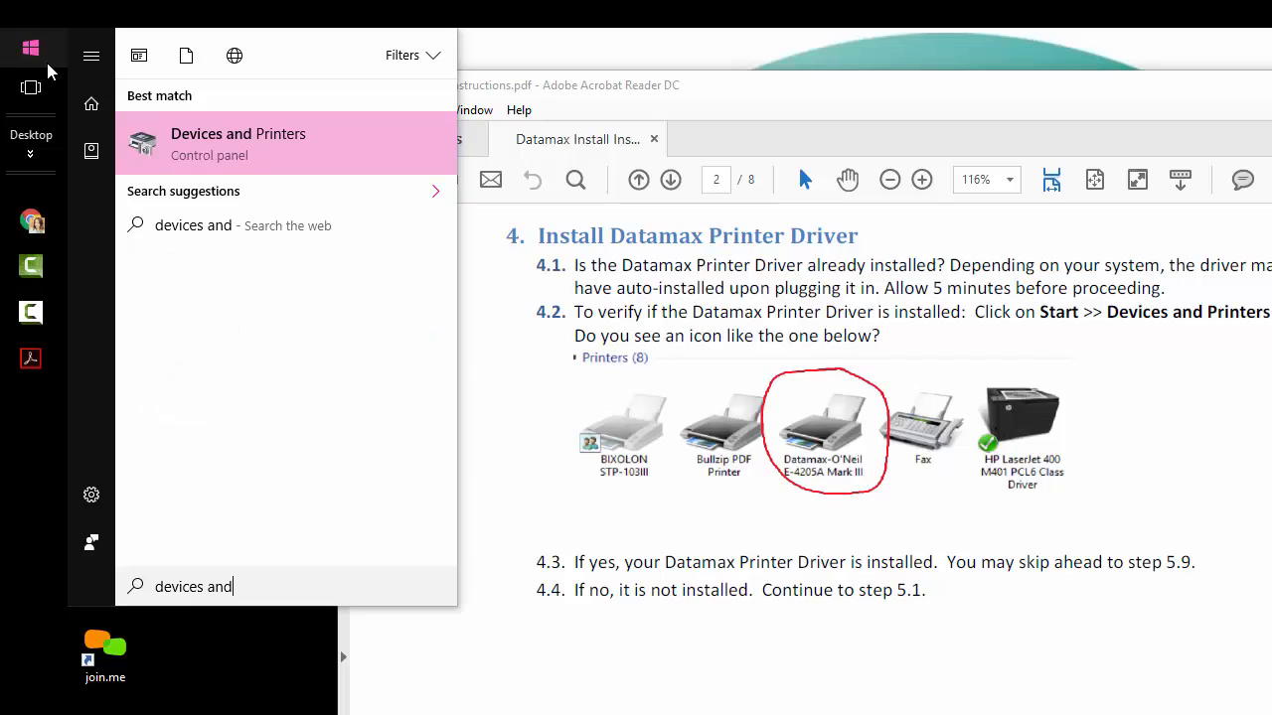
mouse_move(313, 154)
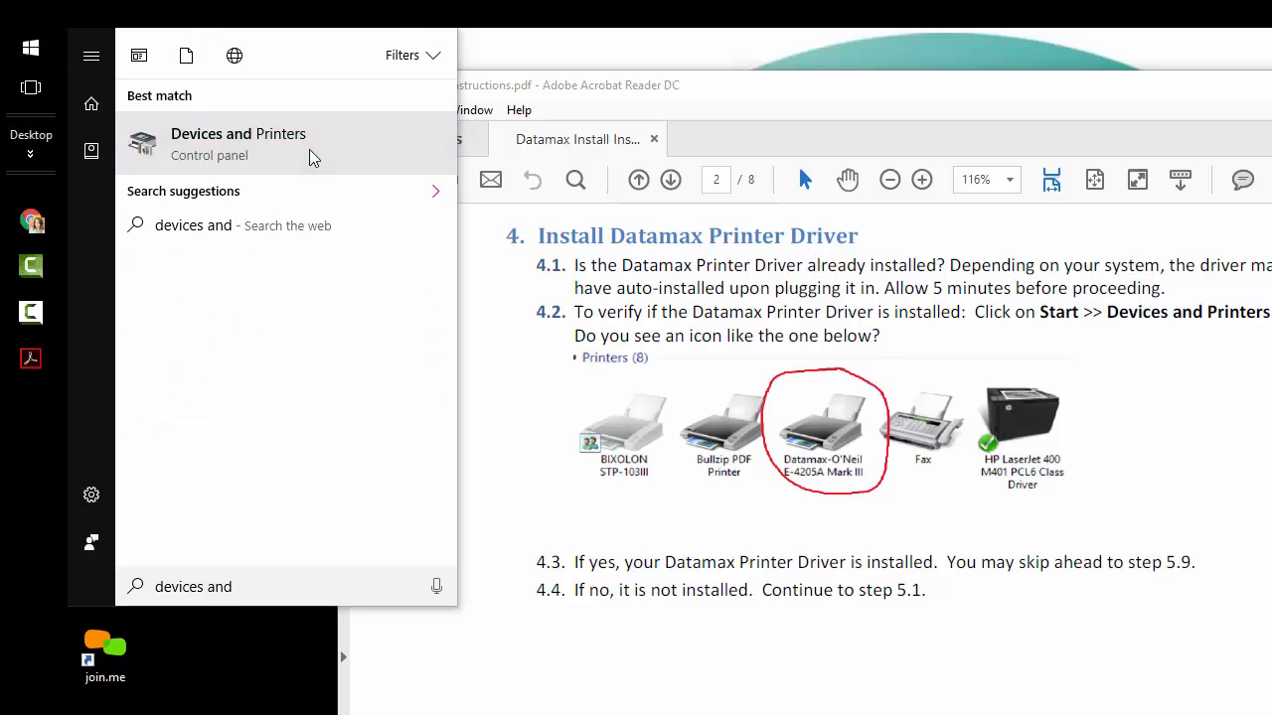
left_click(238, 143)
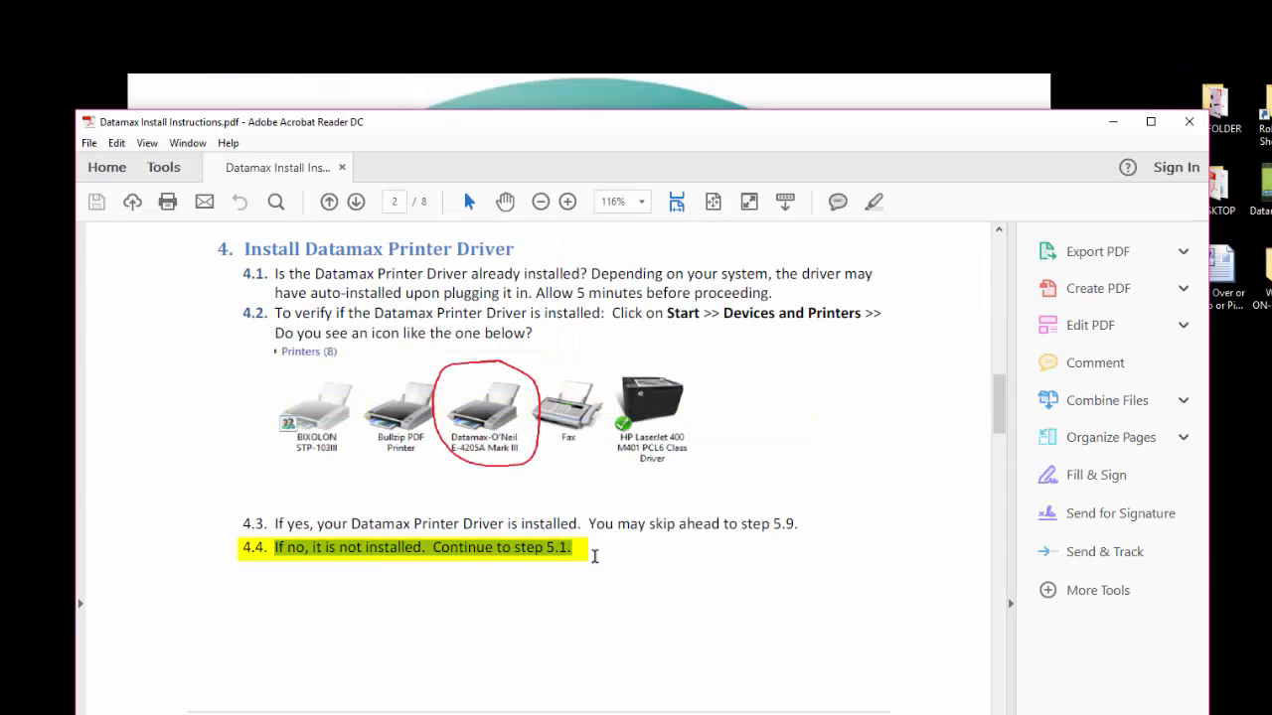
scroll("down", 3)
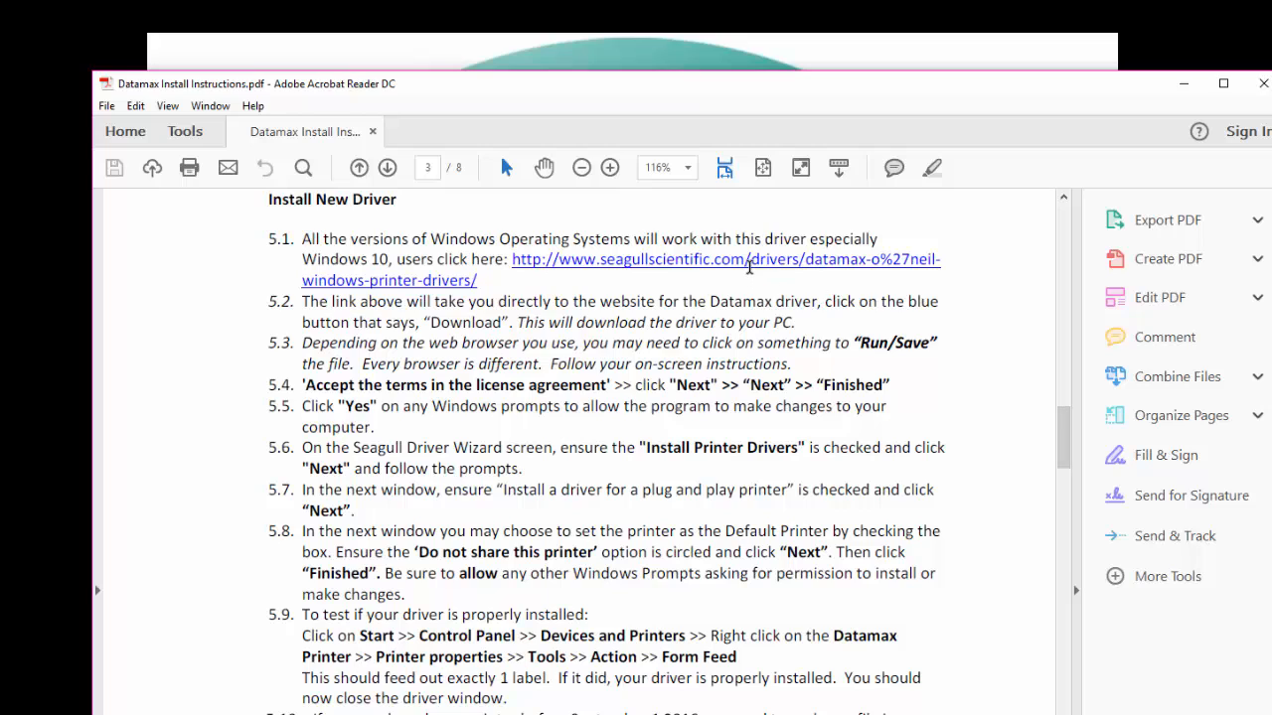
mouse_move(749, 264)
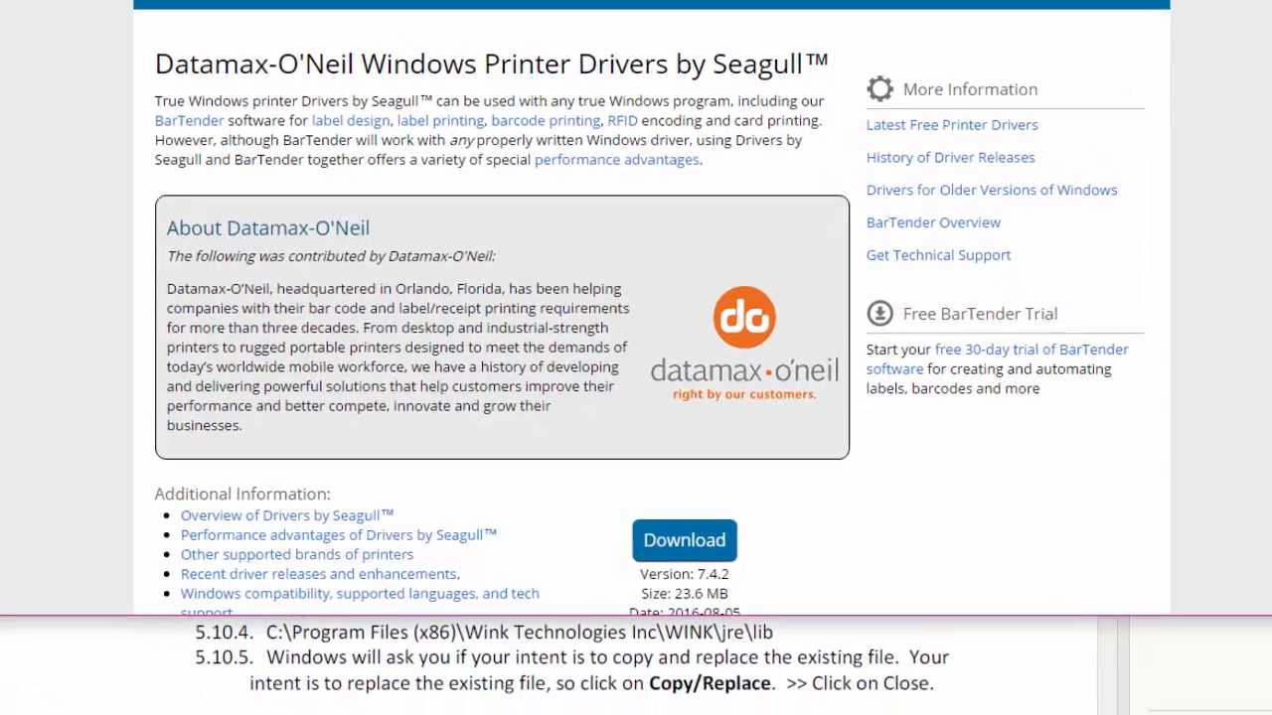
Download the Datamax-O'Neil 7.4.2 driver, passing the 'I'm not a robot' check.
scroll("down", 3)
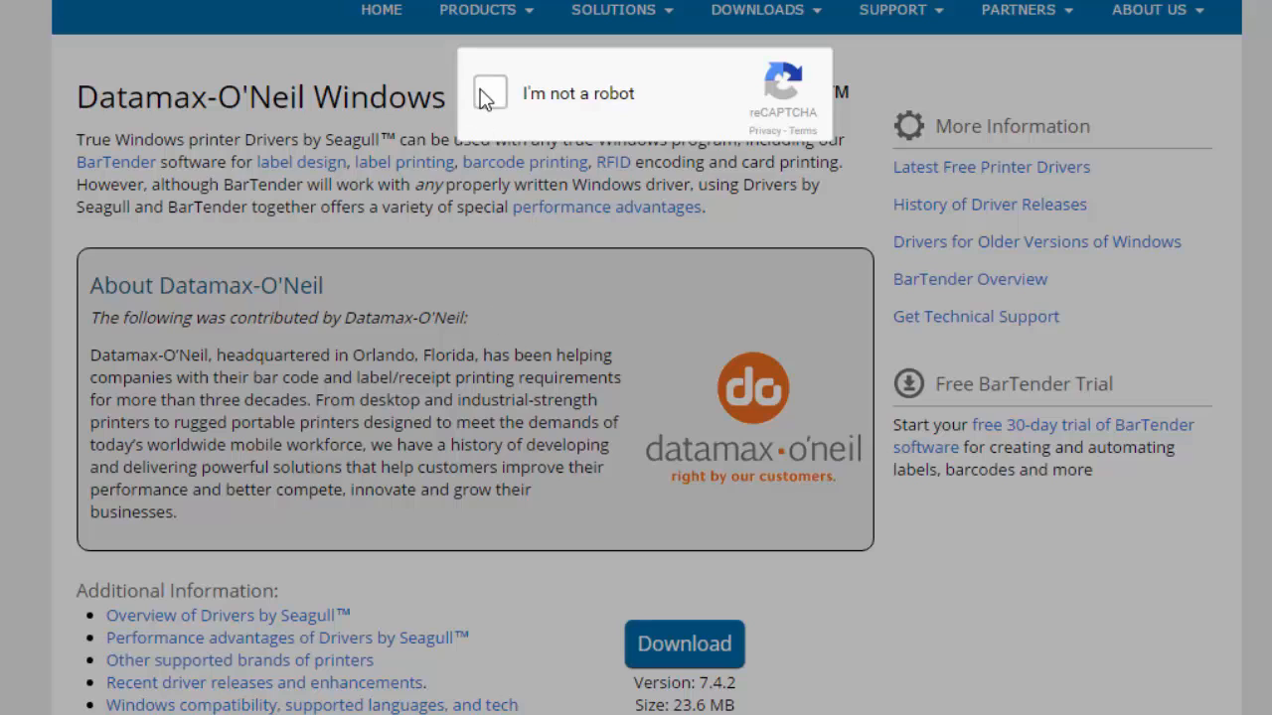
left_click(488, 93)
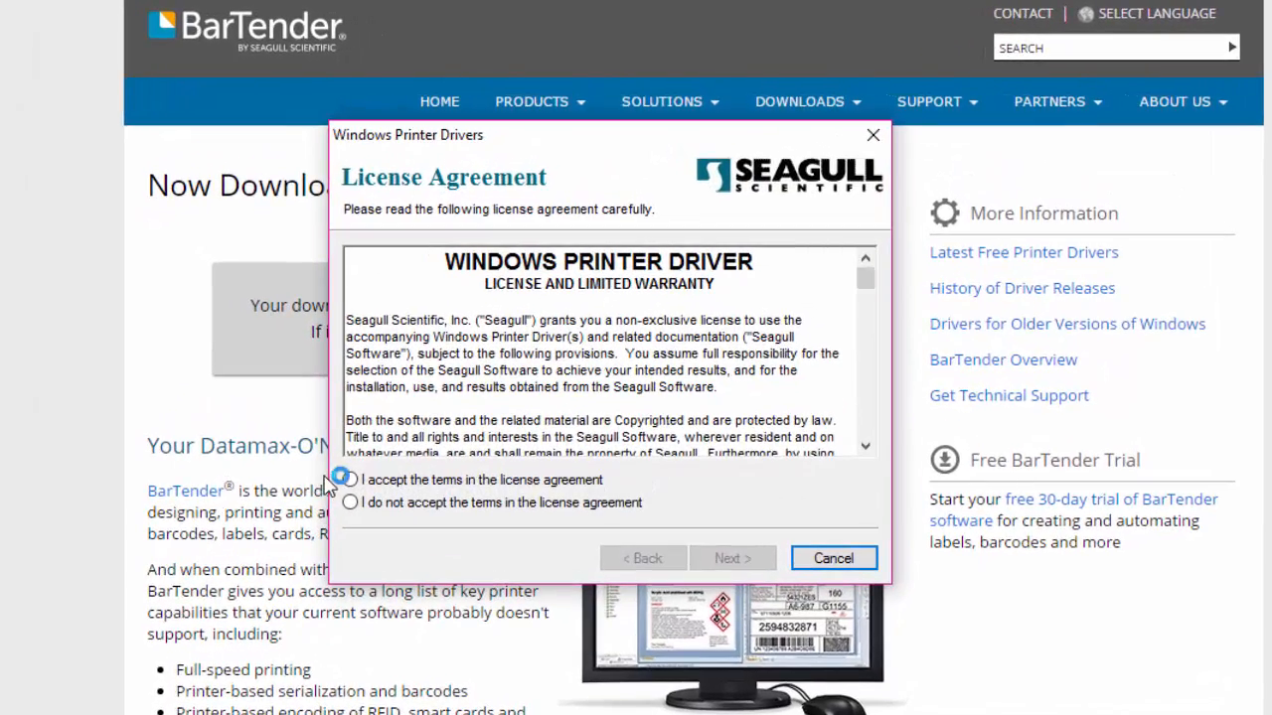
Accept the driver license and finish unpacking with Run Driver Wizard enabled.
left_click(349, 480)
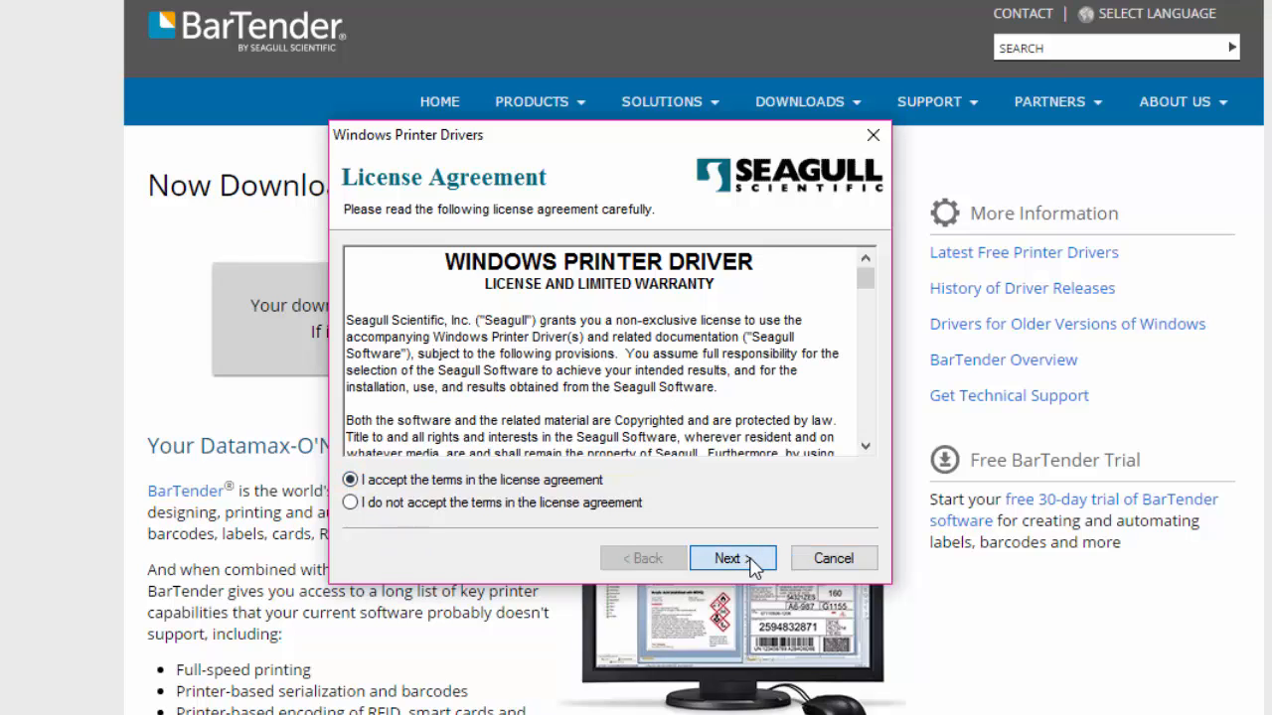
left_click(732, 557)
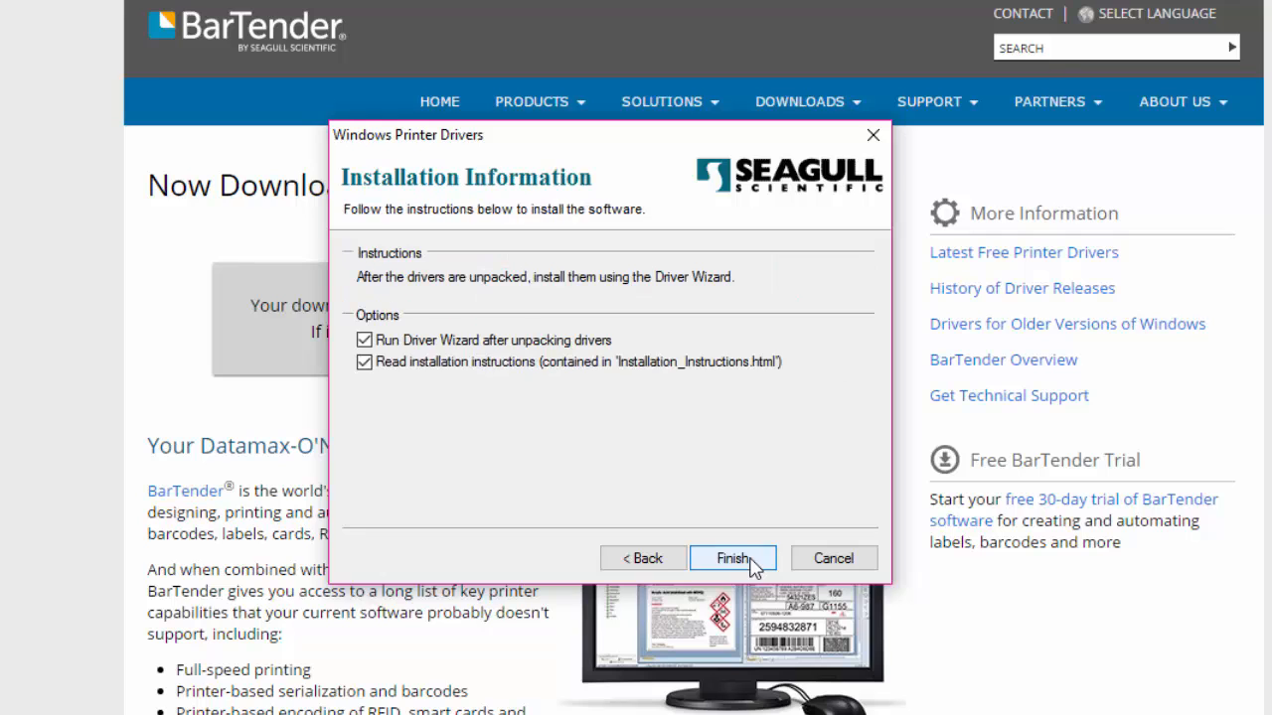
left_click(732, 557)
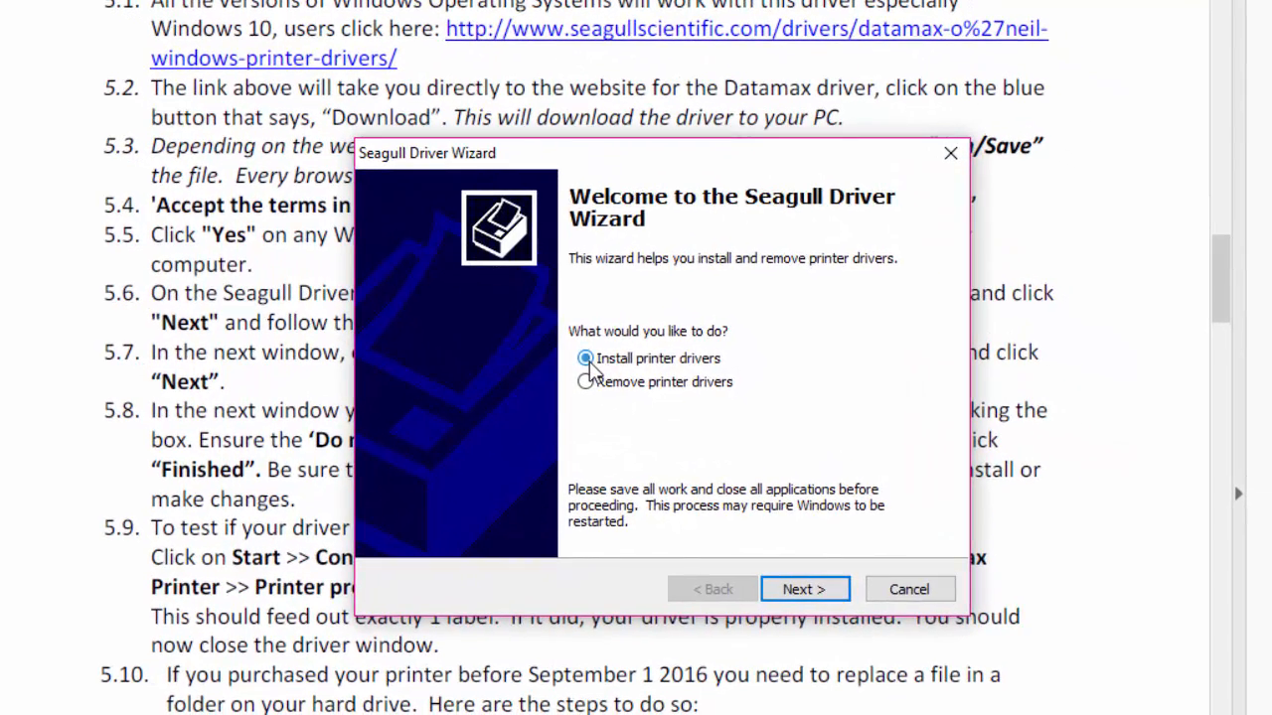
Install the E-4205A Mark III driver with default name, unshared, then close the wizard.
left_click(804, 588)
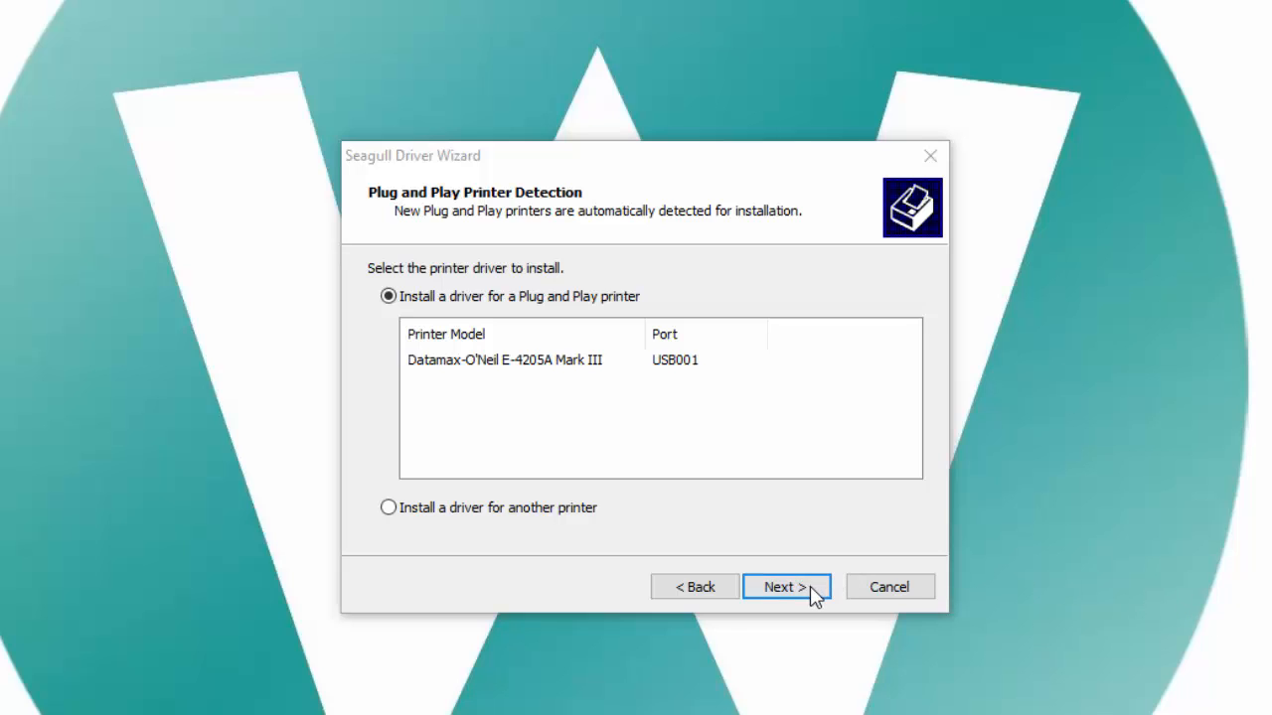
left_click(785, 586)
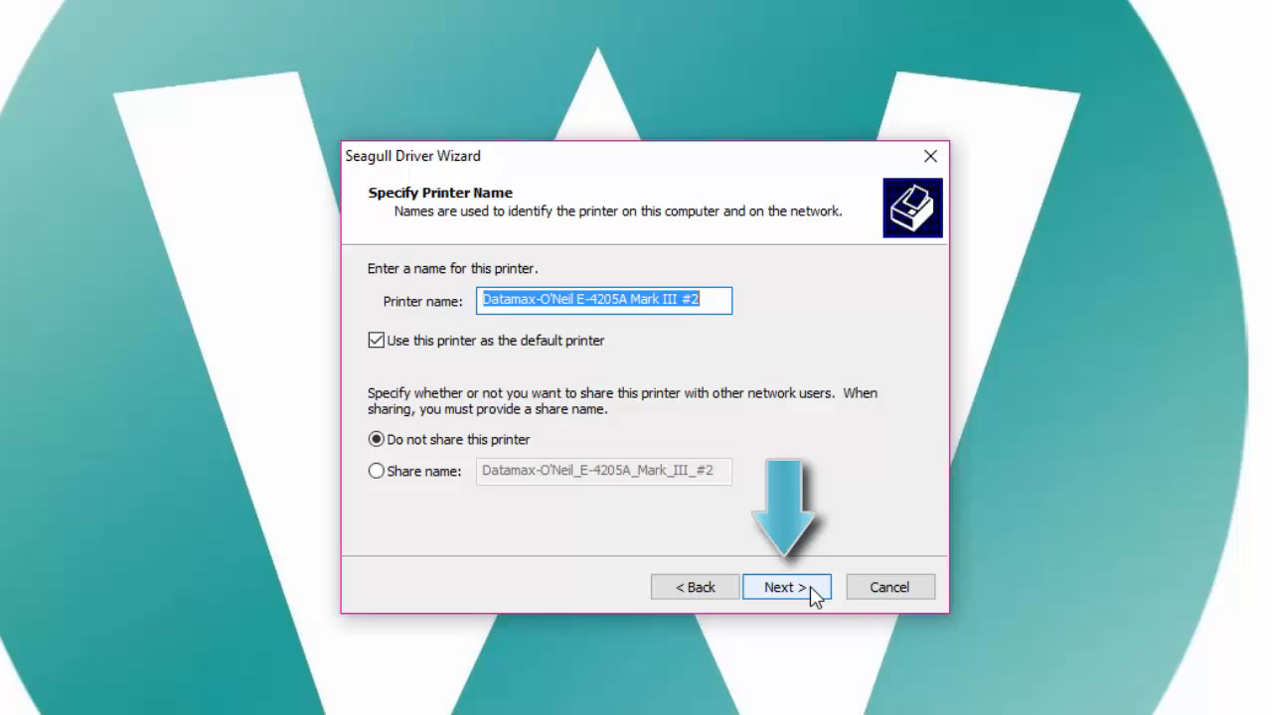
left_click(785, 588)
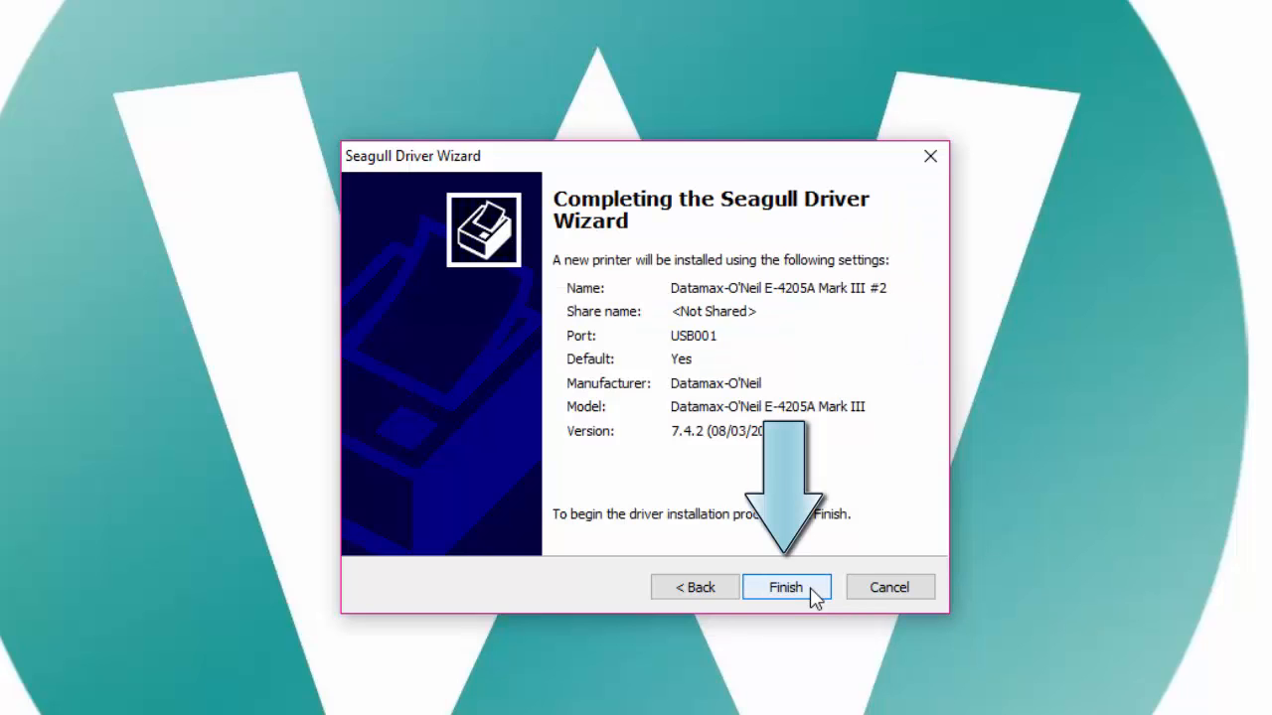
left_click(785, 587)
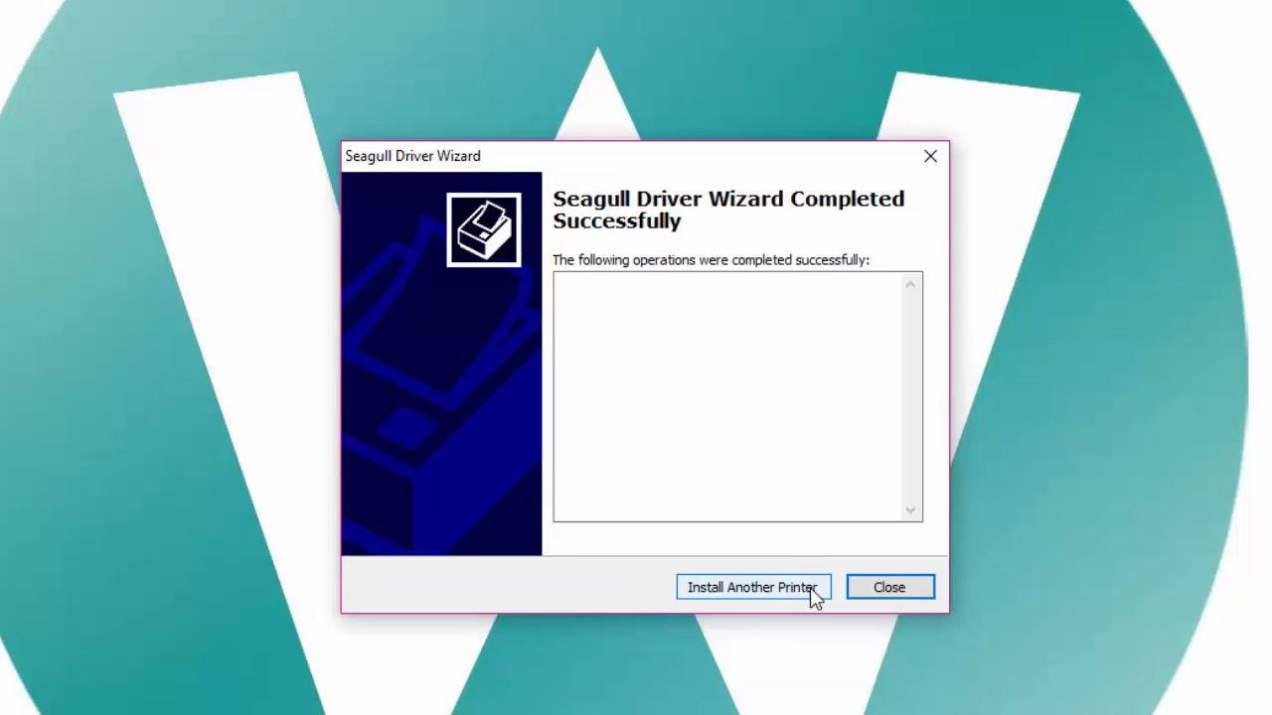
mouse_move(825, 600)
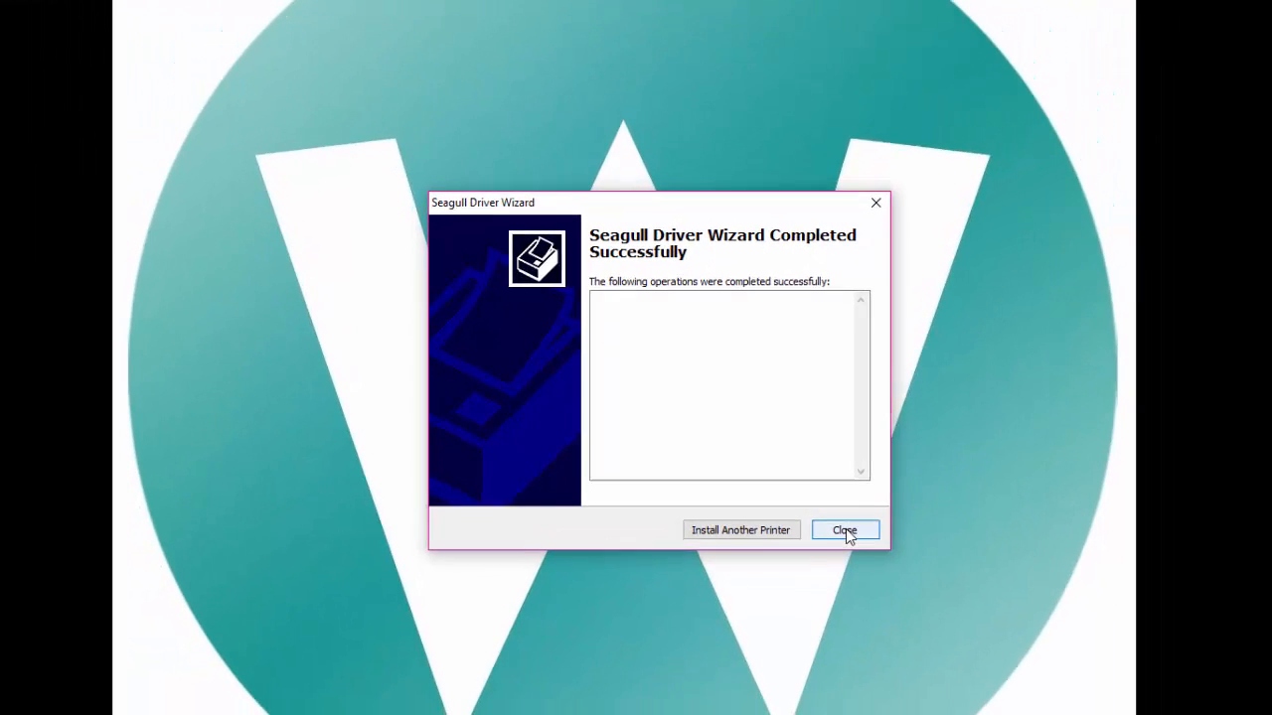
left_click(845, 529)
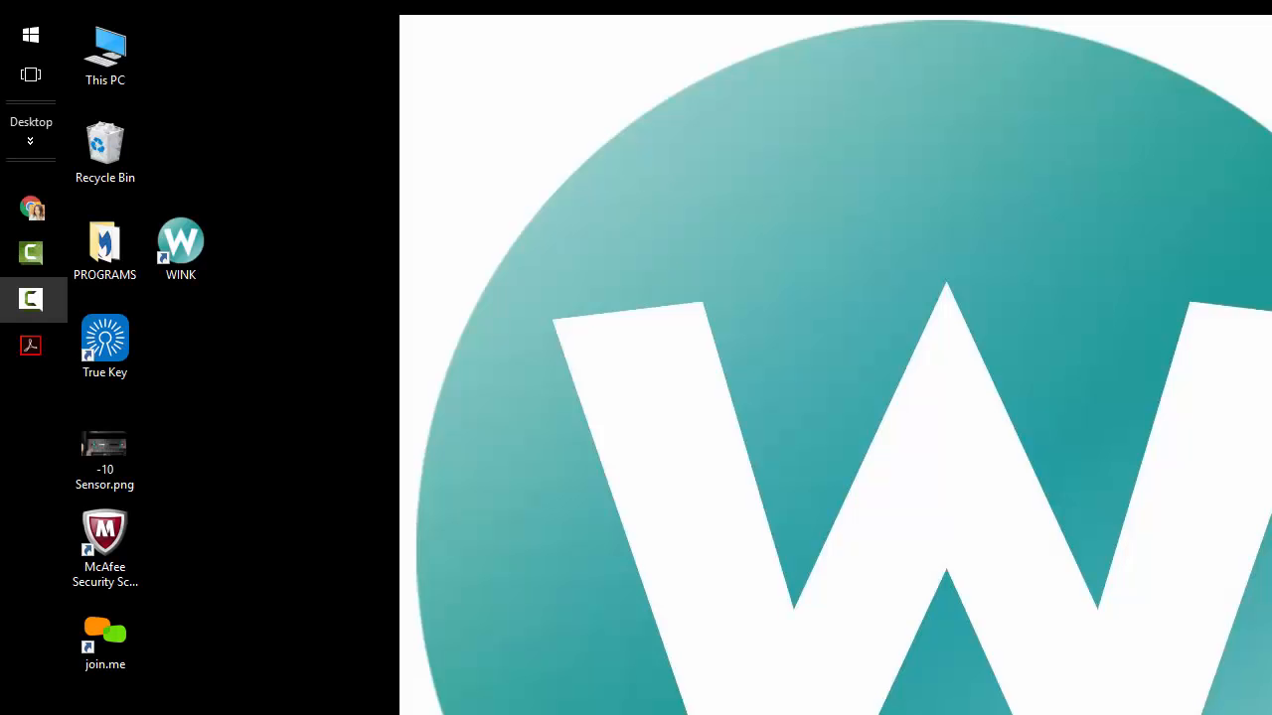
Review the Datamax-O'Neil printer's properties in Devices and Printers, then close them with OK.
left_click(30, 33)
type("devices and")
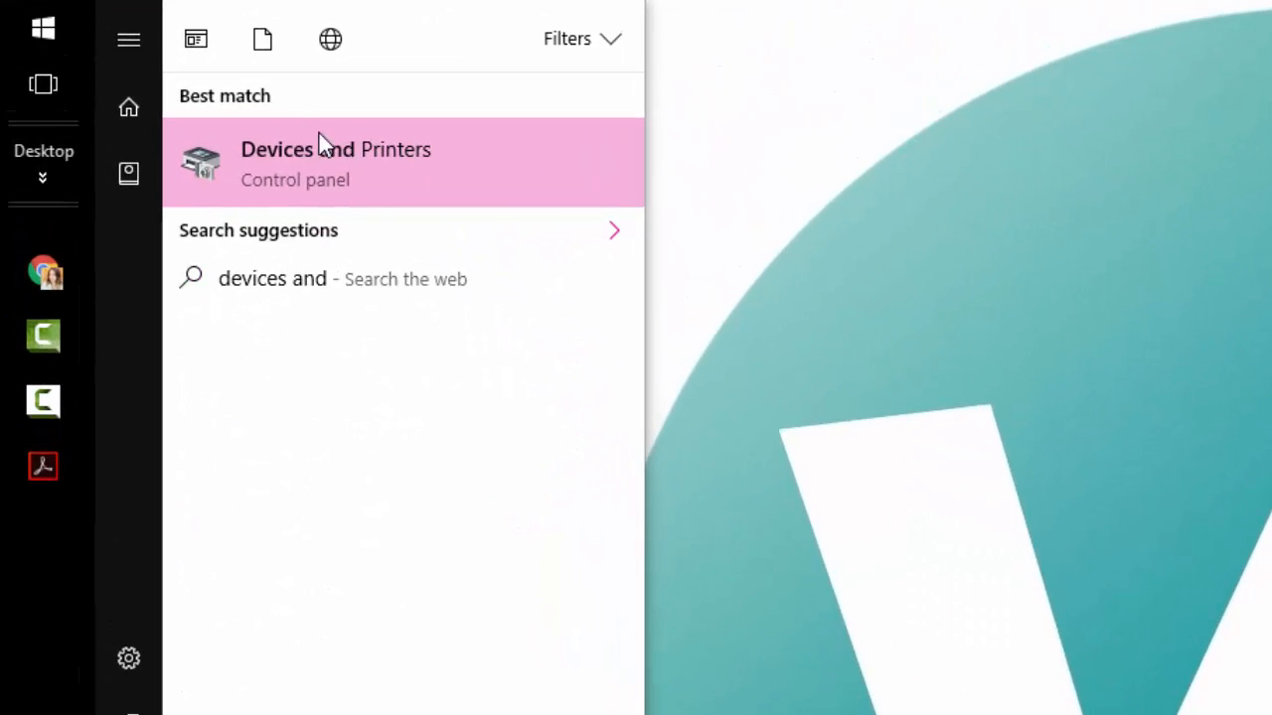
left_click(336, 164)
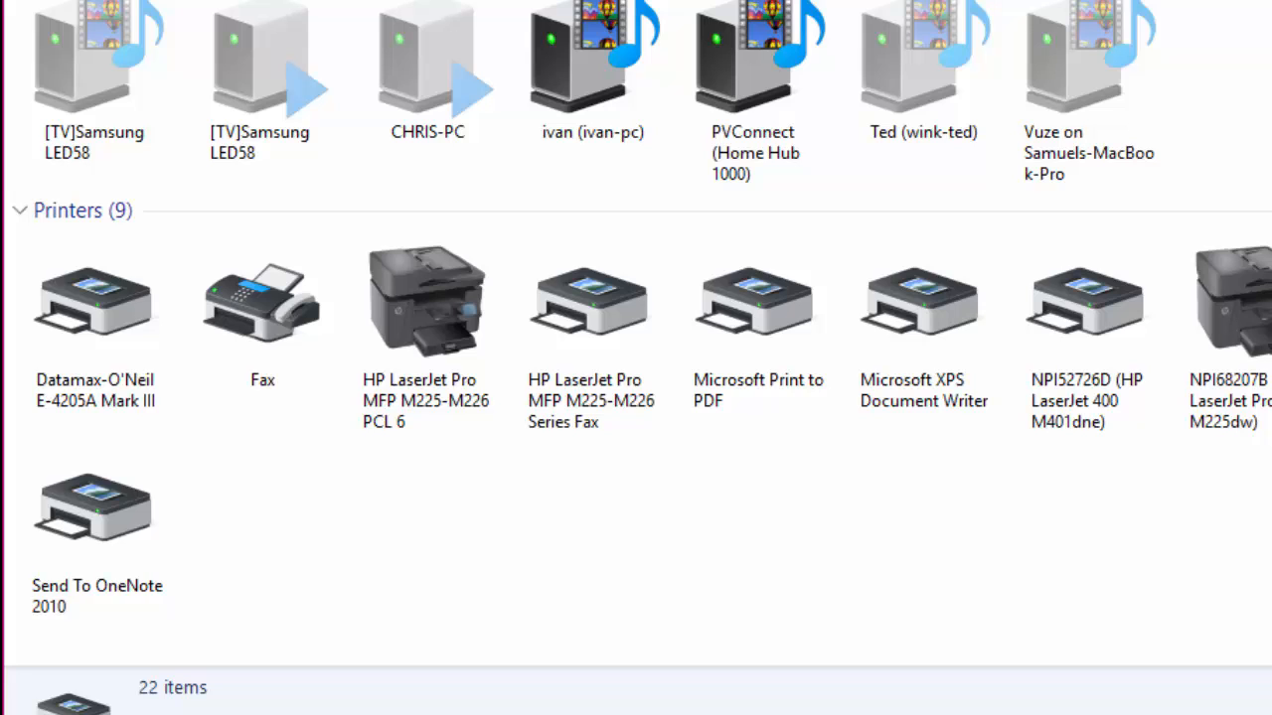
right_click(95, 299)
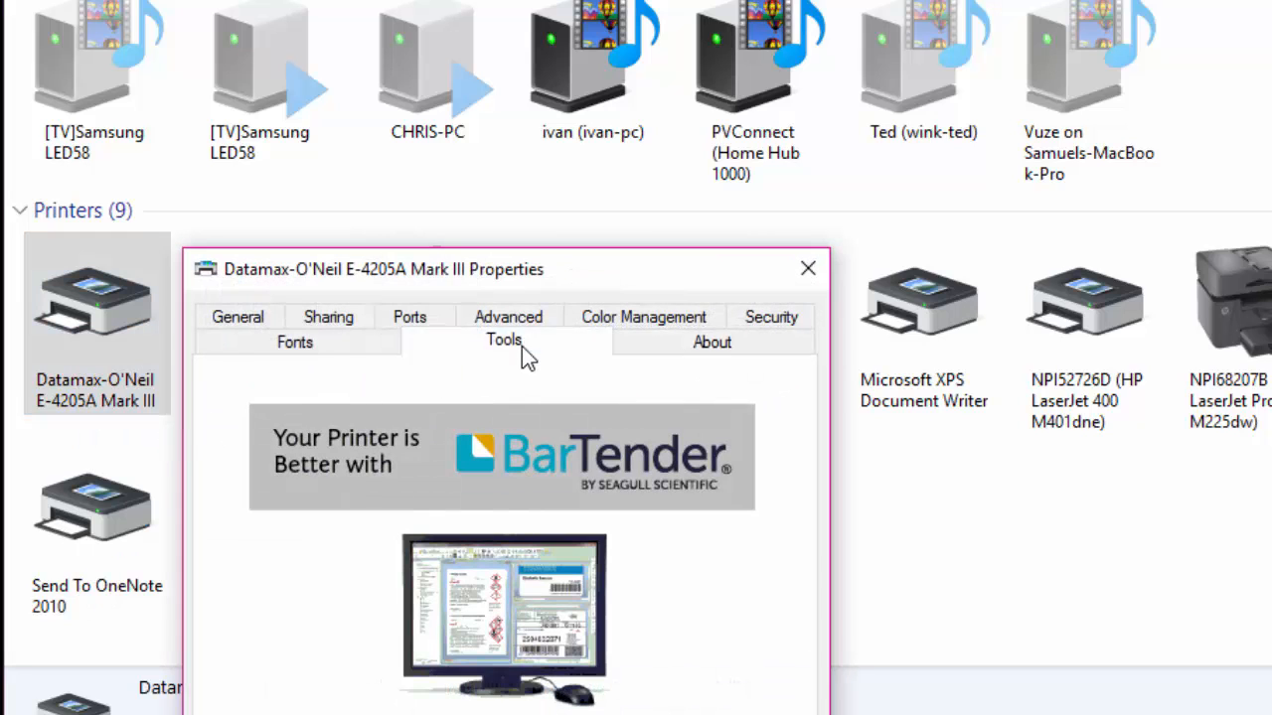
left_click(503, 339)
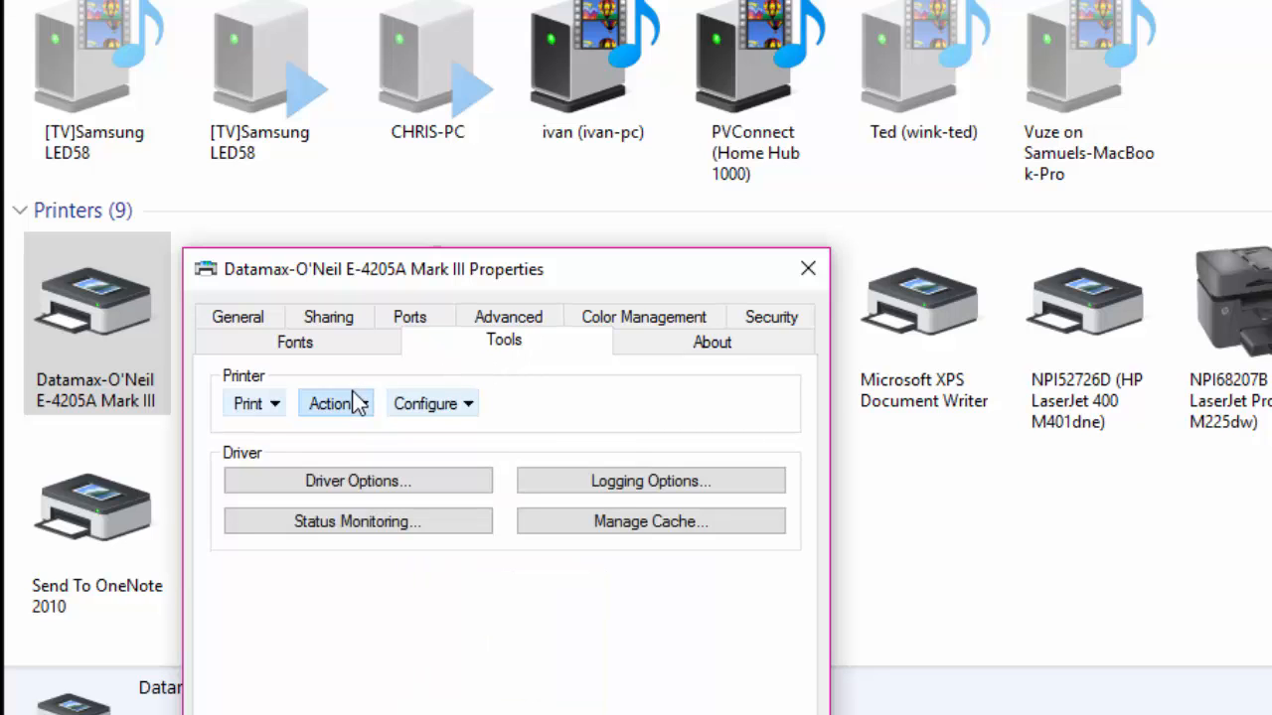
mouse_move(375, 453)
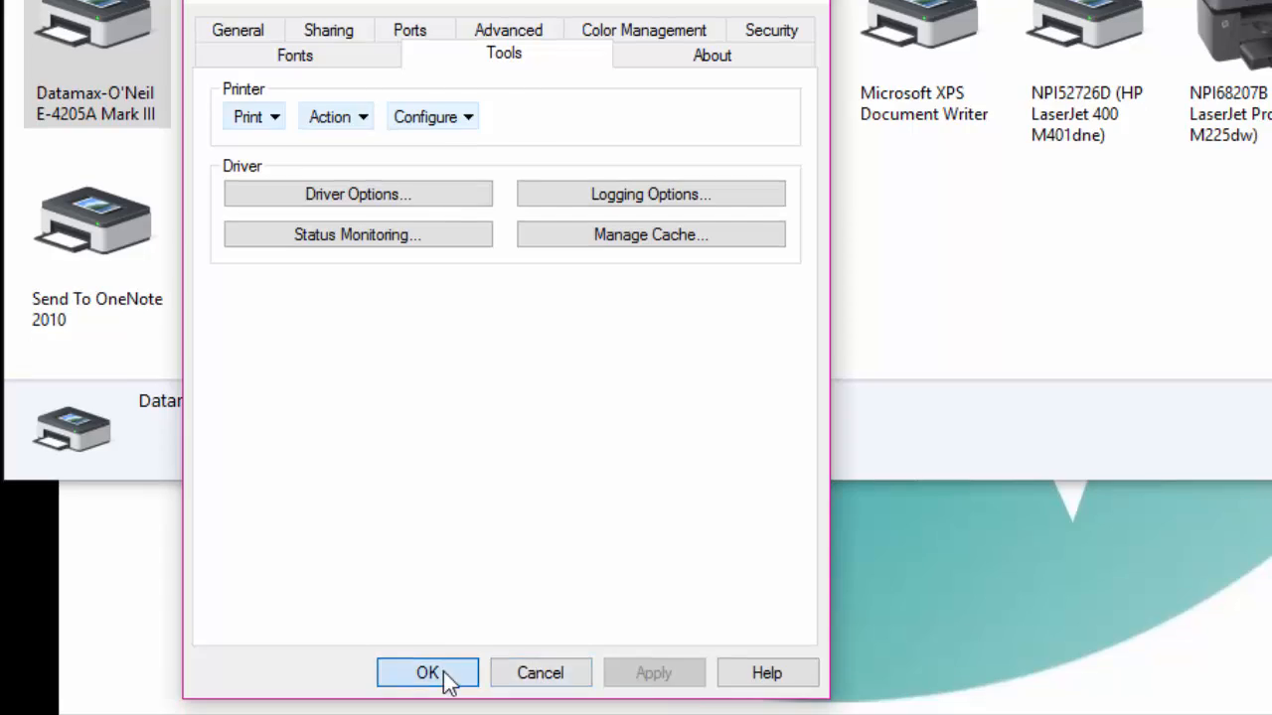
left_click(427, 673)
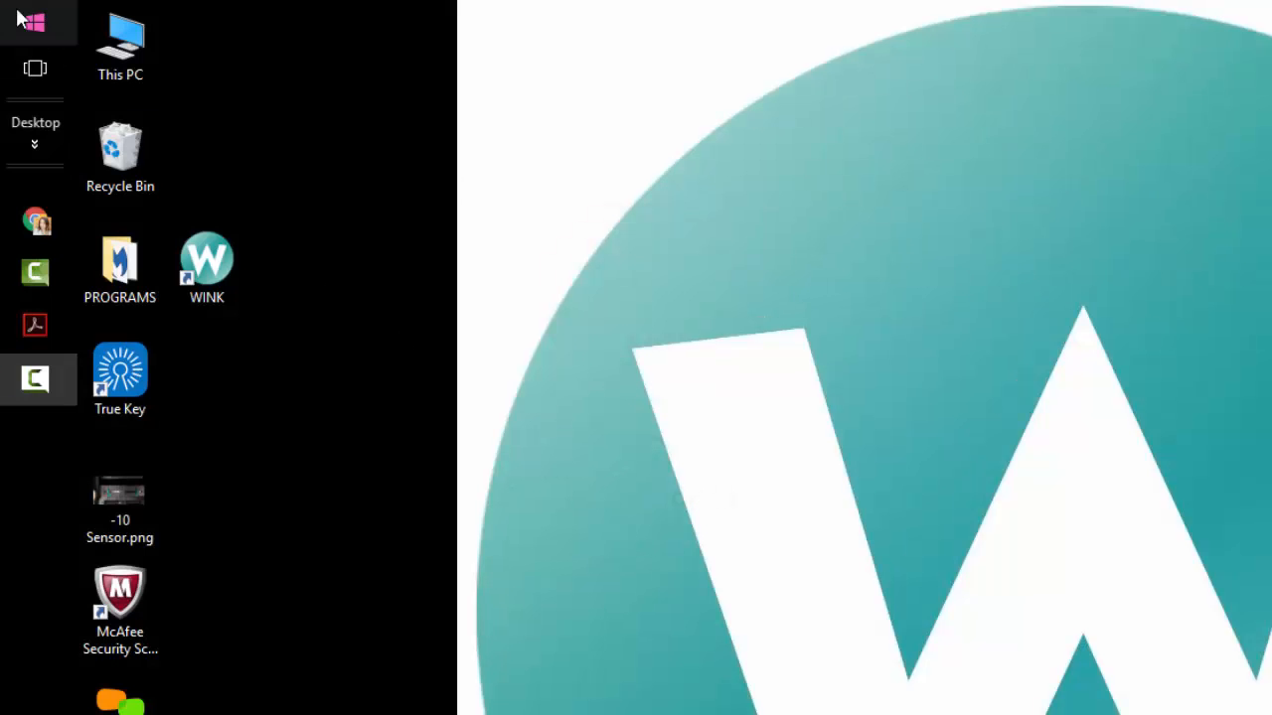
Bring up the Datamax printer's Printing Preferences on the Page Setup settings.
left_click(30, 22)
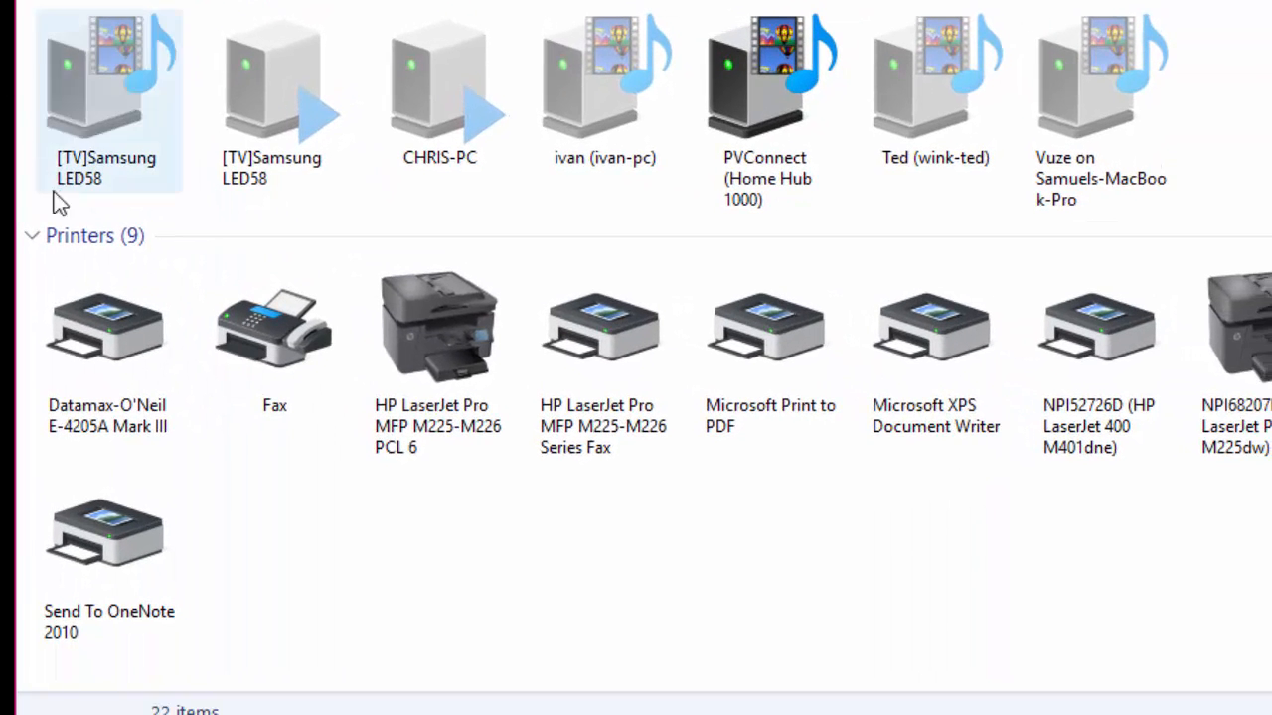
right_click(107, 328)
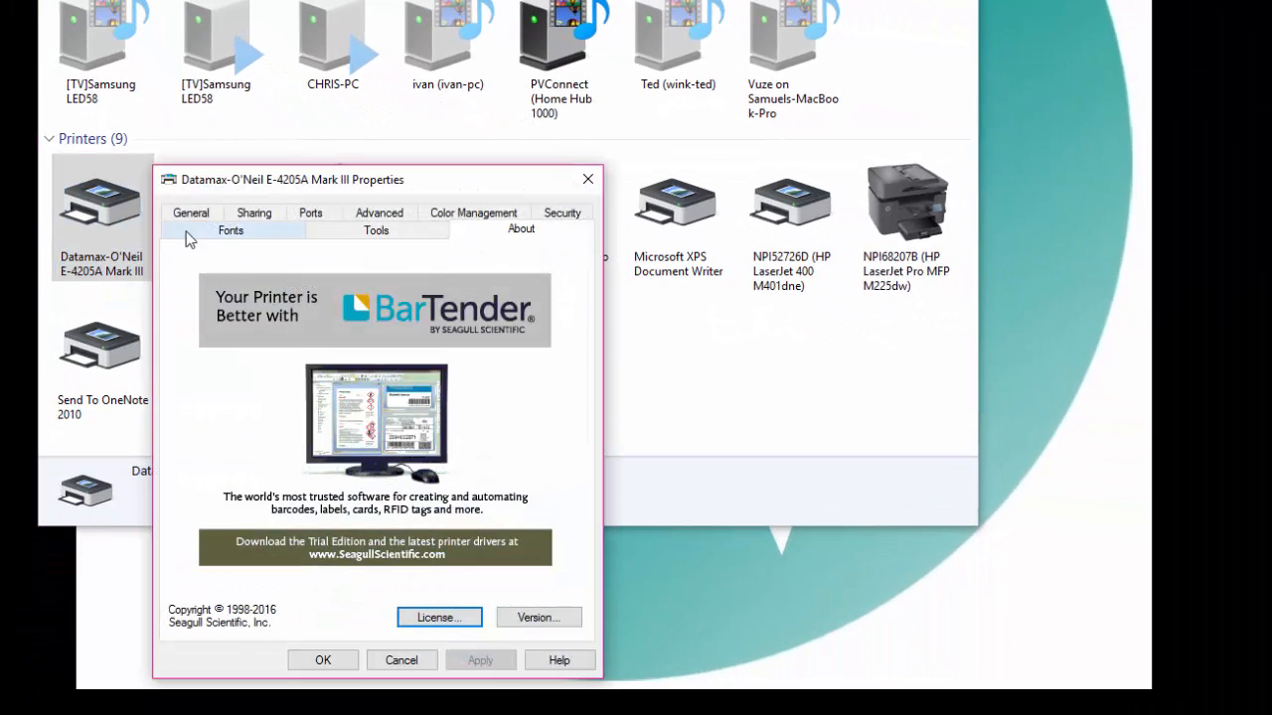
left_click(190, 228)
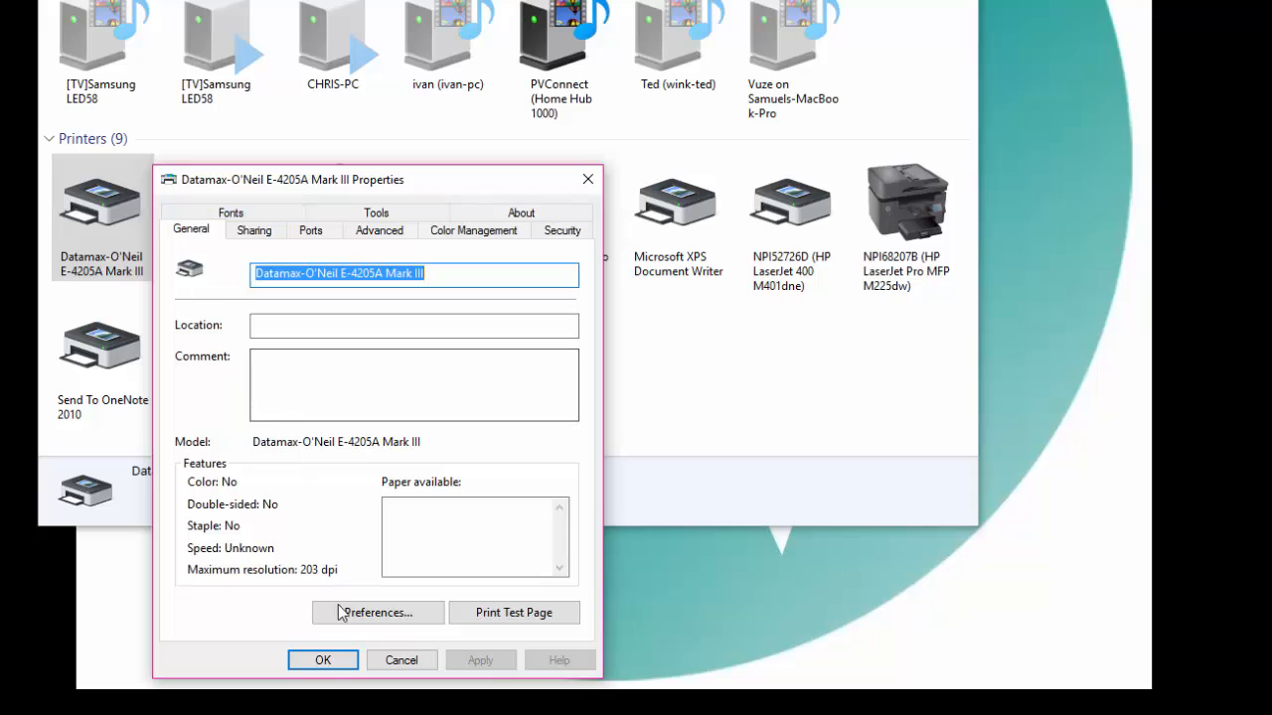
left_click(376, 612)
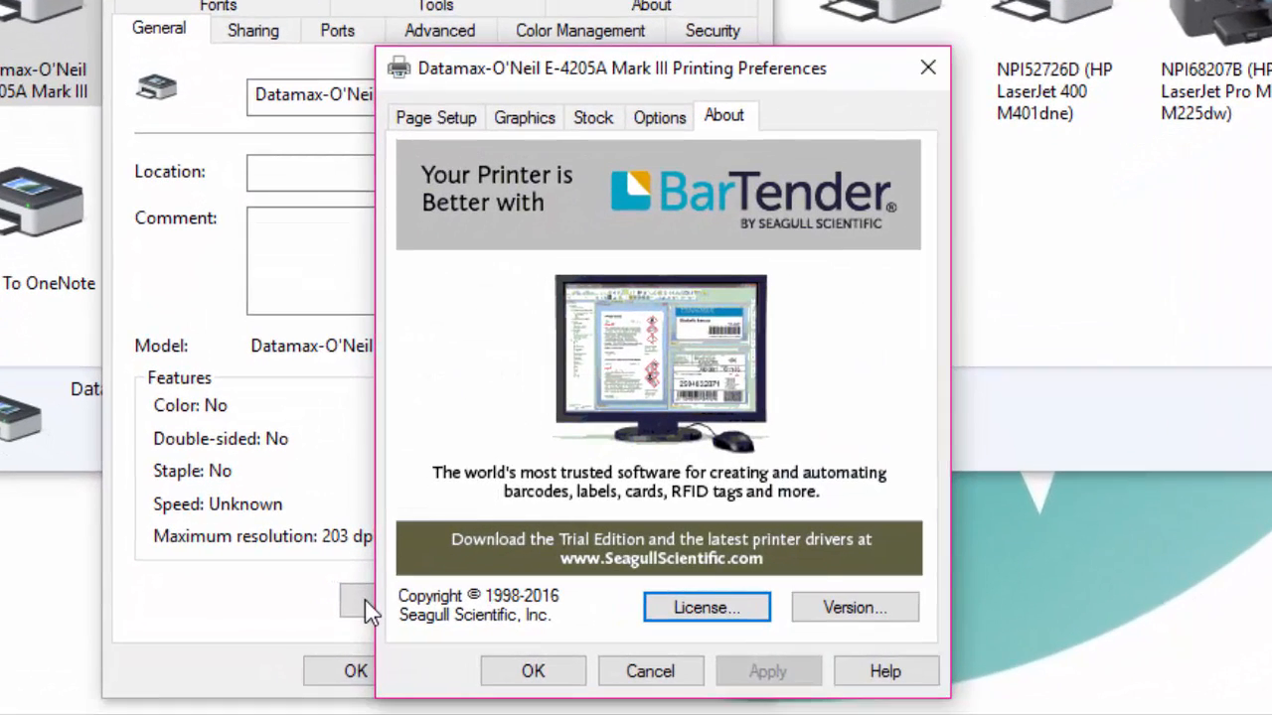
left_click(435, 116)
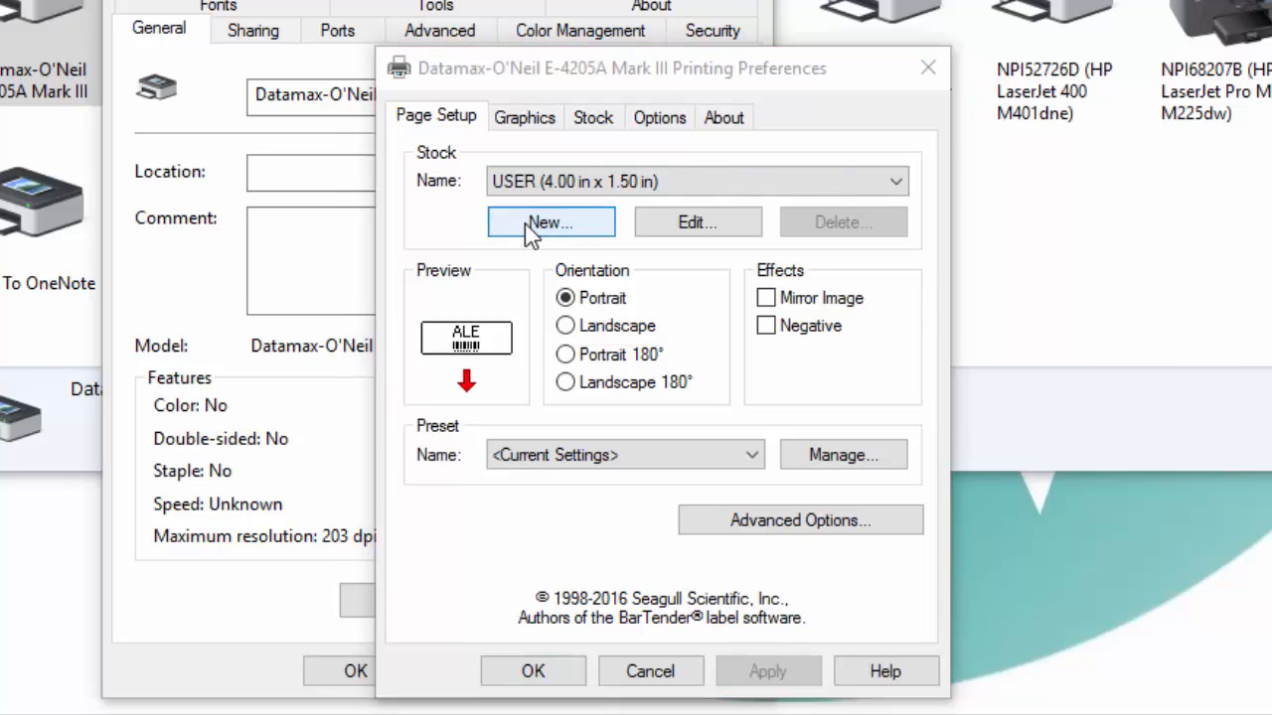
Create a new 'WINK Frame Labels' stock sized 2.50 x 1.25 inches.
left_click(550, 222)
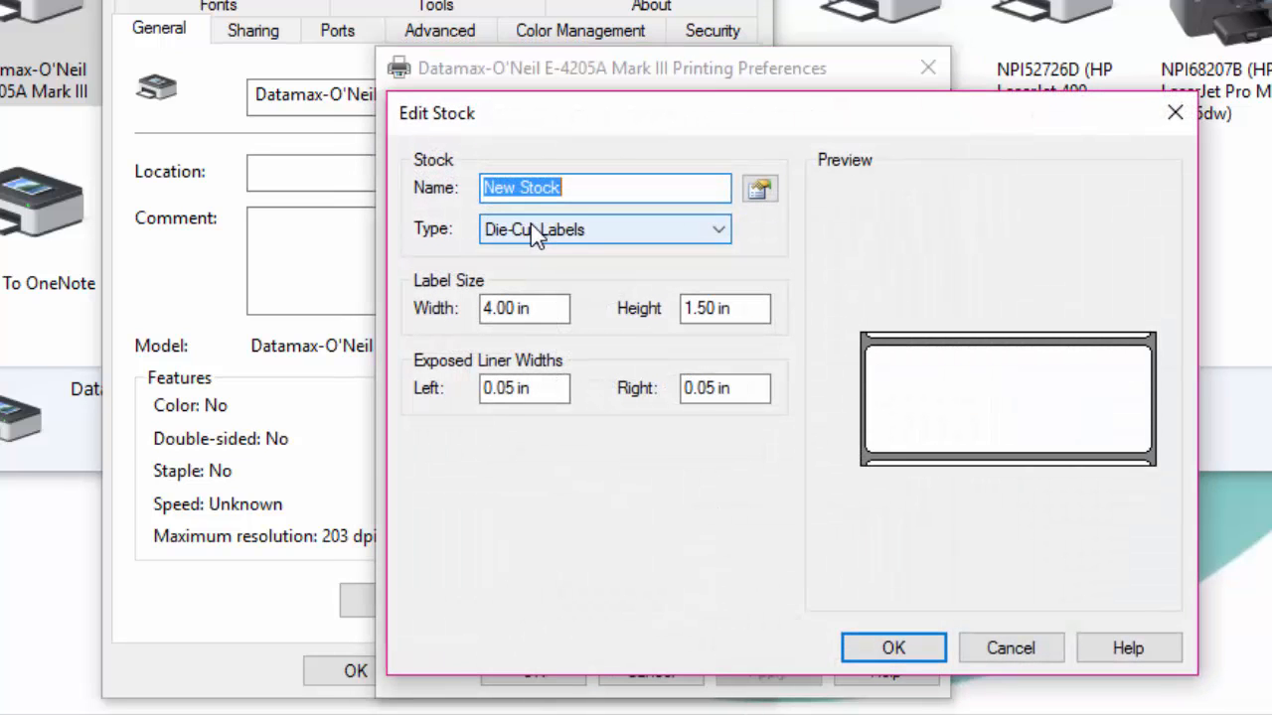
type("WINK")
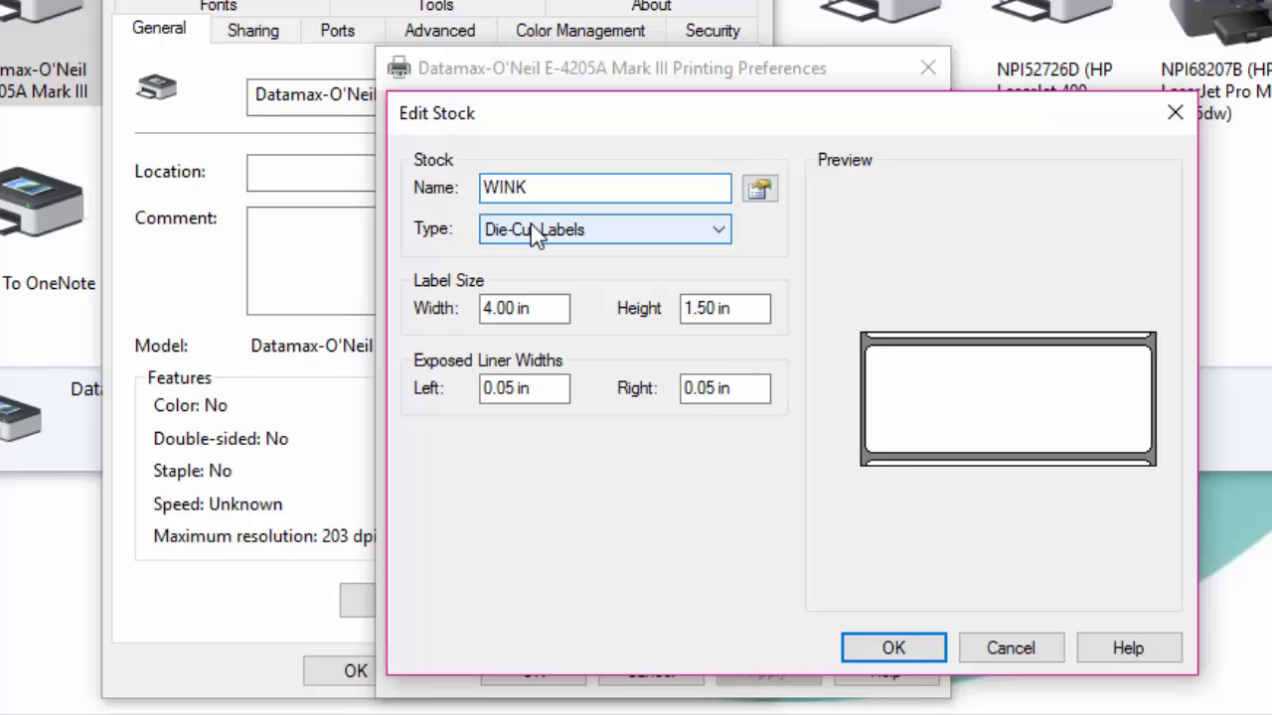
type("Frame Labels")
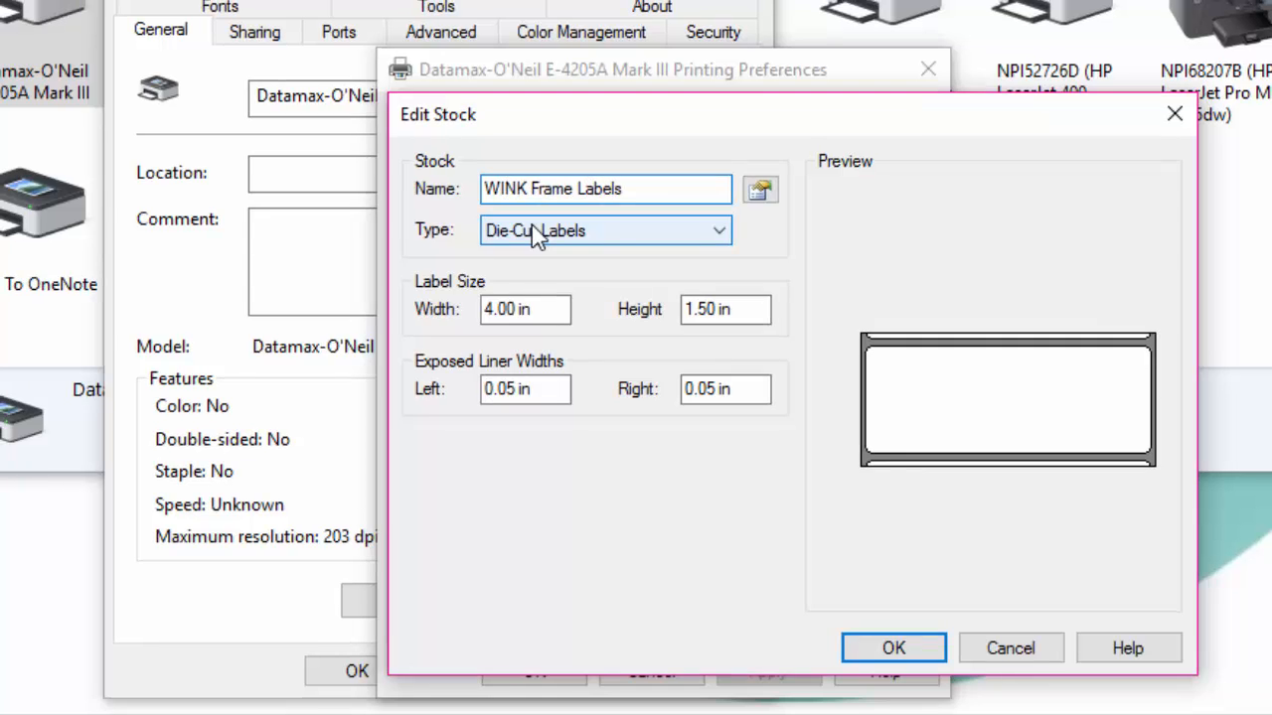
left_click(606, 230)
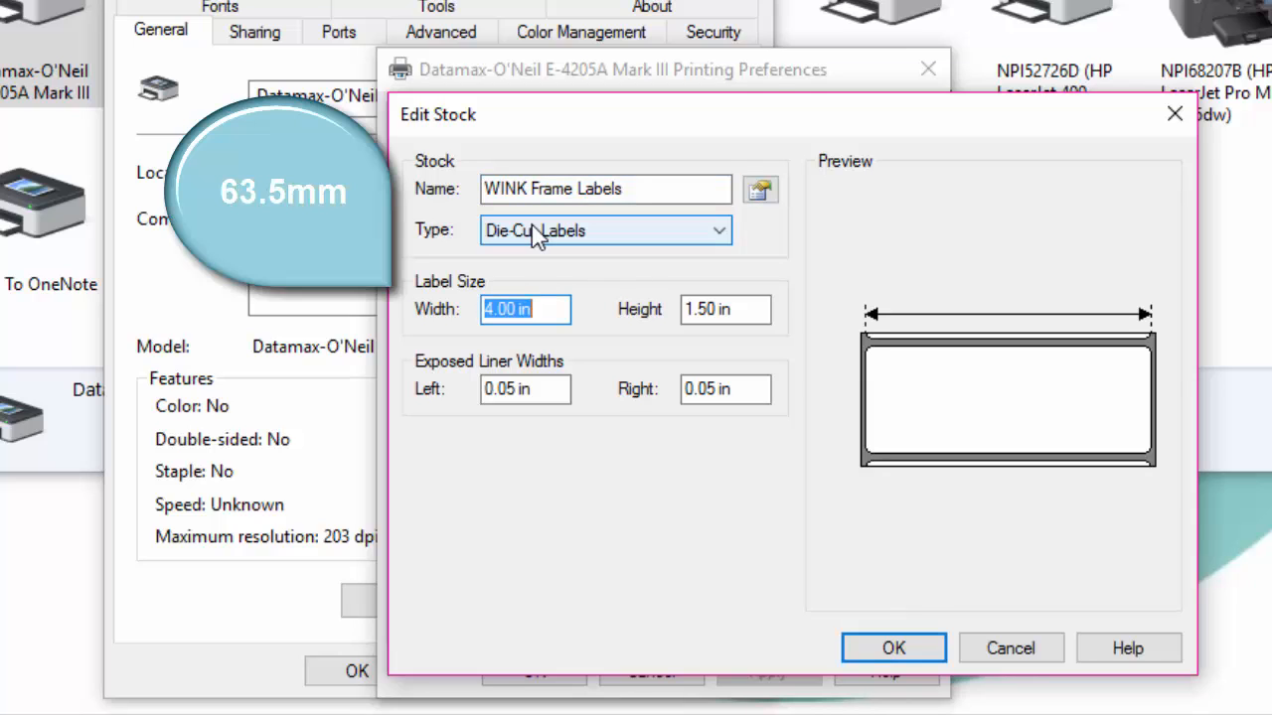
type("2.50")
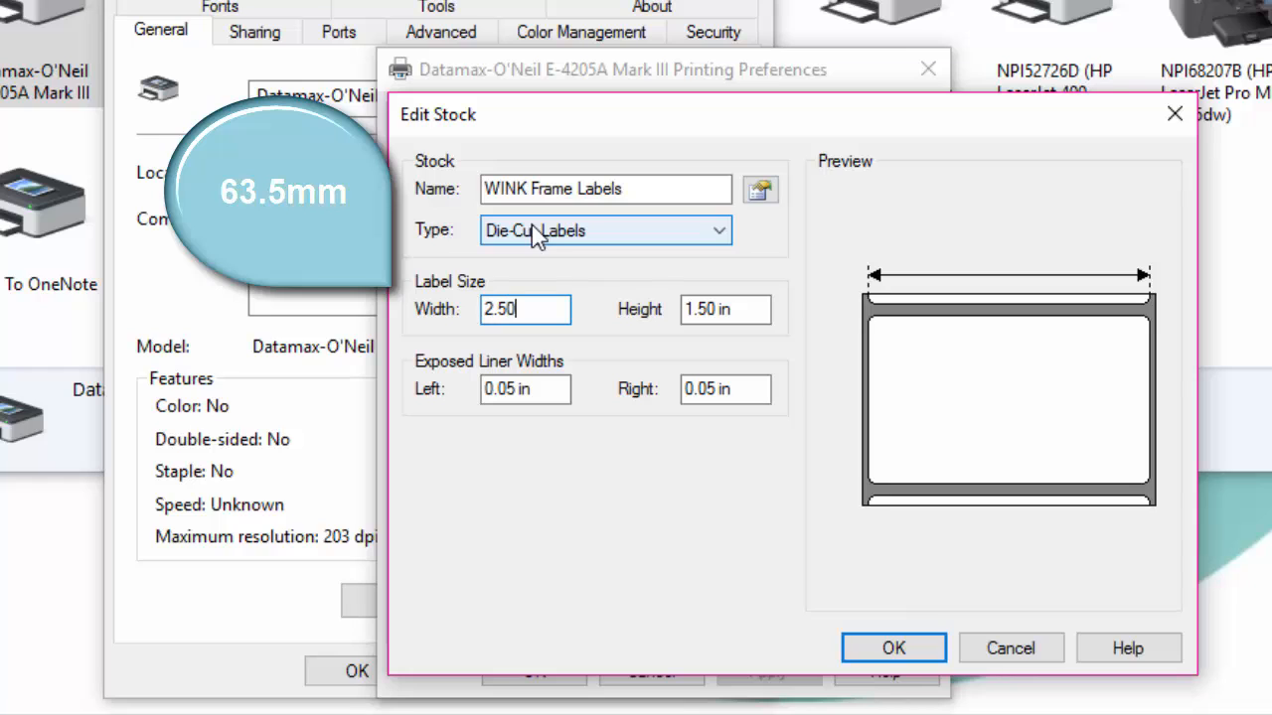
left_click(724, 309)
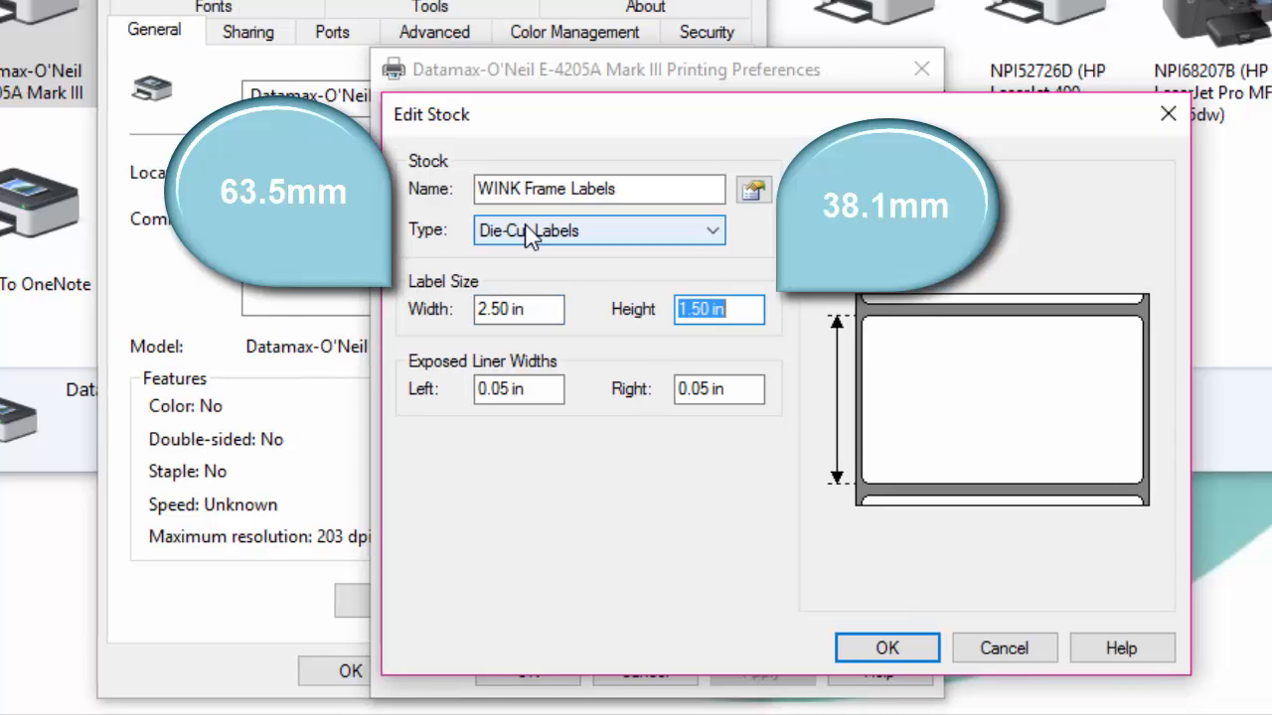
type("1.25")
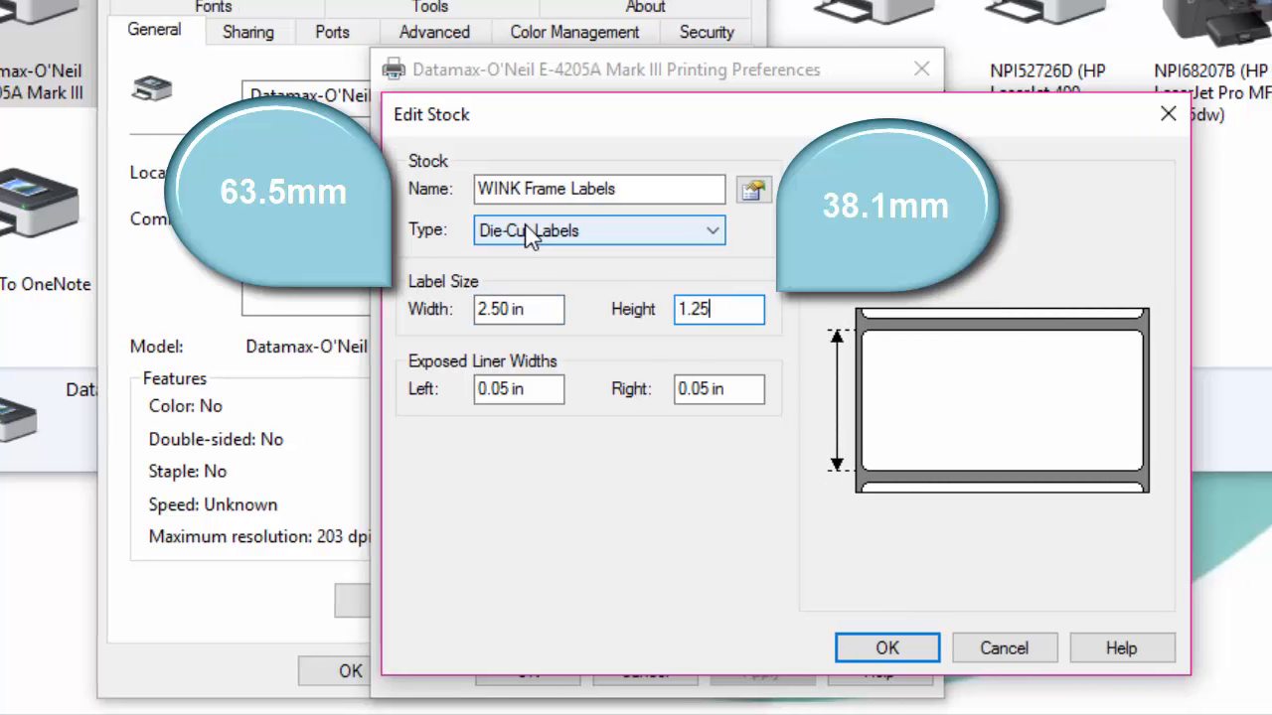
left_click(515, 389)
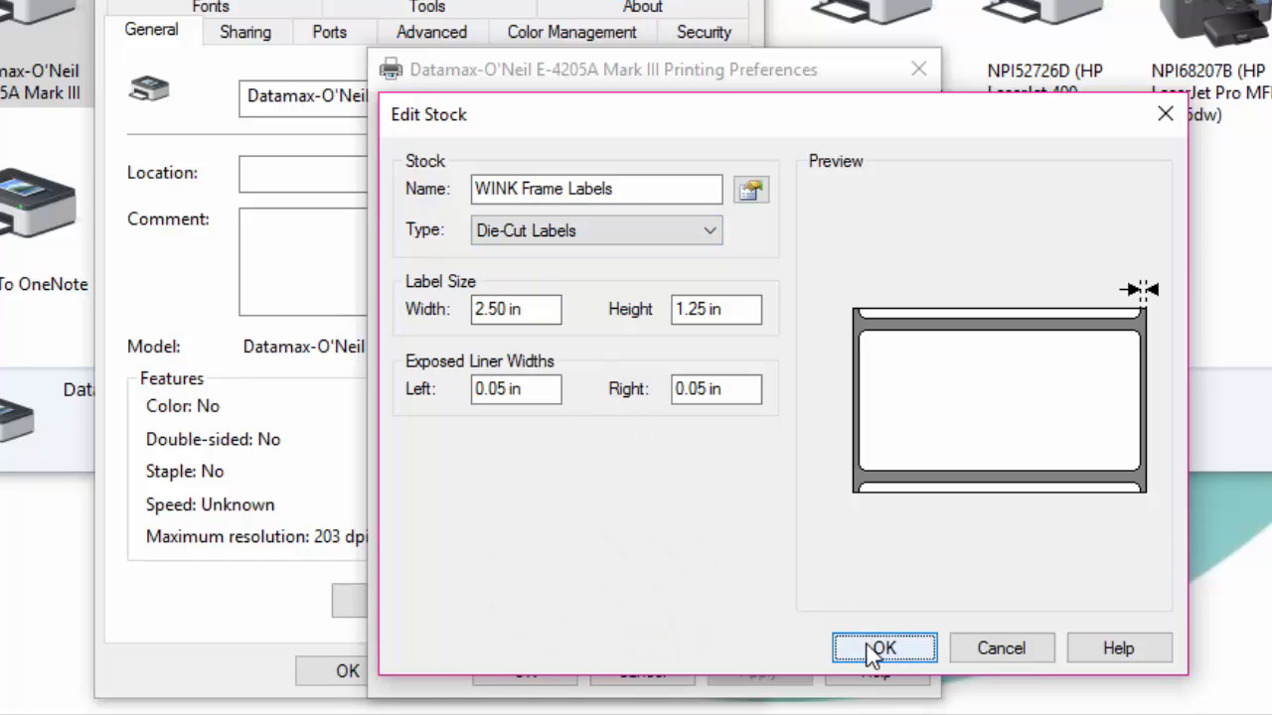
left_click(882, 648)
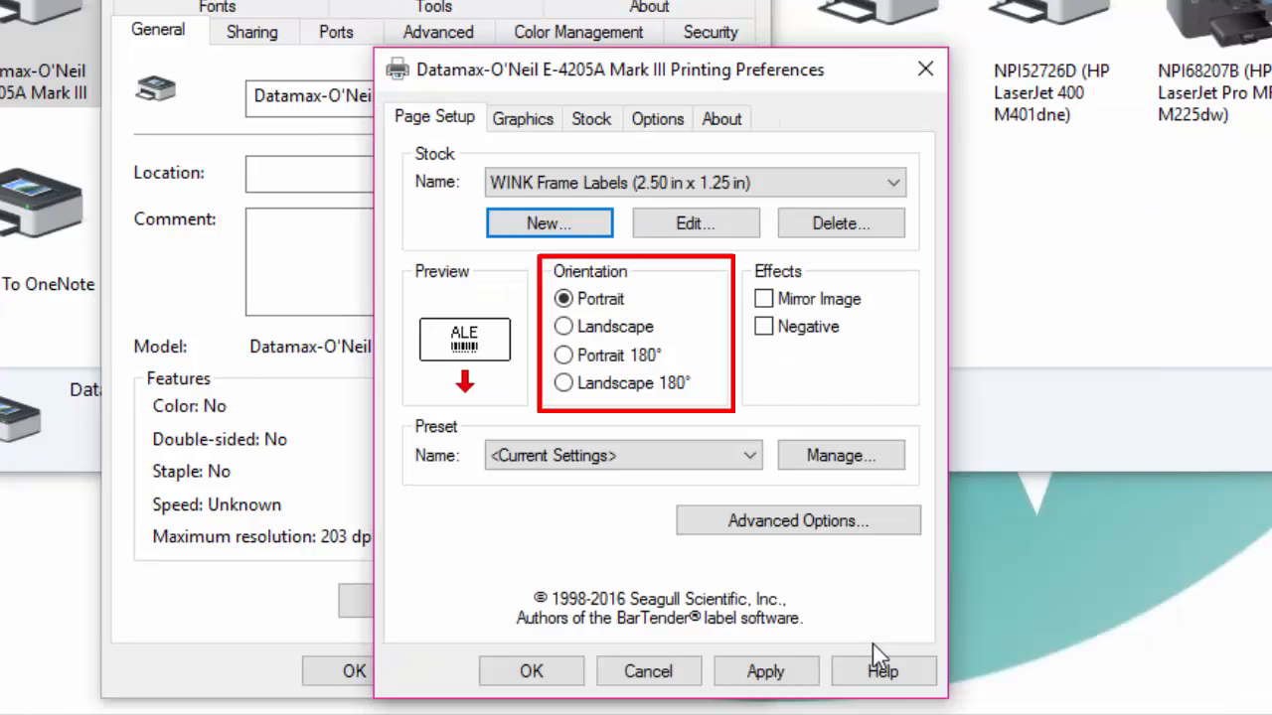
mouse_move(862, 660)
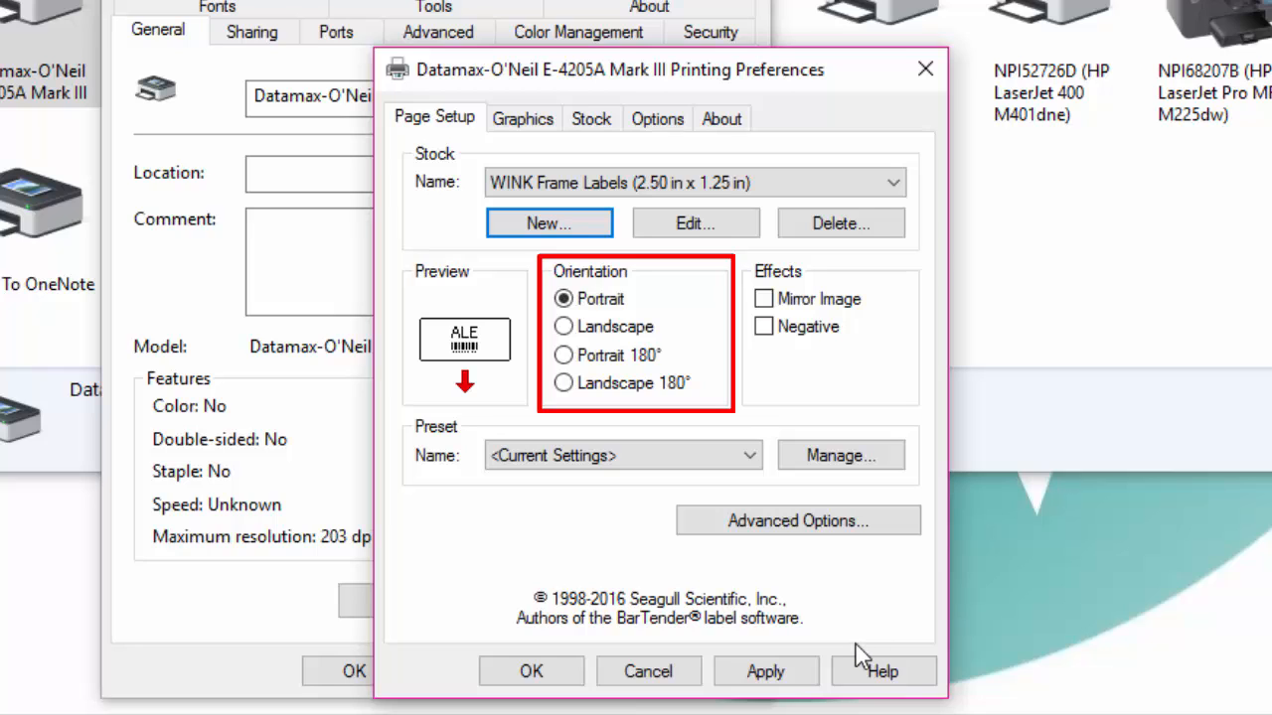
Add a 'WINK Mailing Labels' stock at 3.00 x 1.00 inches and apply it.
left_click(765, 670)
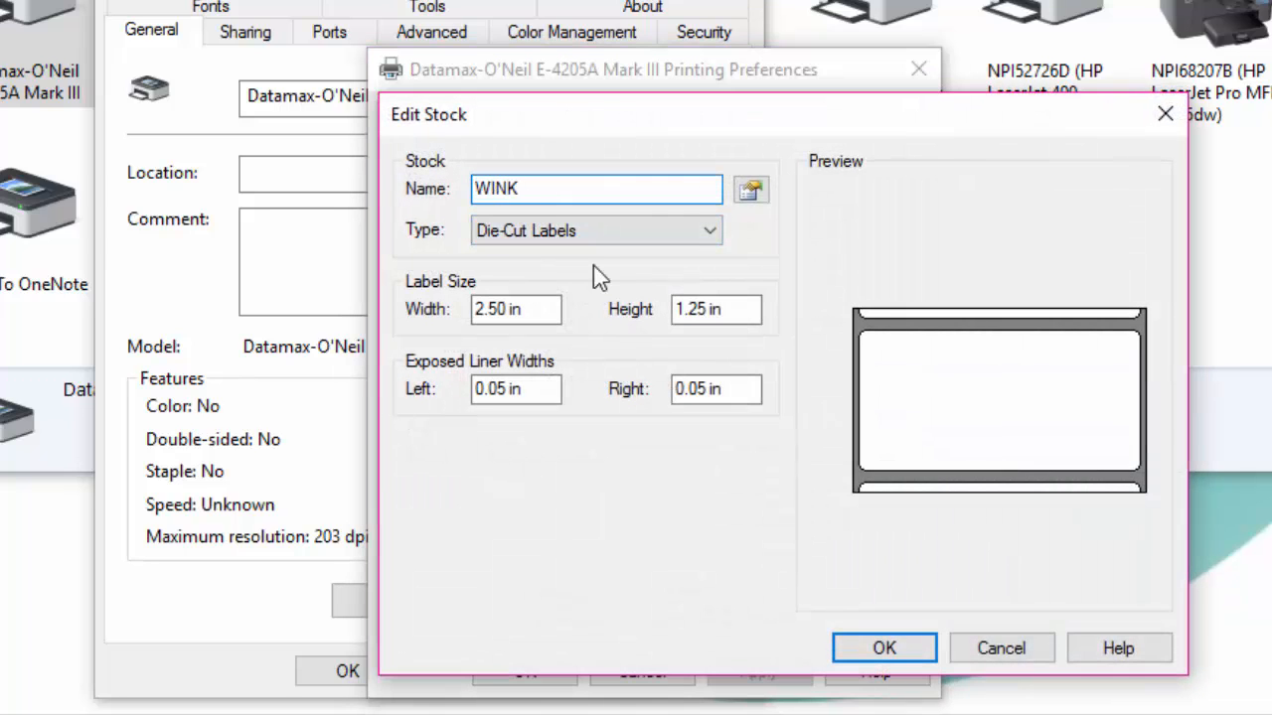
type("Mailing Labels")
left_click(515, 309)
type("3")
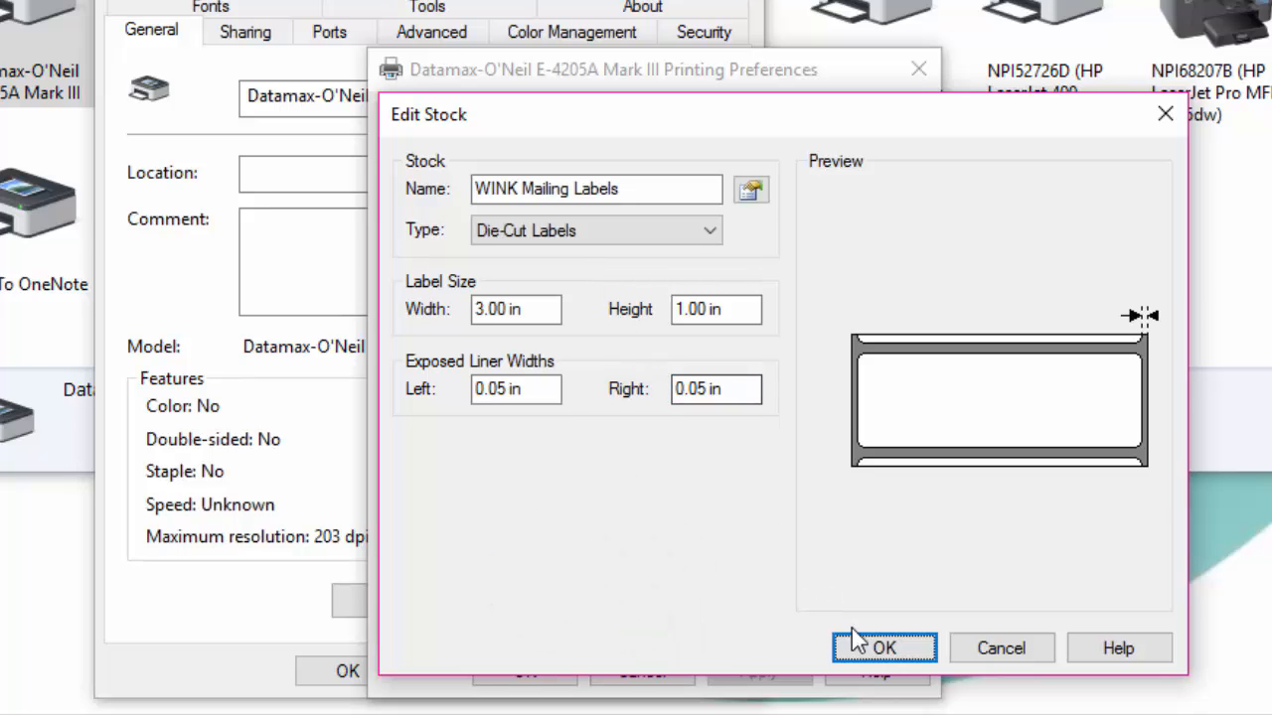
left_click(883, 648)
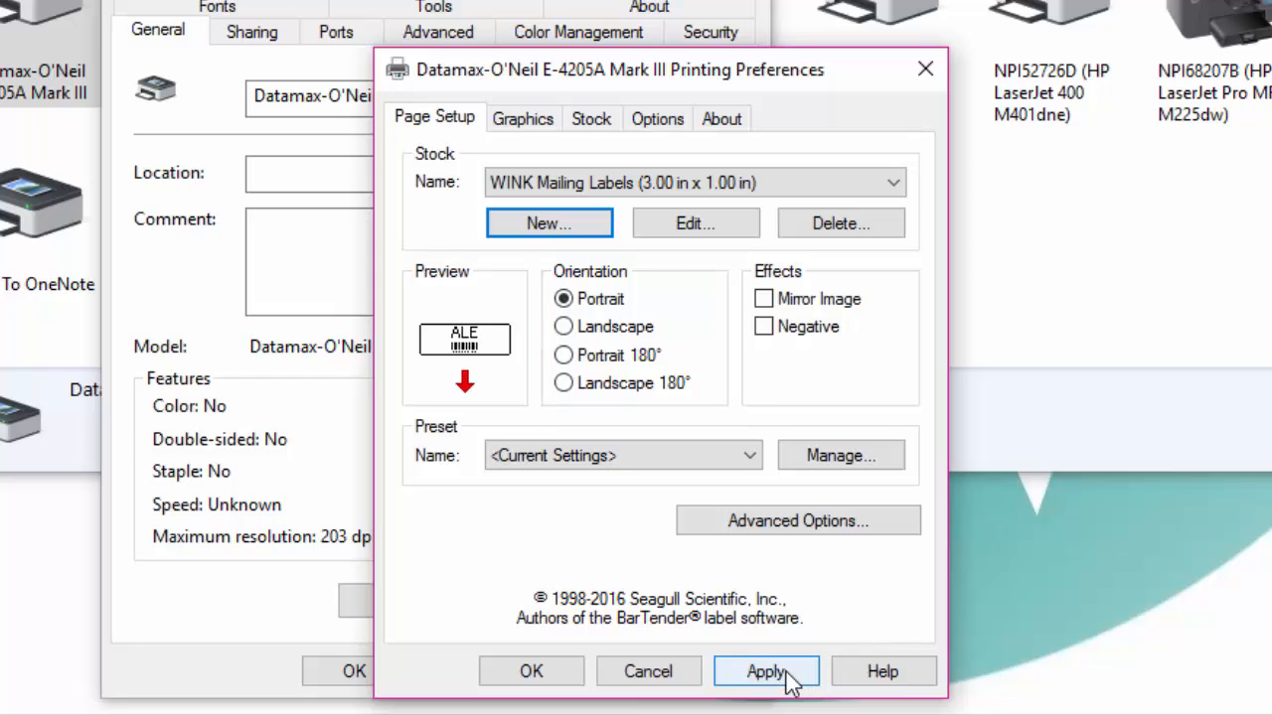
left_click(764, 671)
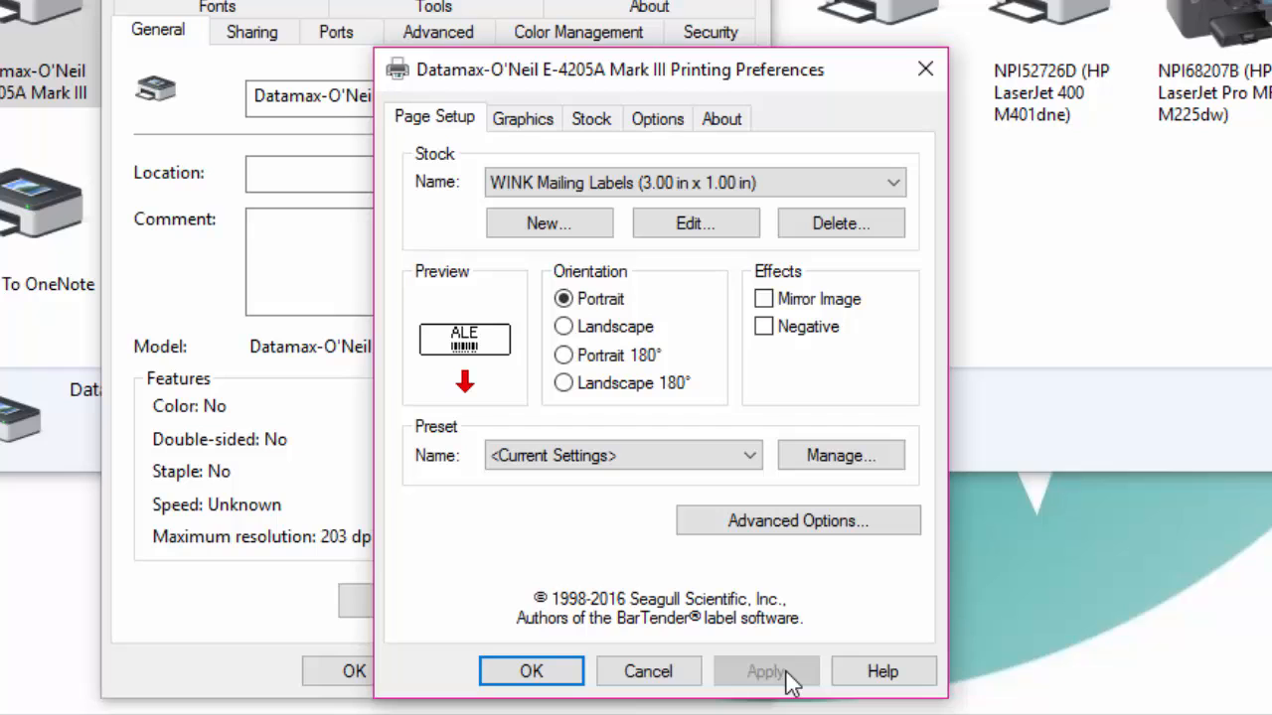
Create a 'WINK Exam Labels' stock at 4.00 x 1.50 inches and apply it.
left_click(548, 222)
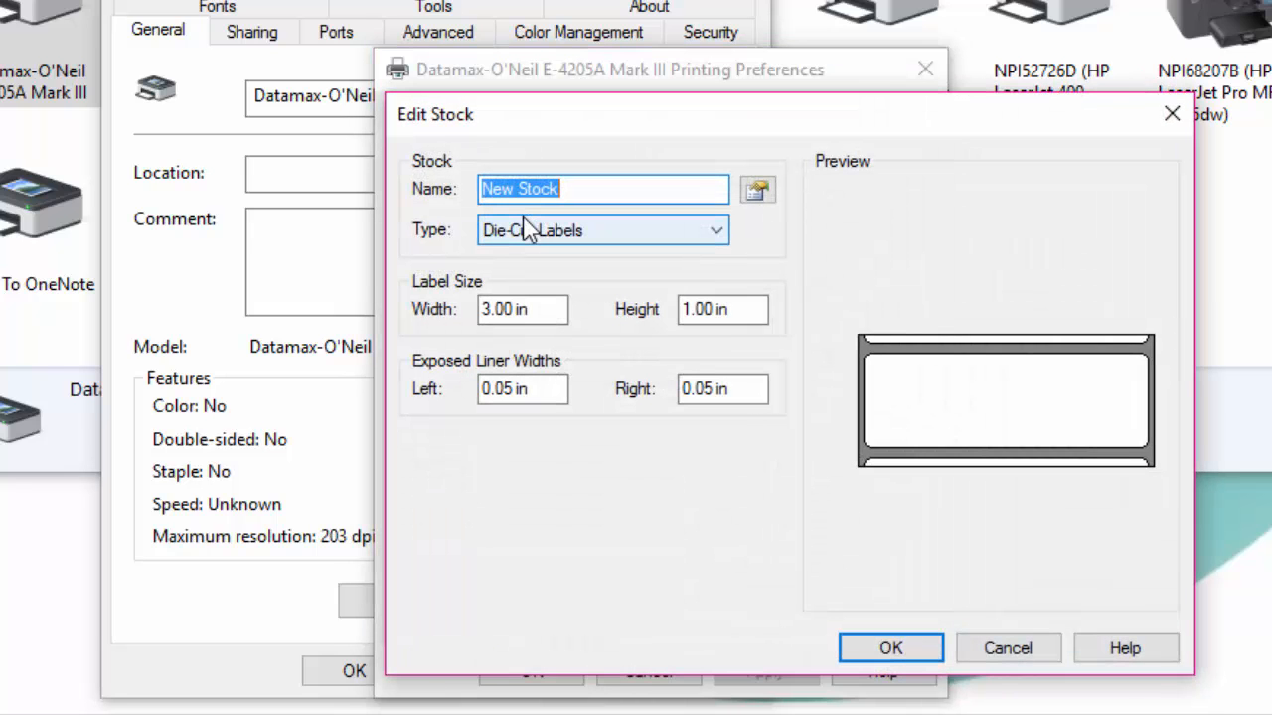
type("WINK Exam Labels")
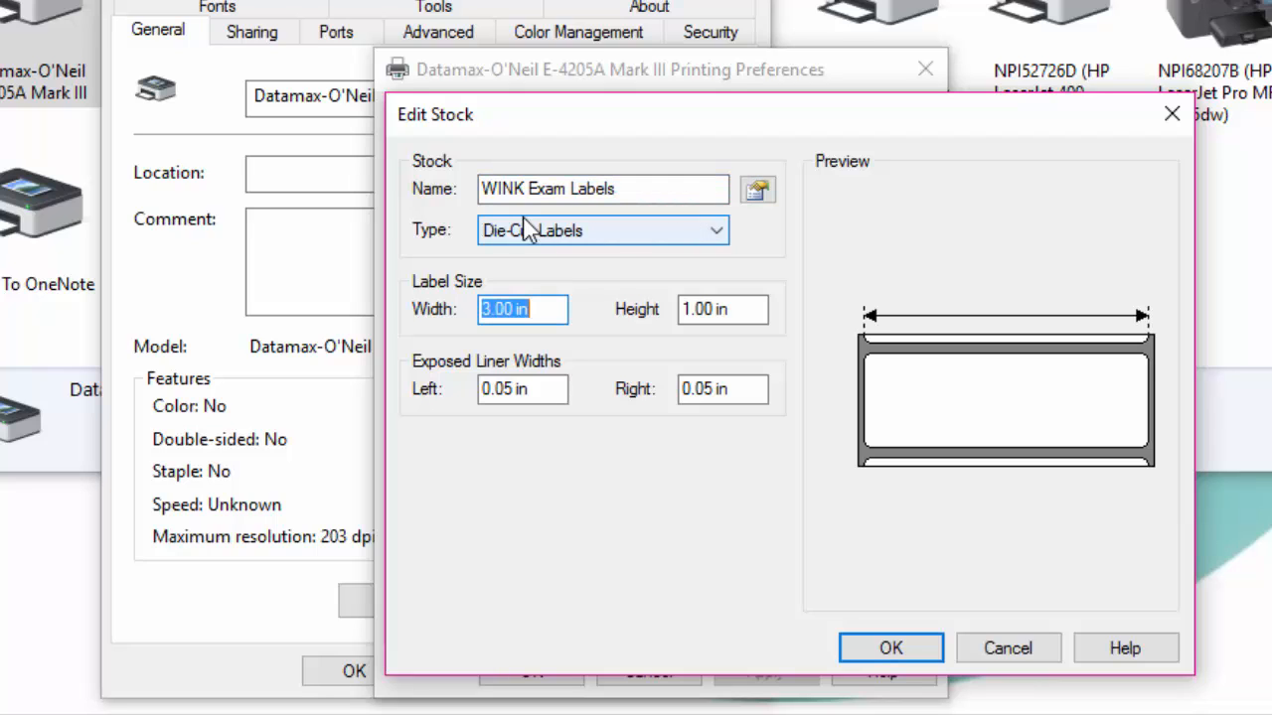
type("4.00")
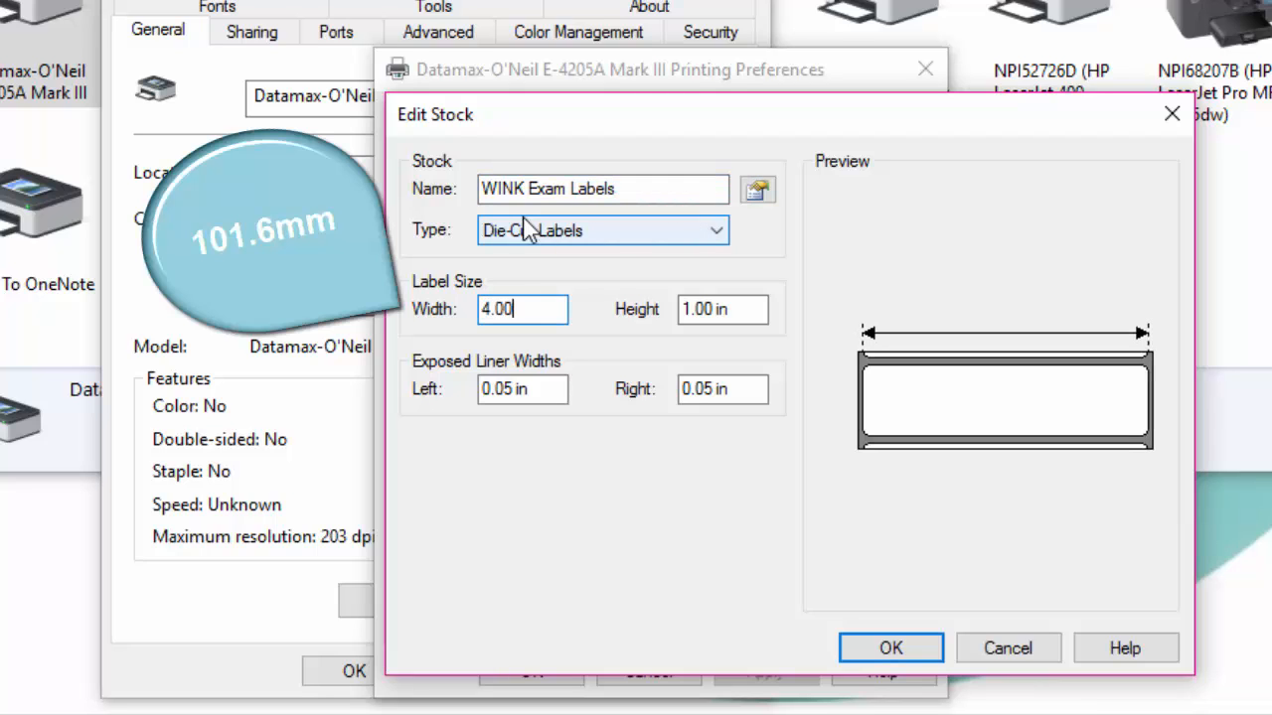
left_click(722, 309)
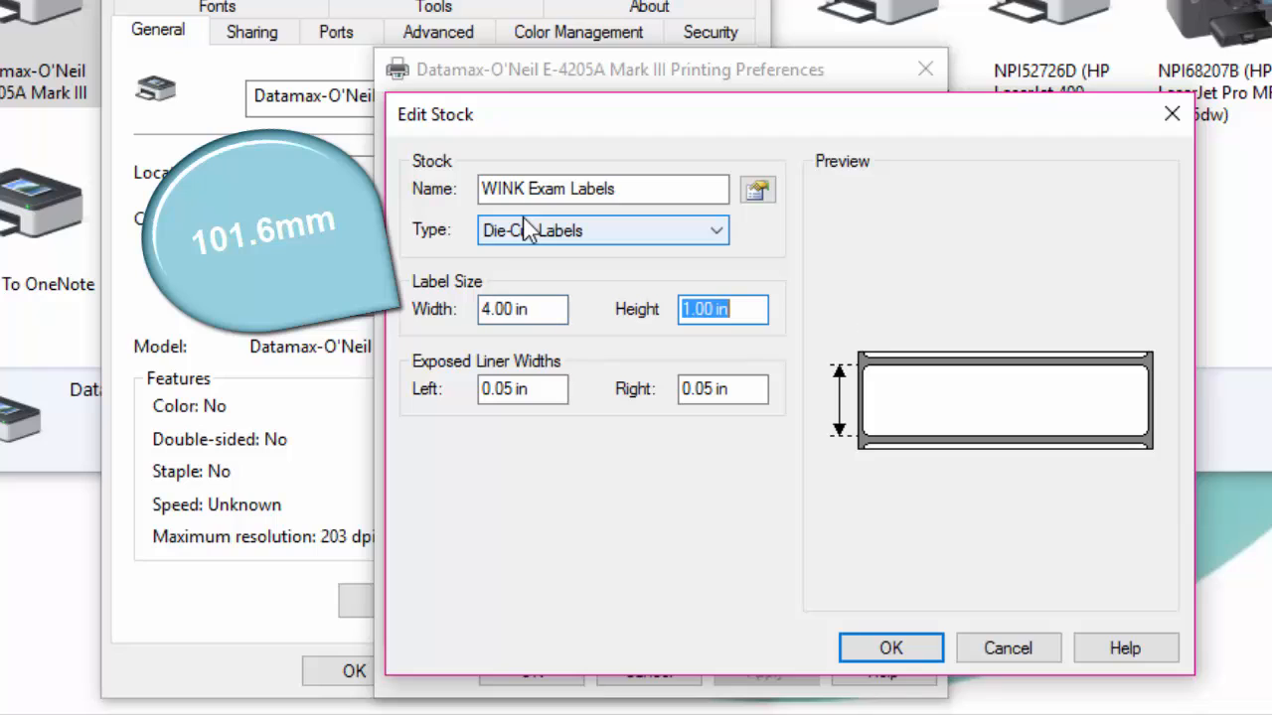
type("1.50")
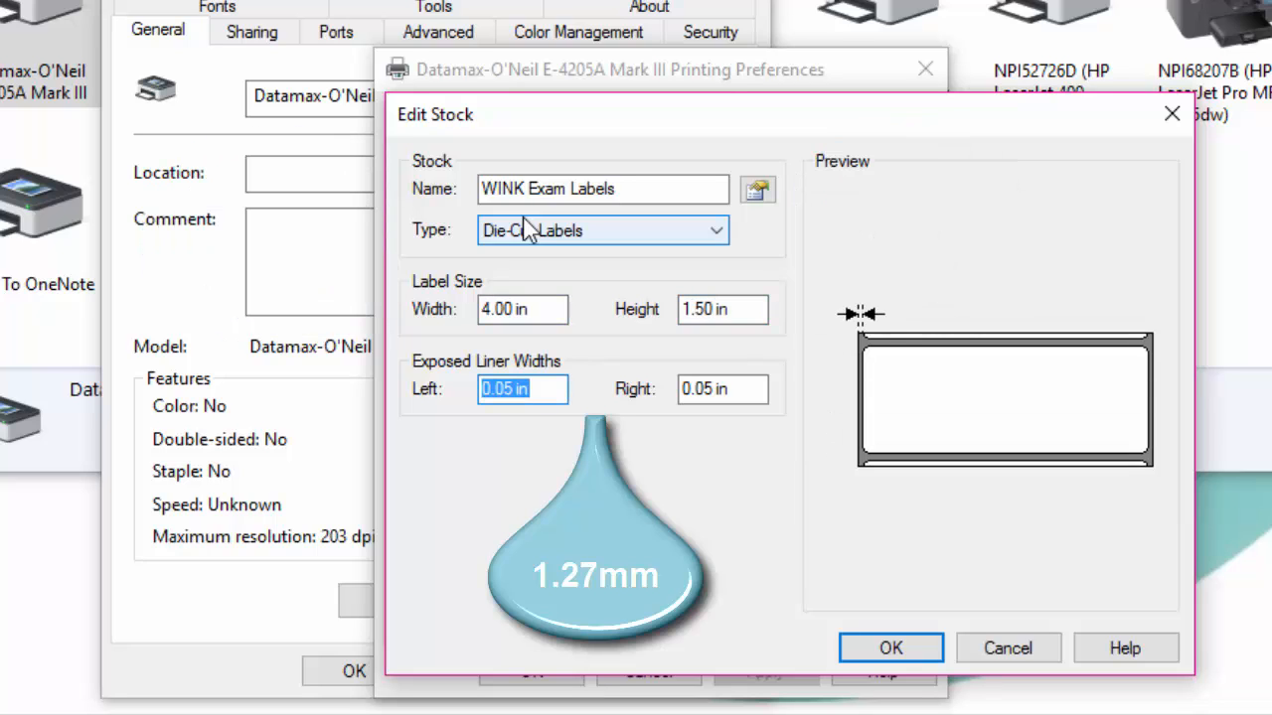
left_click(723, 388)
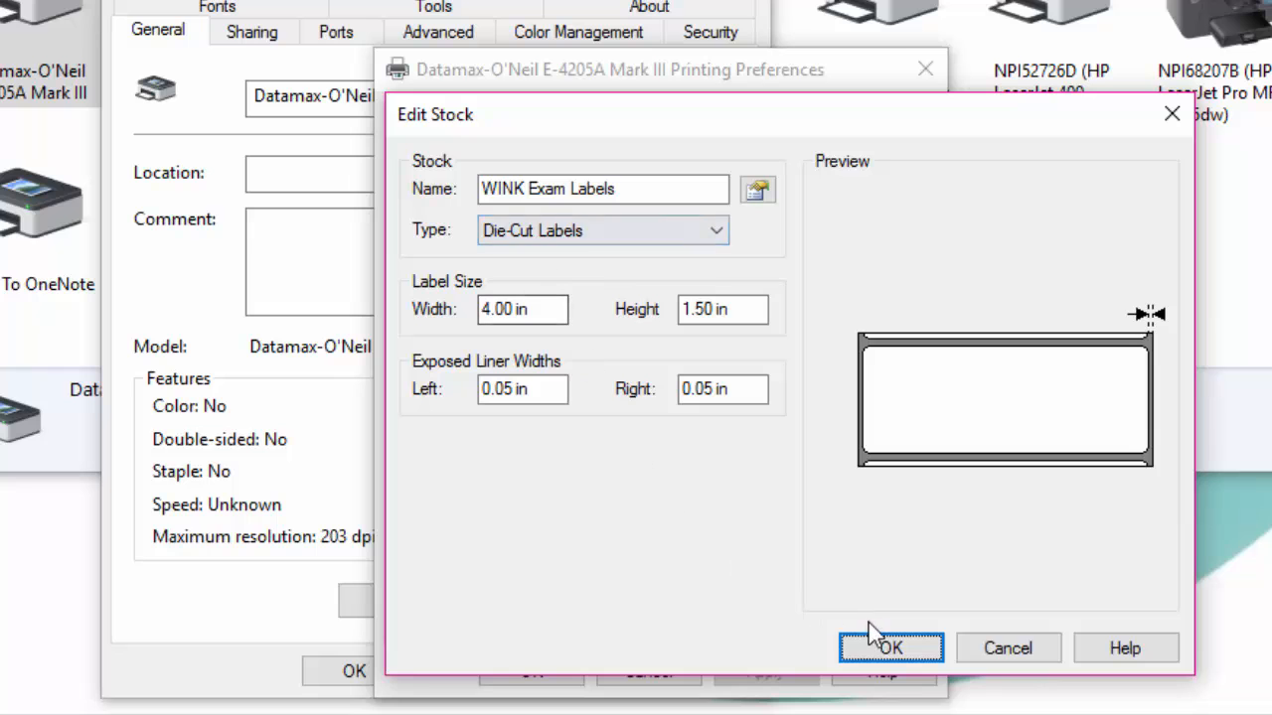
left_click(890, 648)
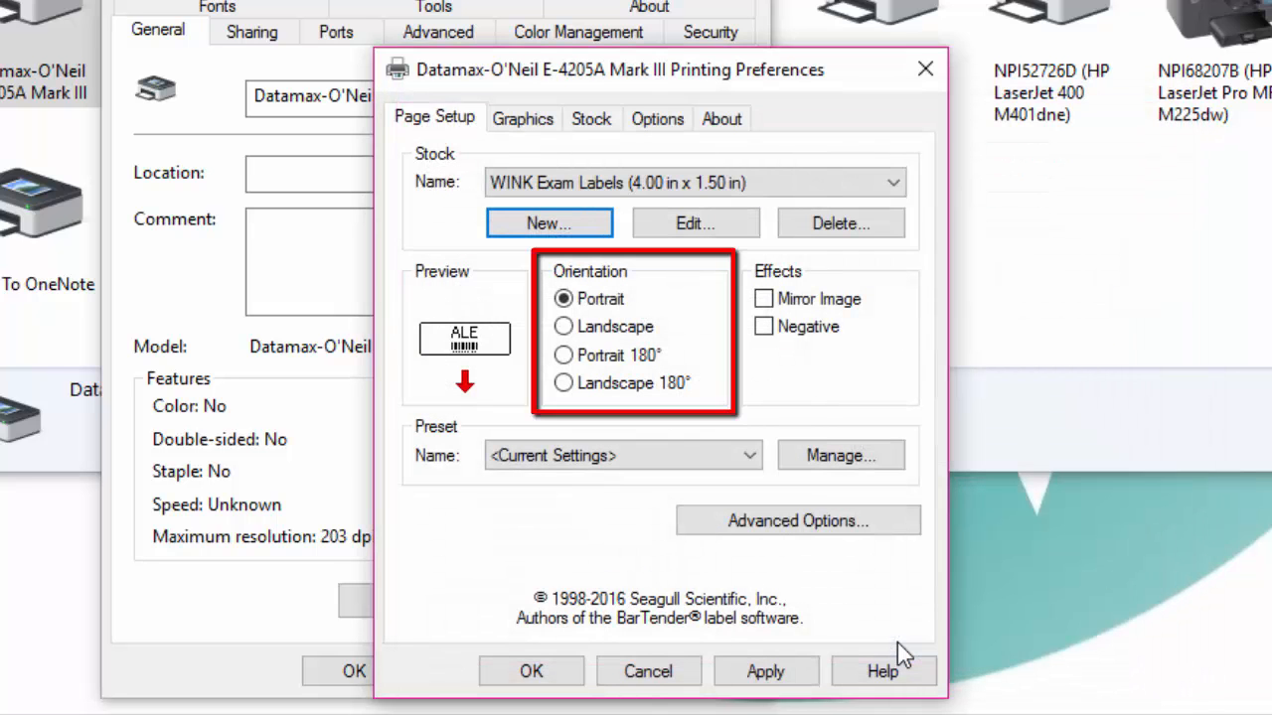
mouse_move(807, 664)
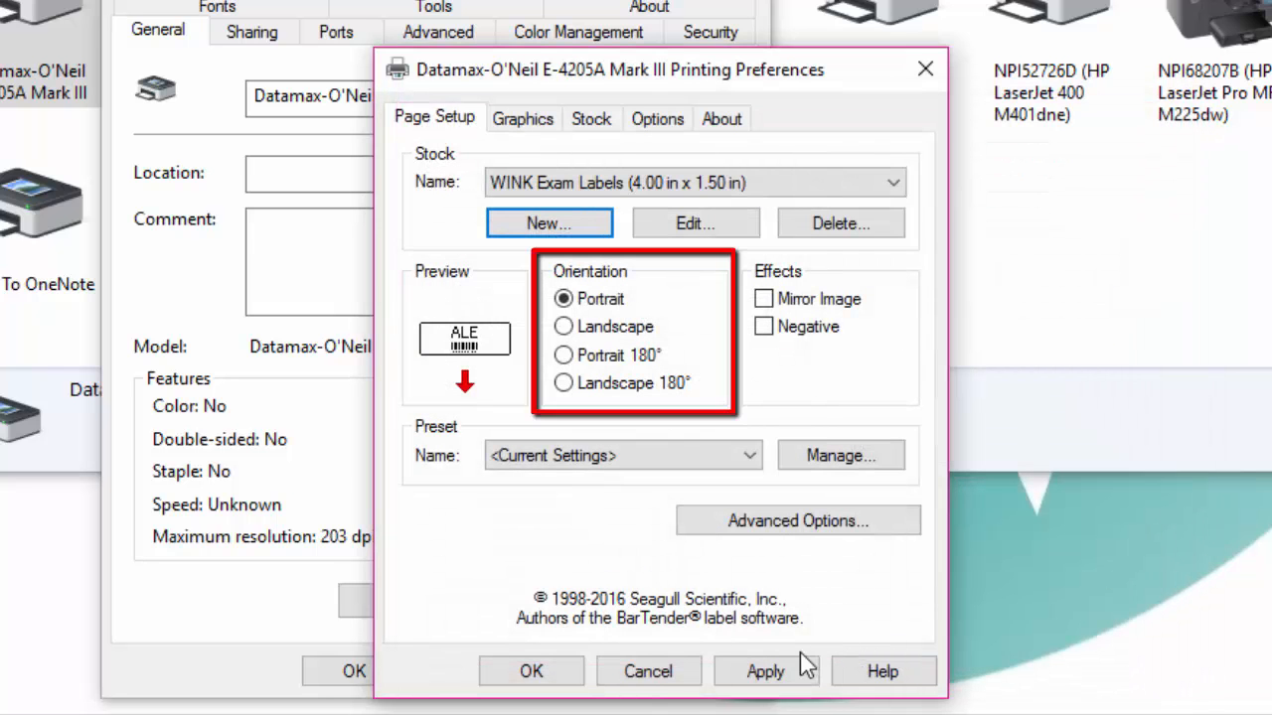
left_click(765, 671)
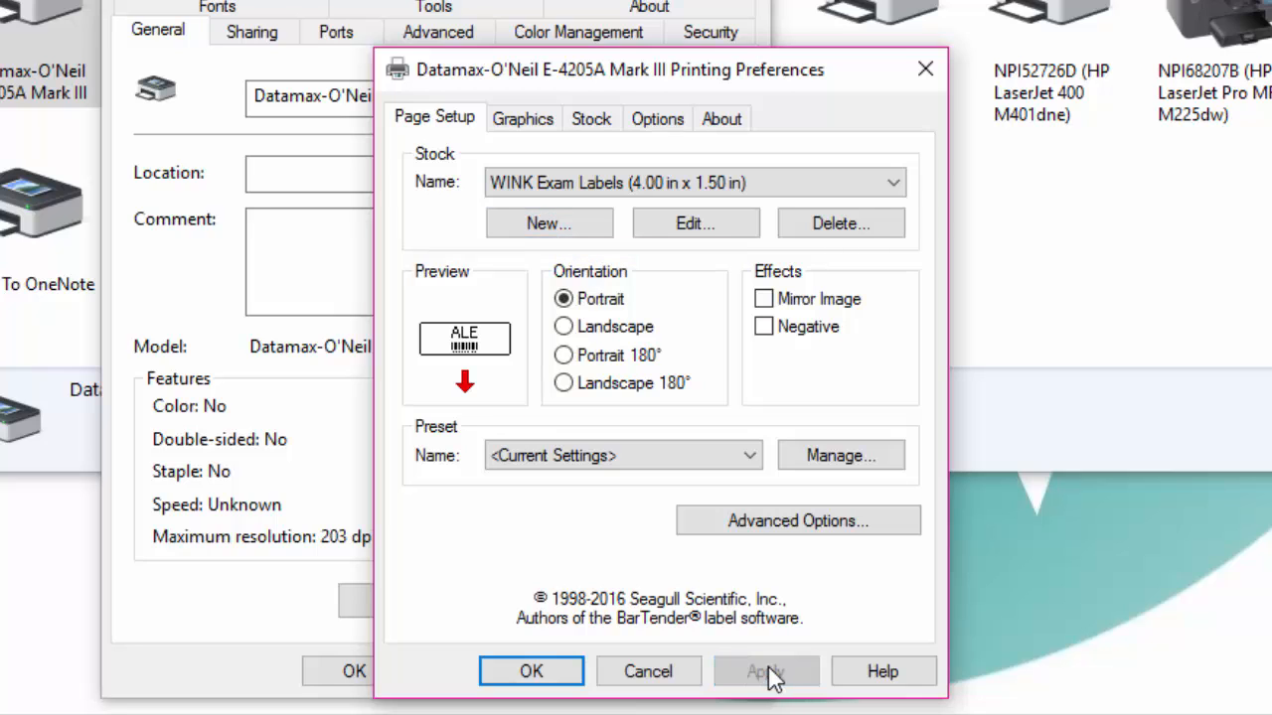
Enable Send with job and set the Datamax print head temperature to 18, then apply.
left_click(657, 118)
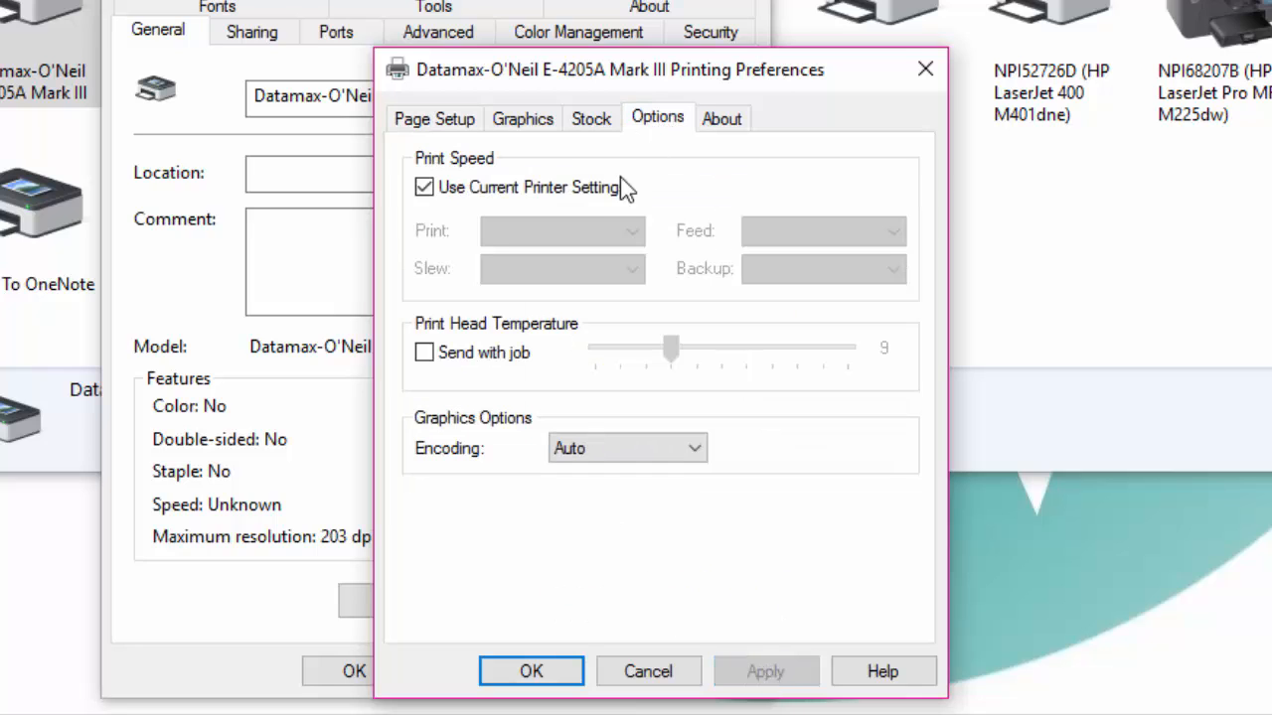
left_click(424, 353)
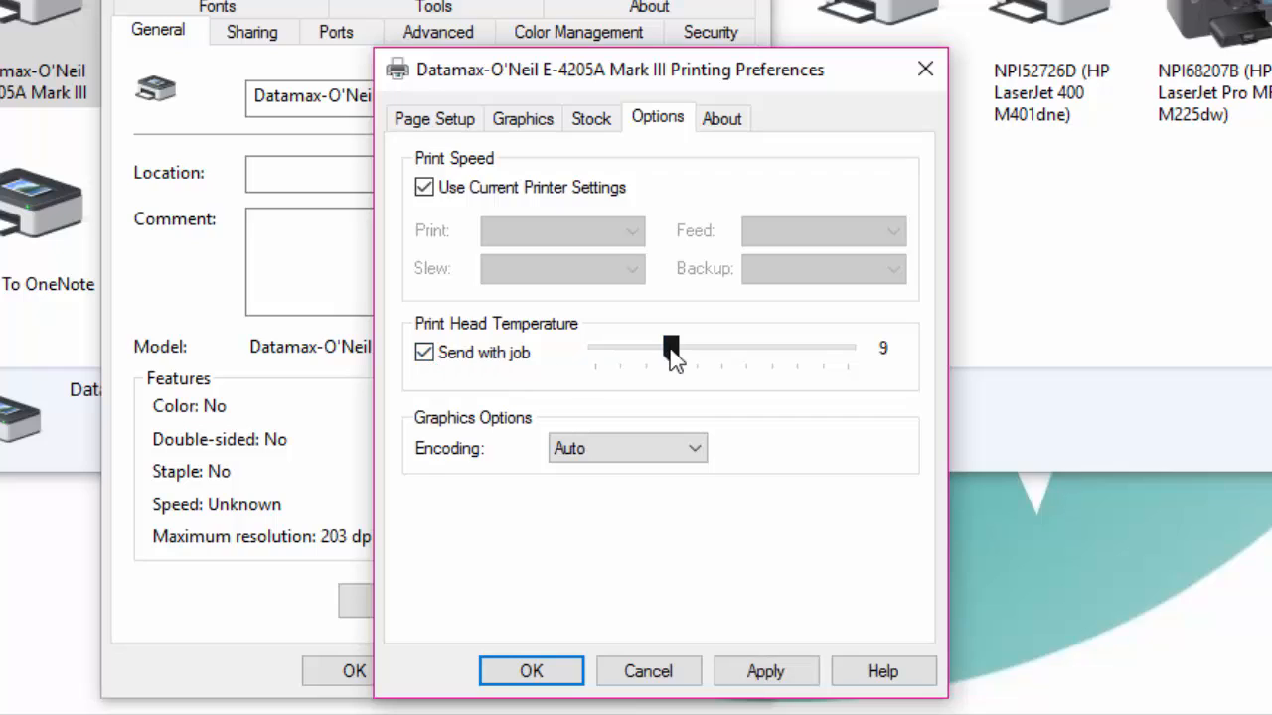
left_click_drag(668, 348, 722, 348)
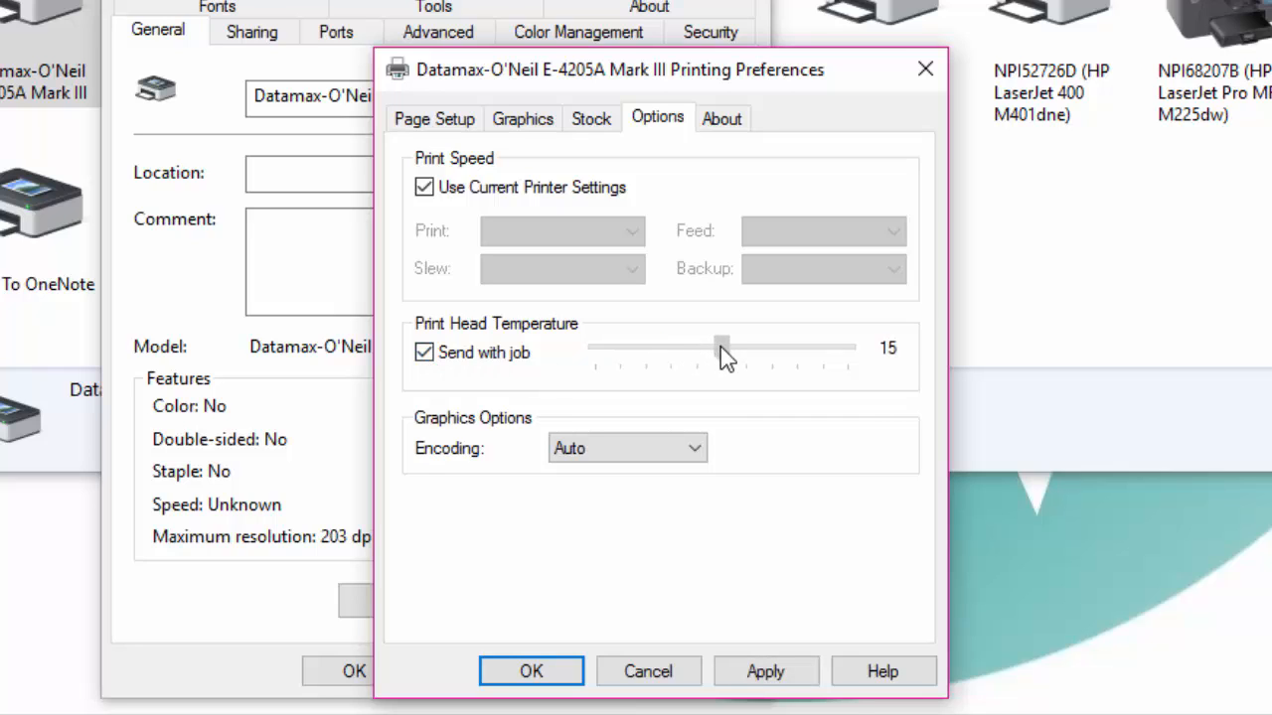
left_click_drag(721, 348, 746, 348)
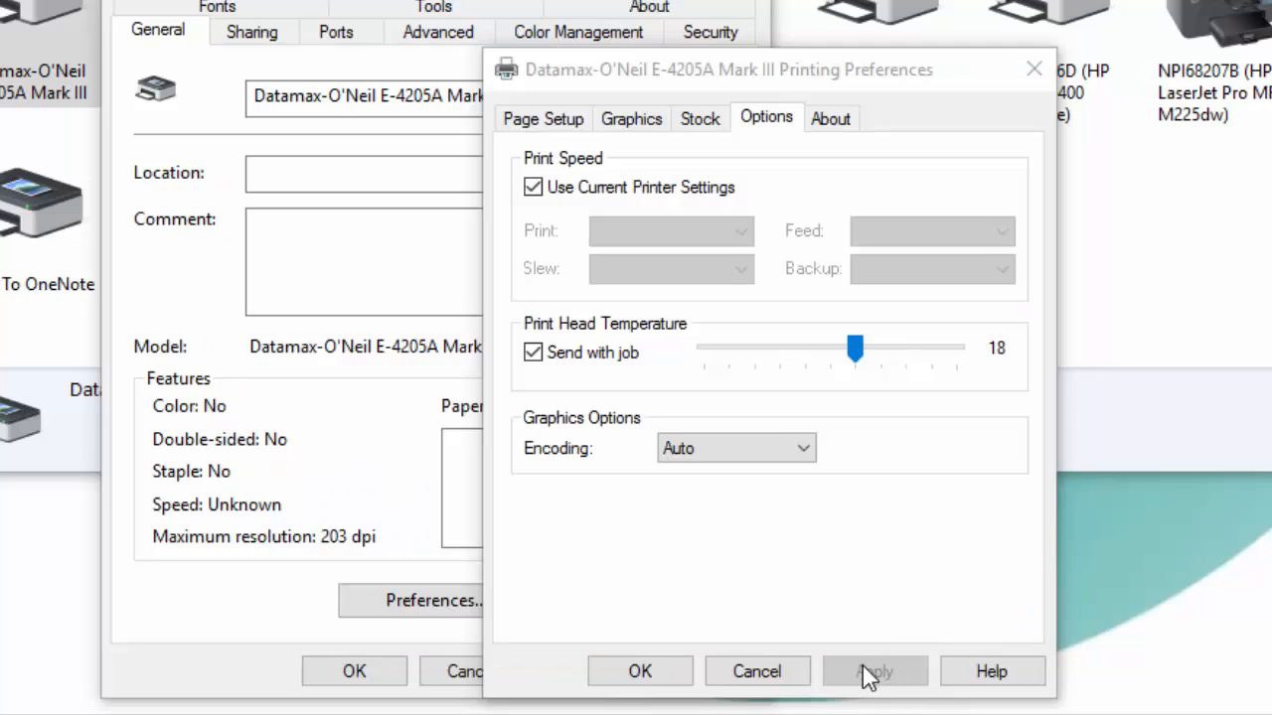
left_click(873, 671)
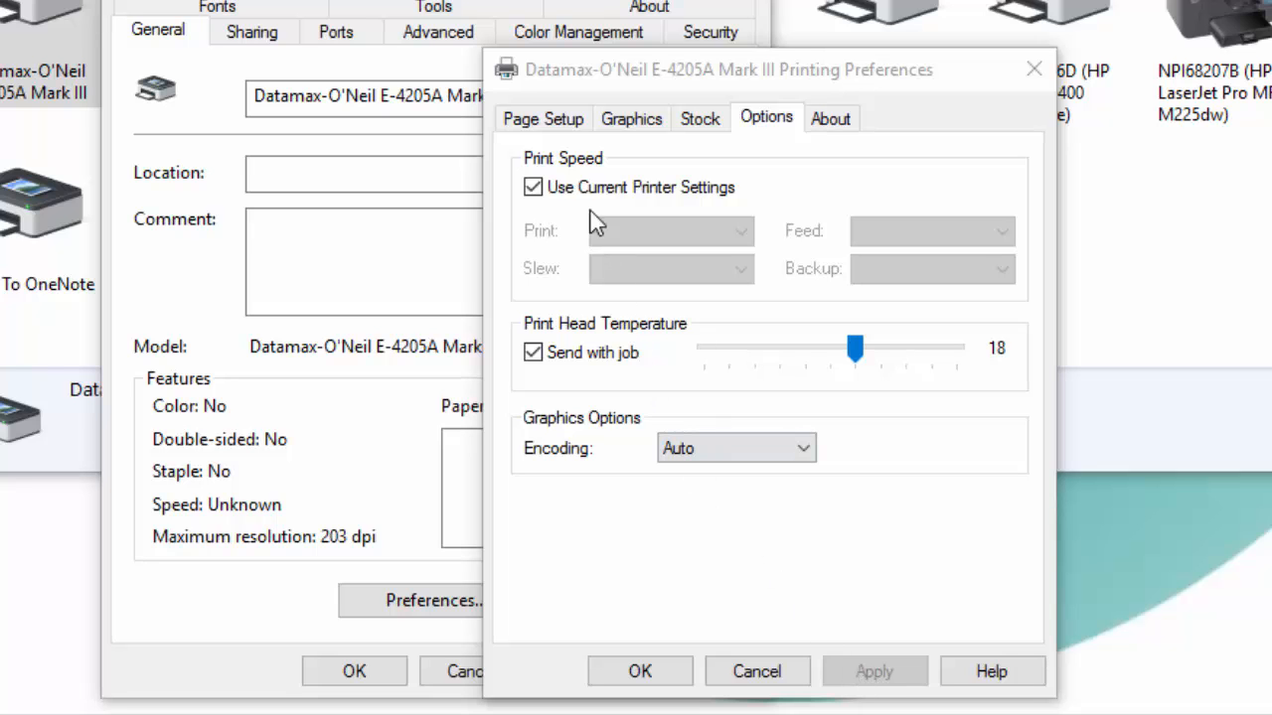
left_click(543, 118)
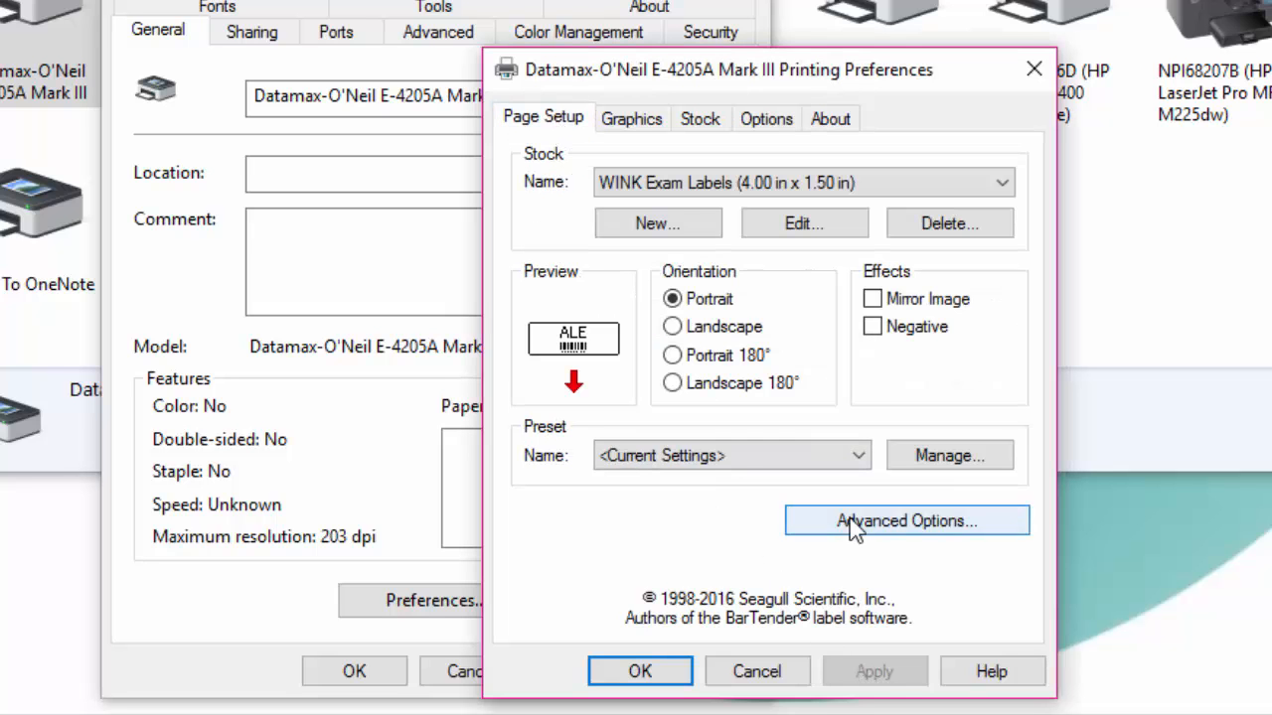
Apply the 0.05 in horizontal and vertical print offsets and close the position adjustments.
left_click(905, 521)
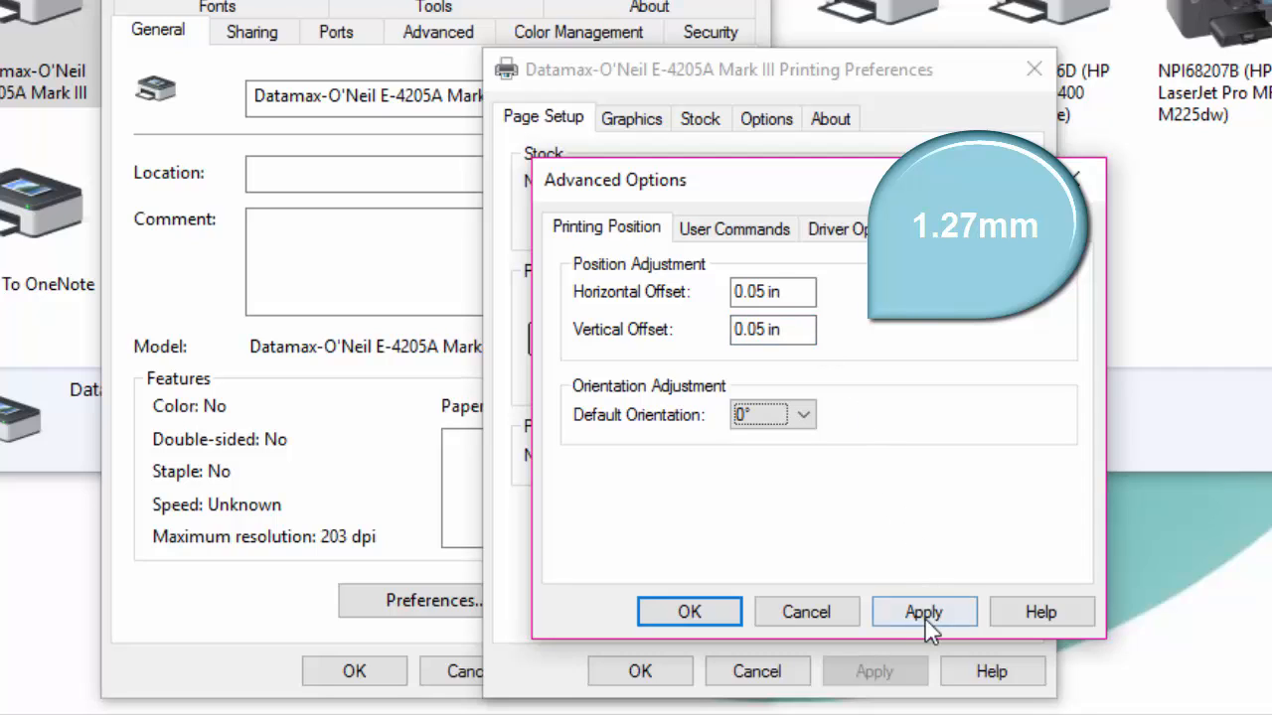
left_click(923, 611)
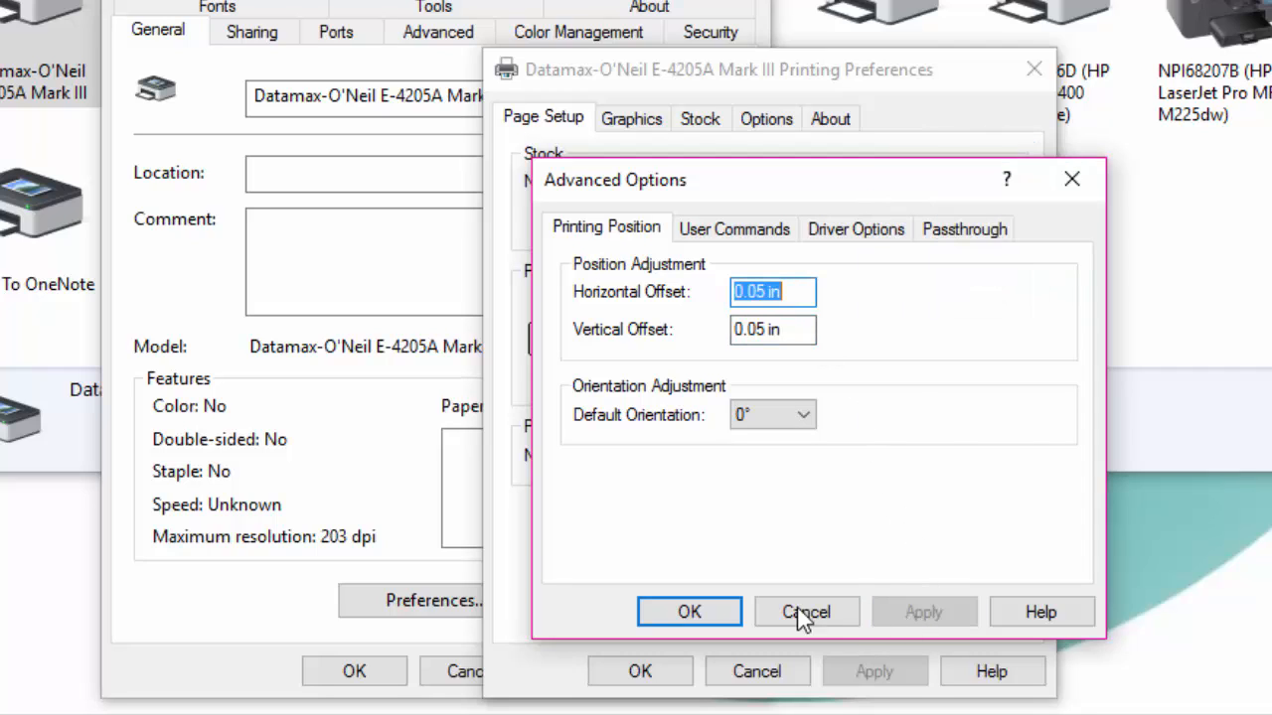
left_click(806, 612)
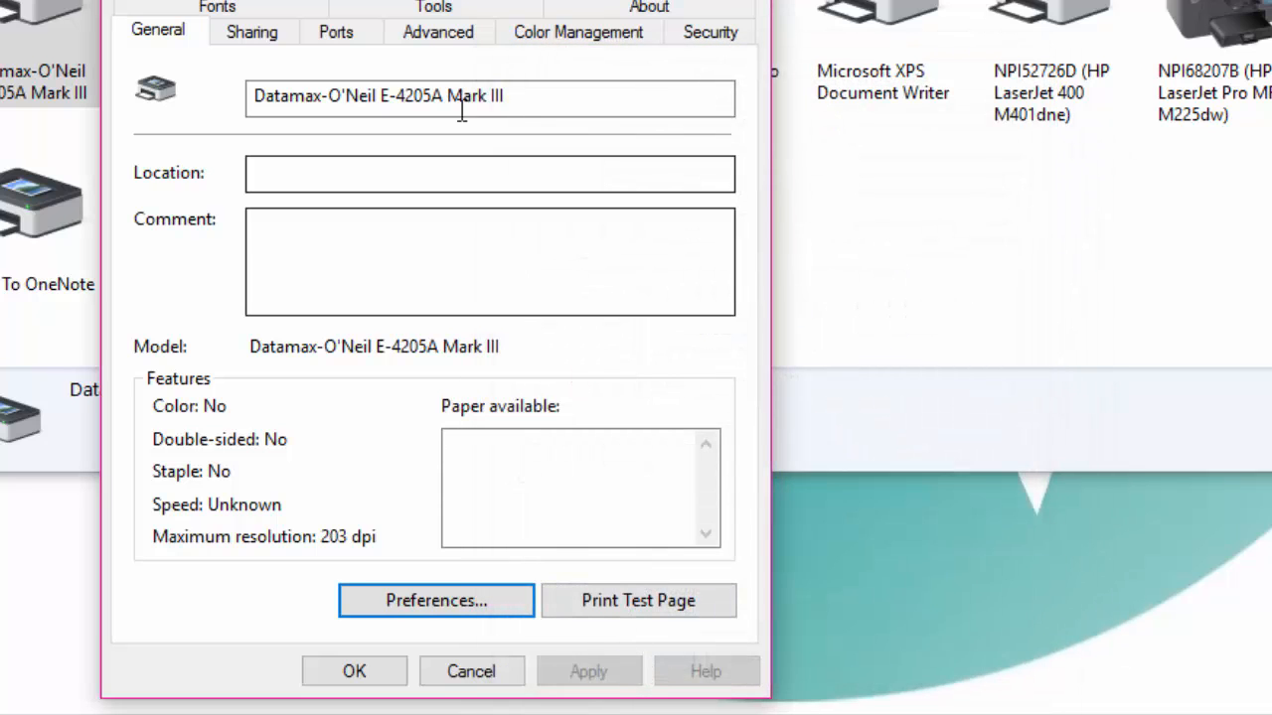
Make WINK Frame Labels the default stock in the Datamax printing defaults and apply.
left_click(437, 31)
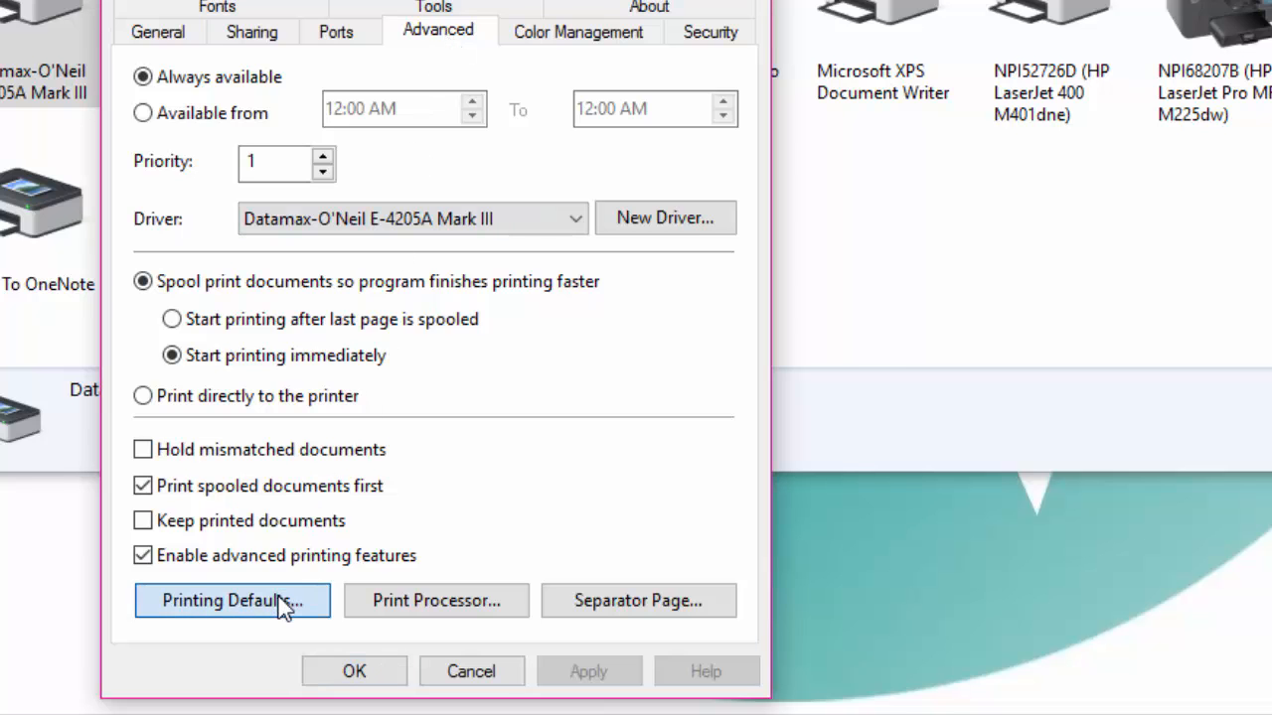
left_click(233, 600)
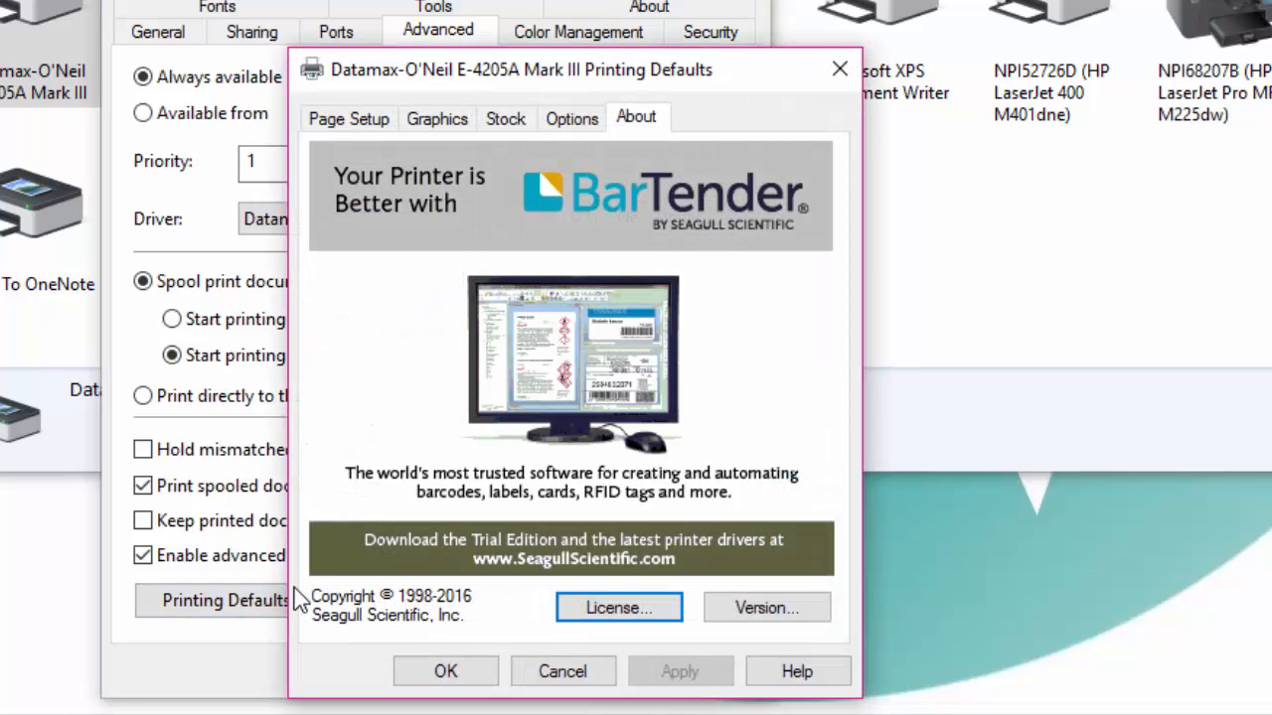
left_click(349, 117)
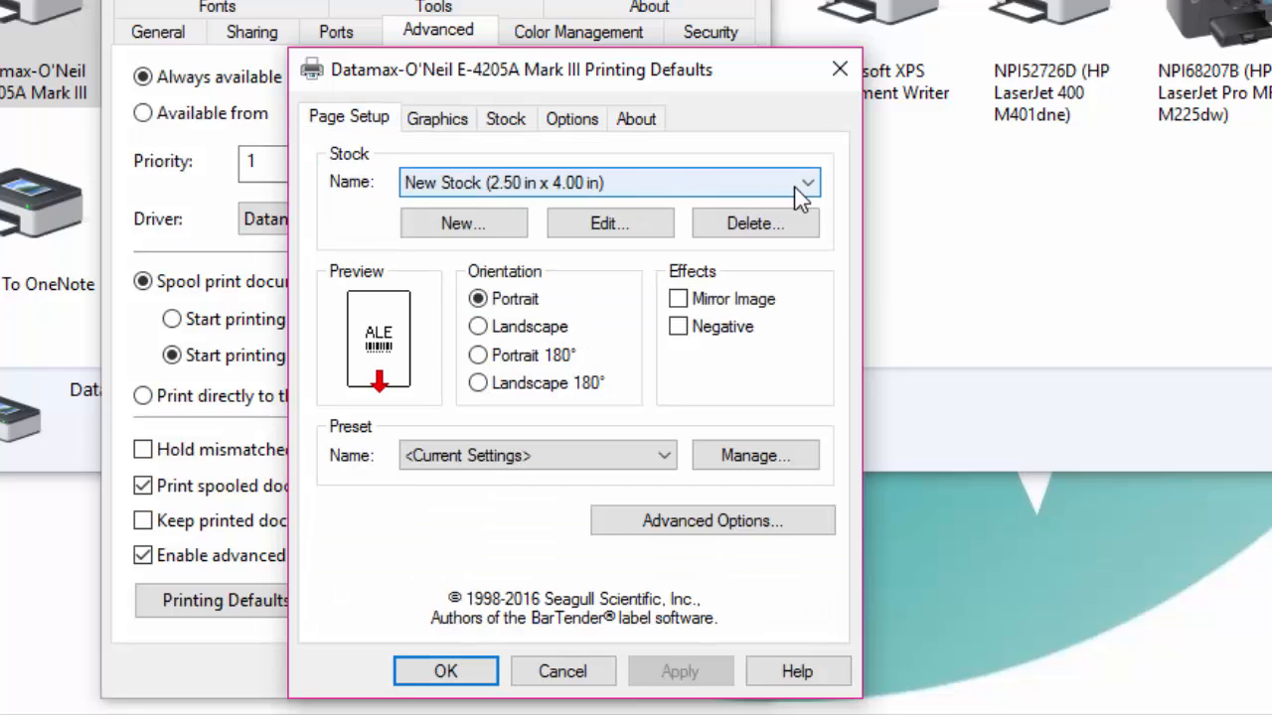
left_click(806, 183)
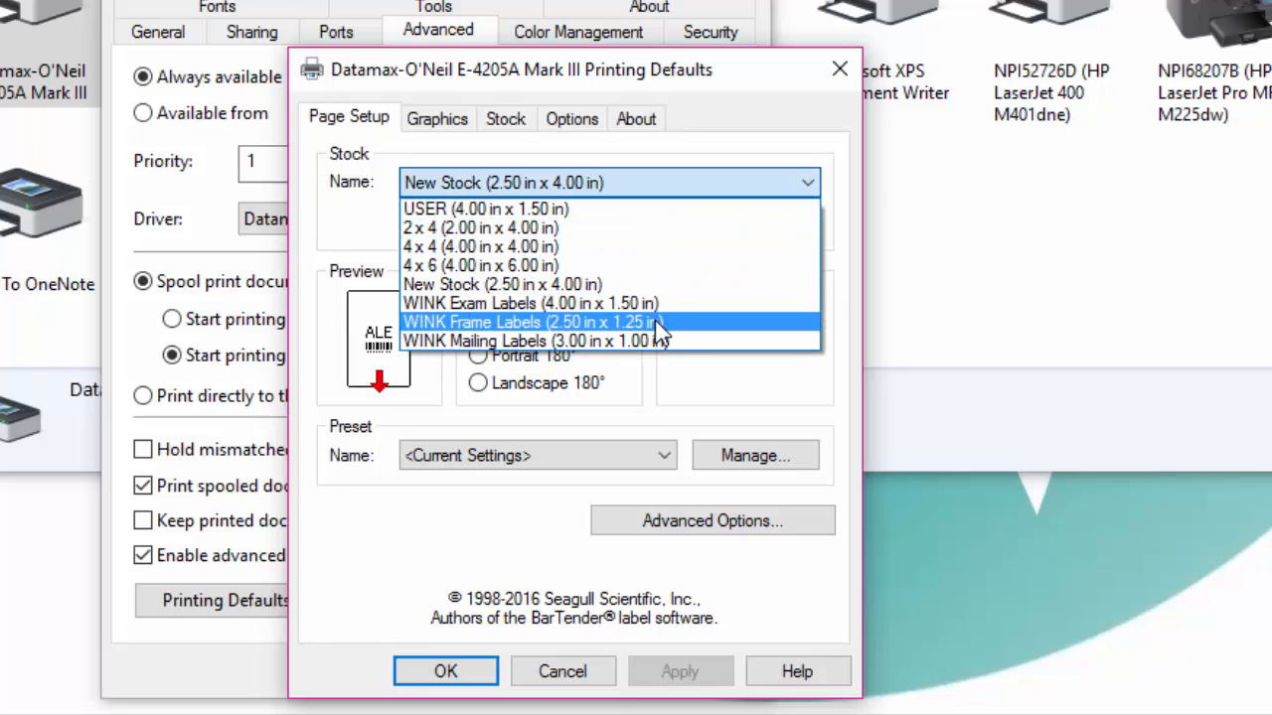
left_click(532, 322)
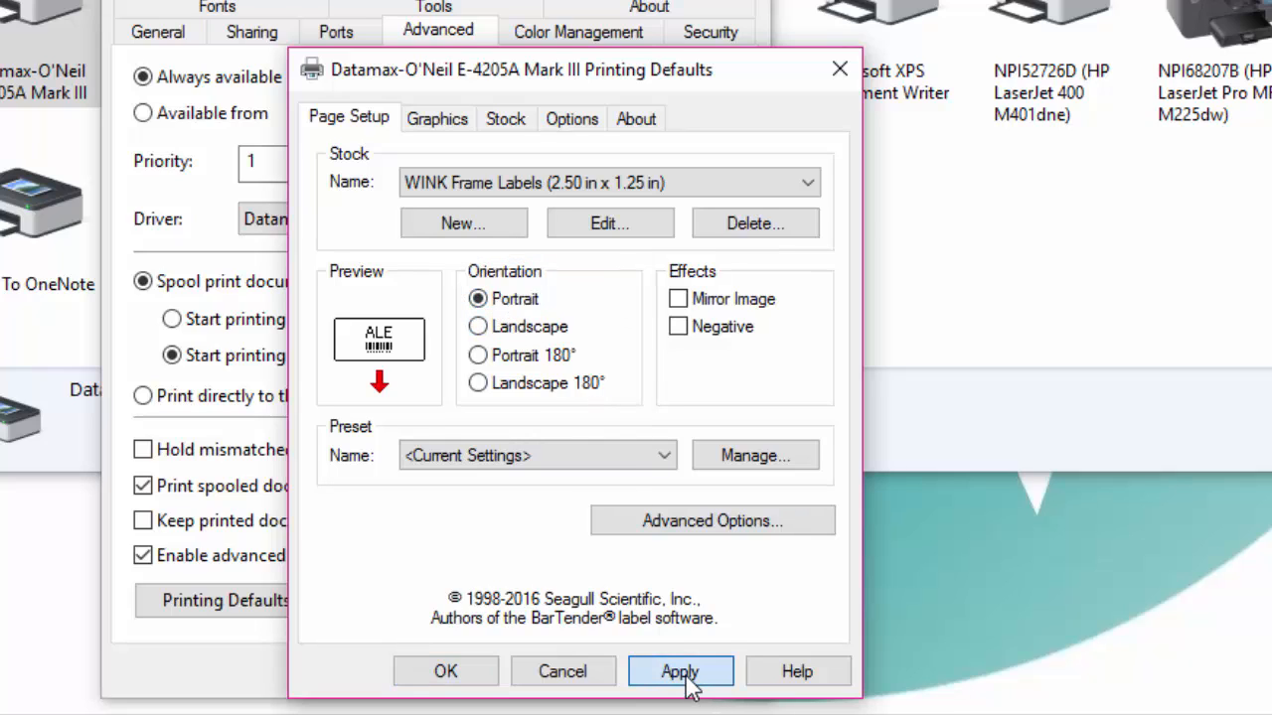
left_click(679, 671)
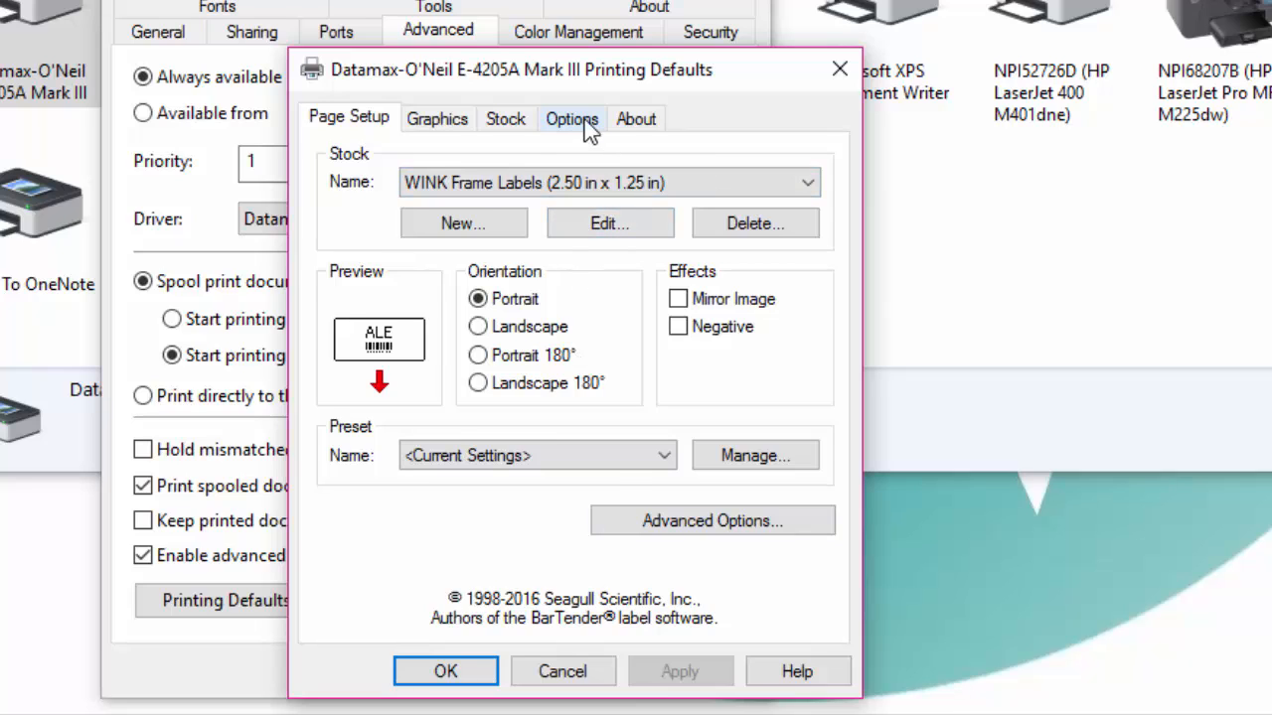
Set the default print head temperature to 18 and apply it.
left_click(571, 119)
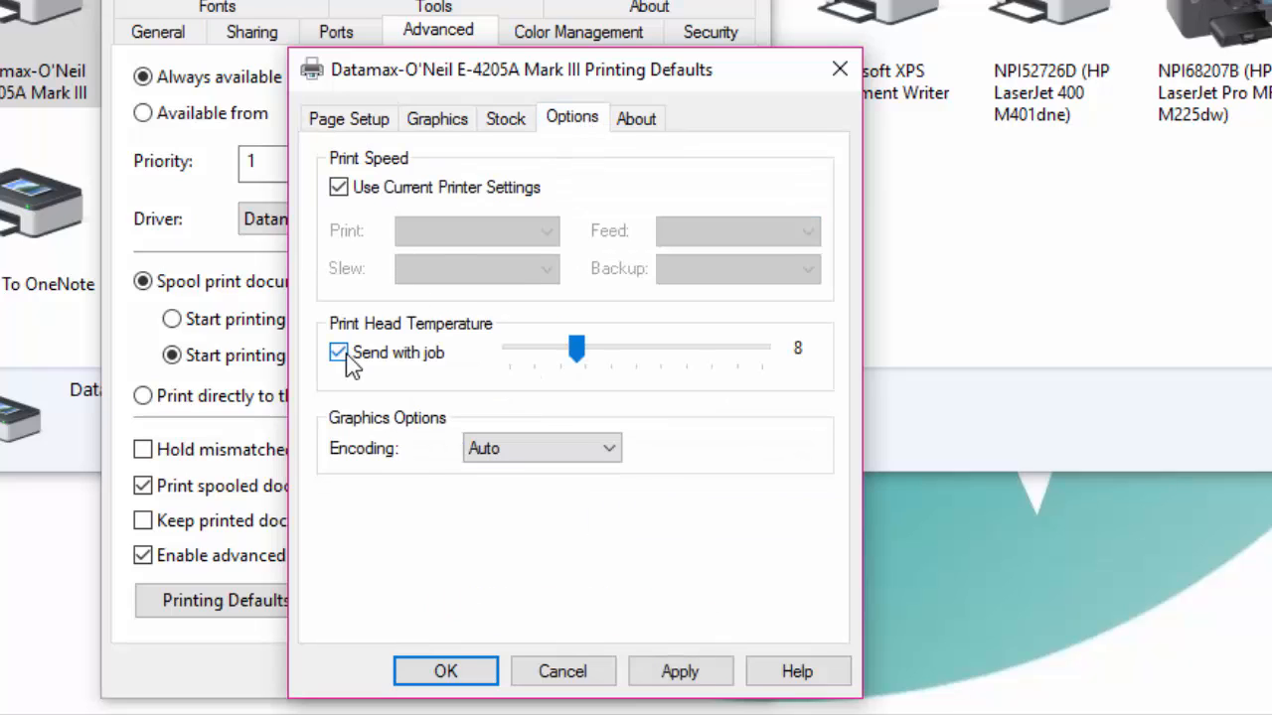
left_click_drag(576, 347, 663, 347)
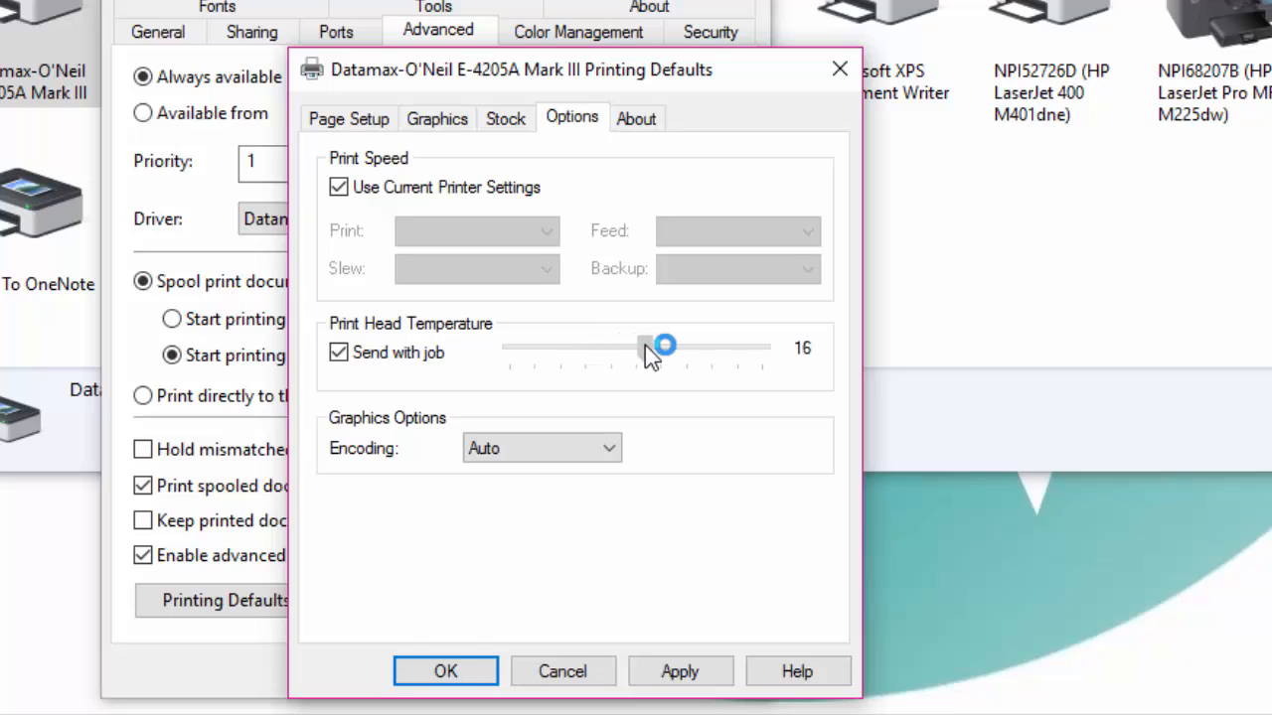
left_click_drag(663, 346, 664, 345)
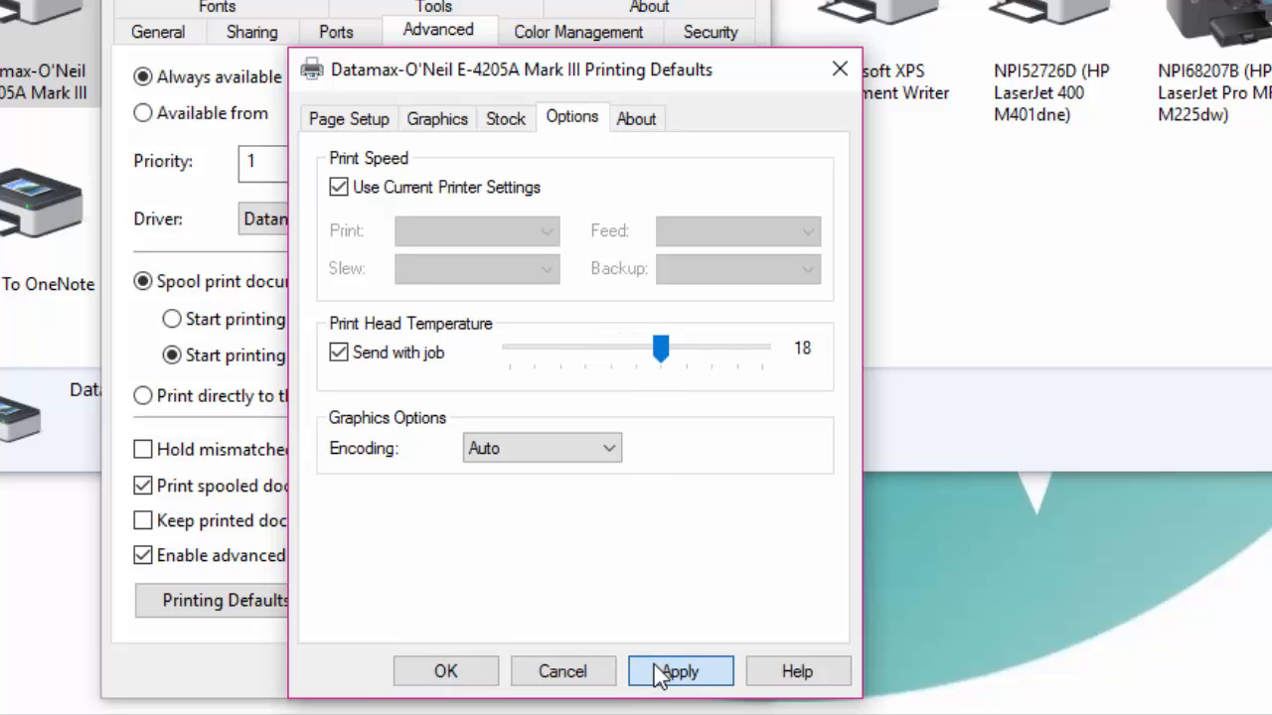
left_click(679, 671)
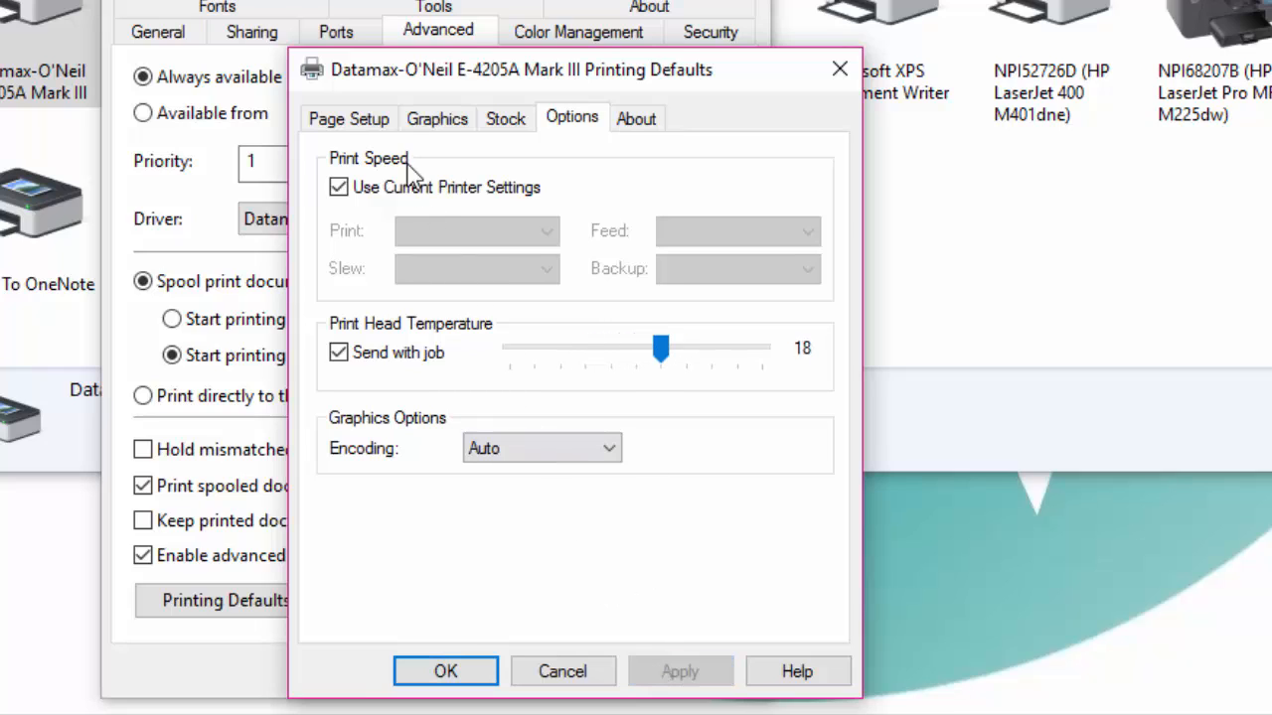
left_click(349, 119)
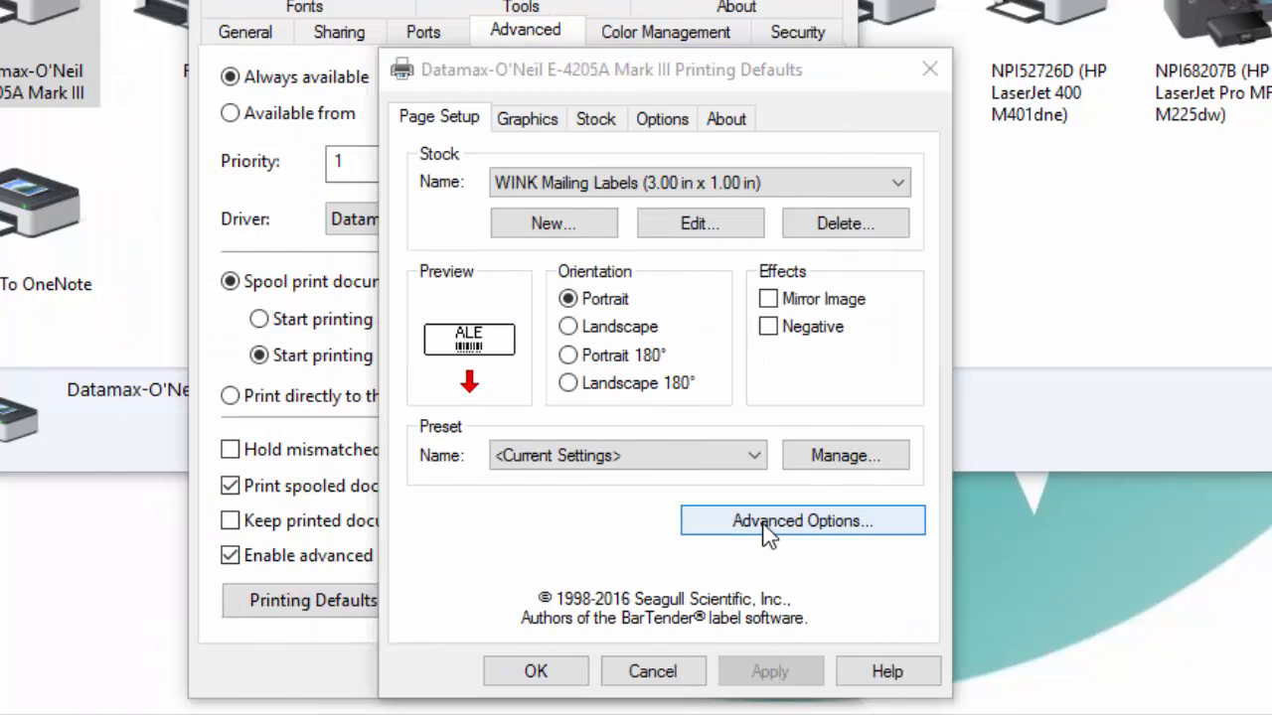
Accept the 0.05 in offsets and confirm the Datamax printing defaults.
left_click(802, 521)
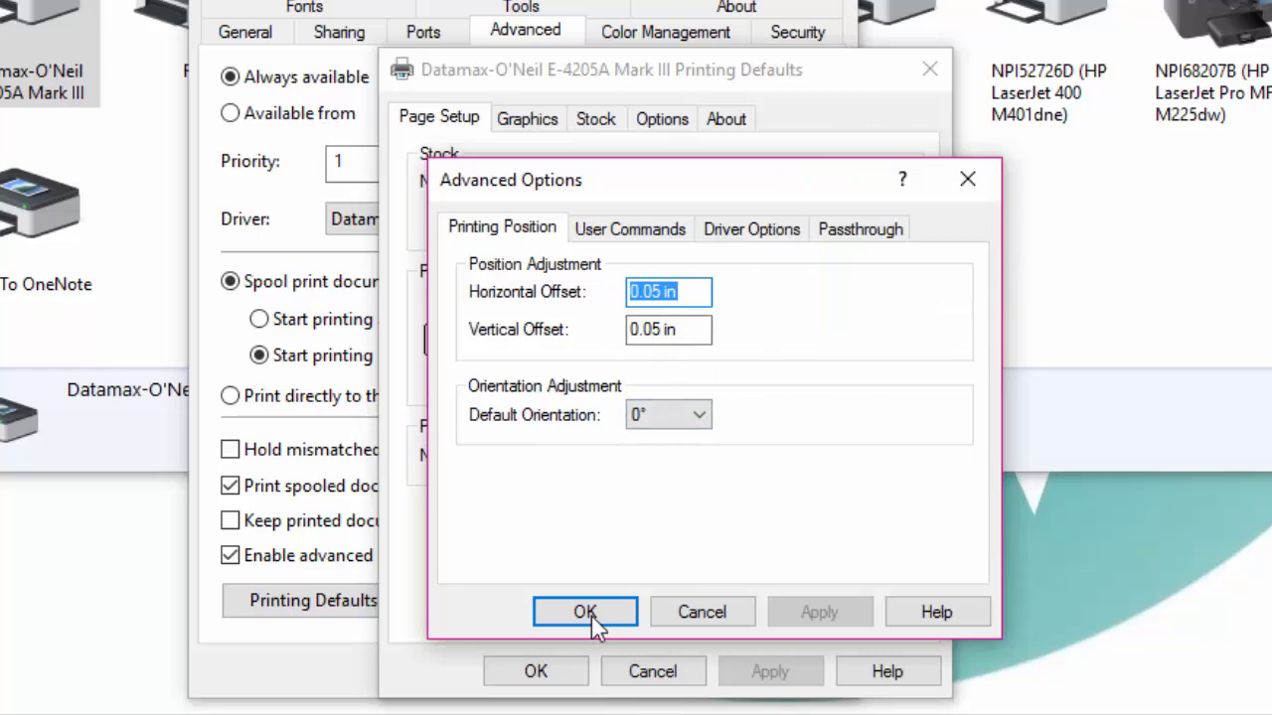
left_click(584, 611)
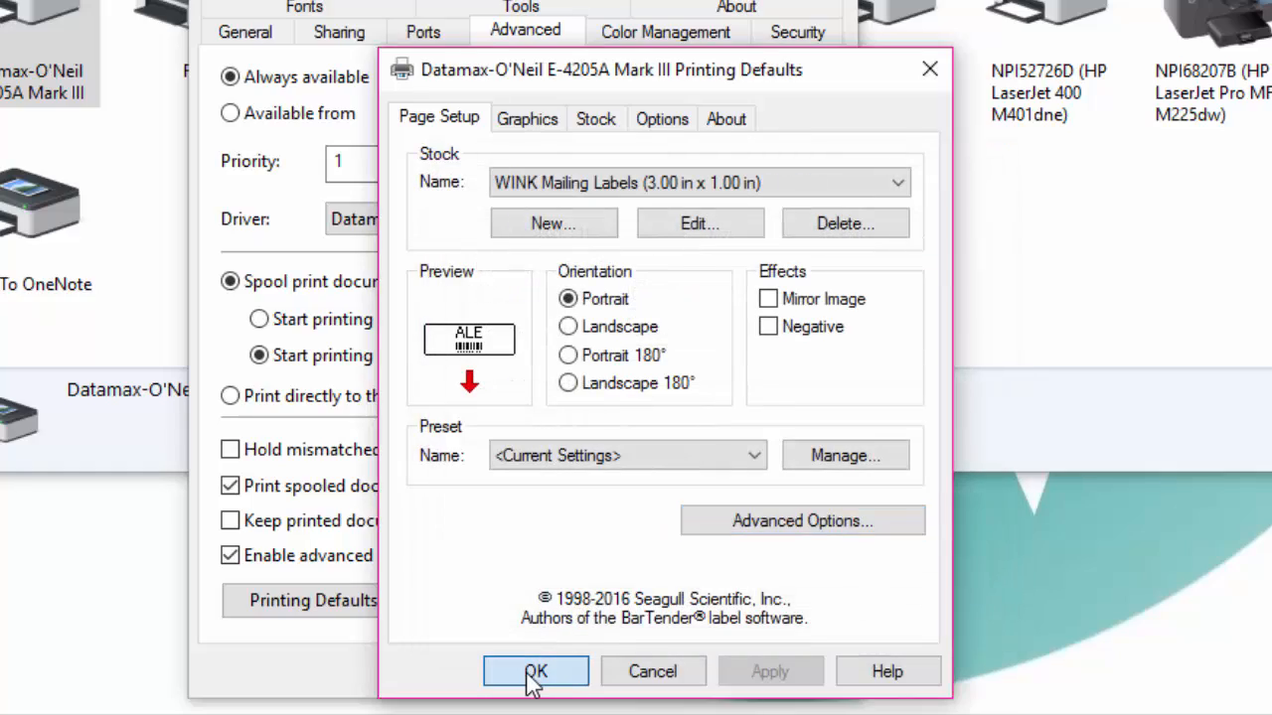
left_click(536, 671)
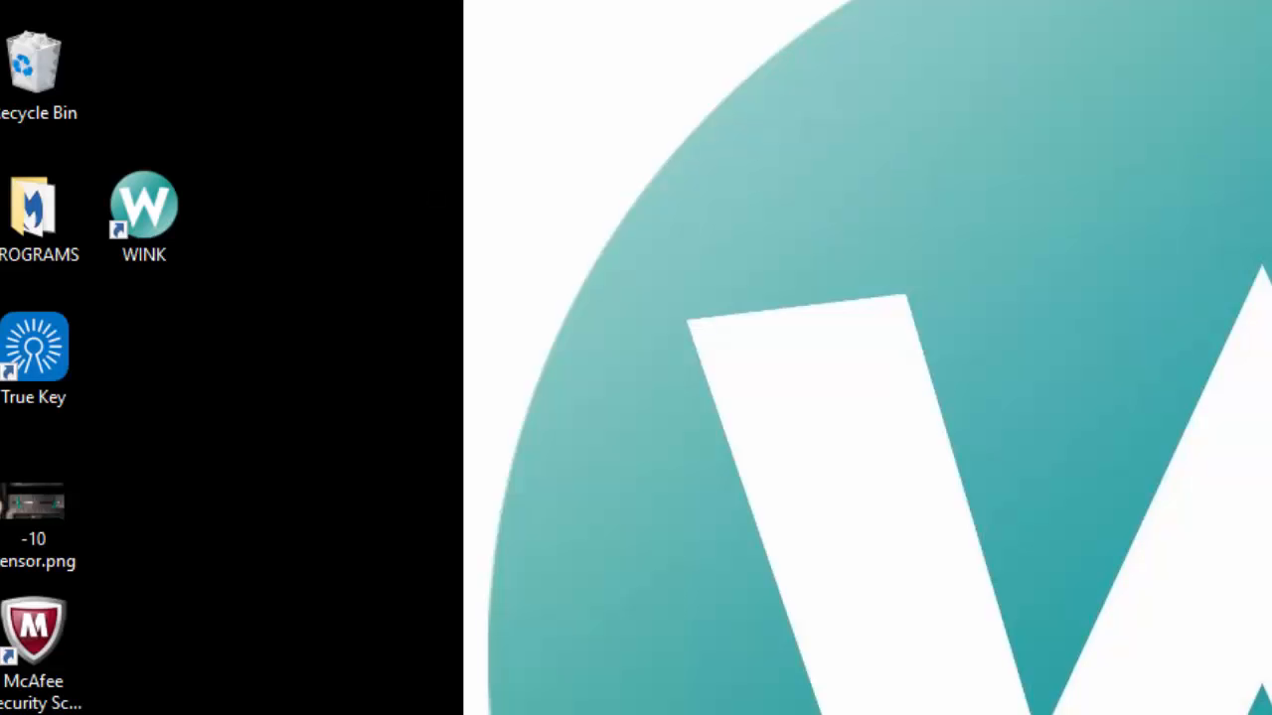
Relaunch WINK, dismiss the support plan offer, and open Settings > Printer and Trays.
left_click(144, 208)
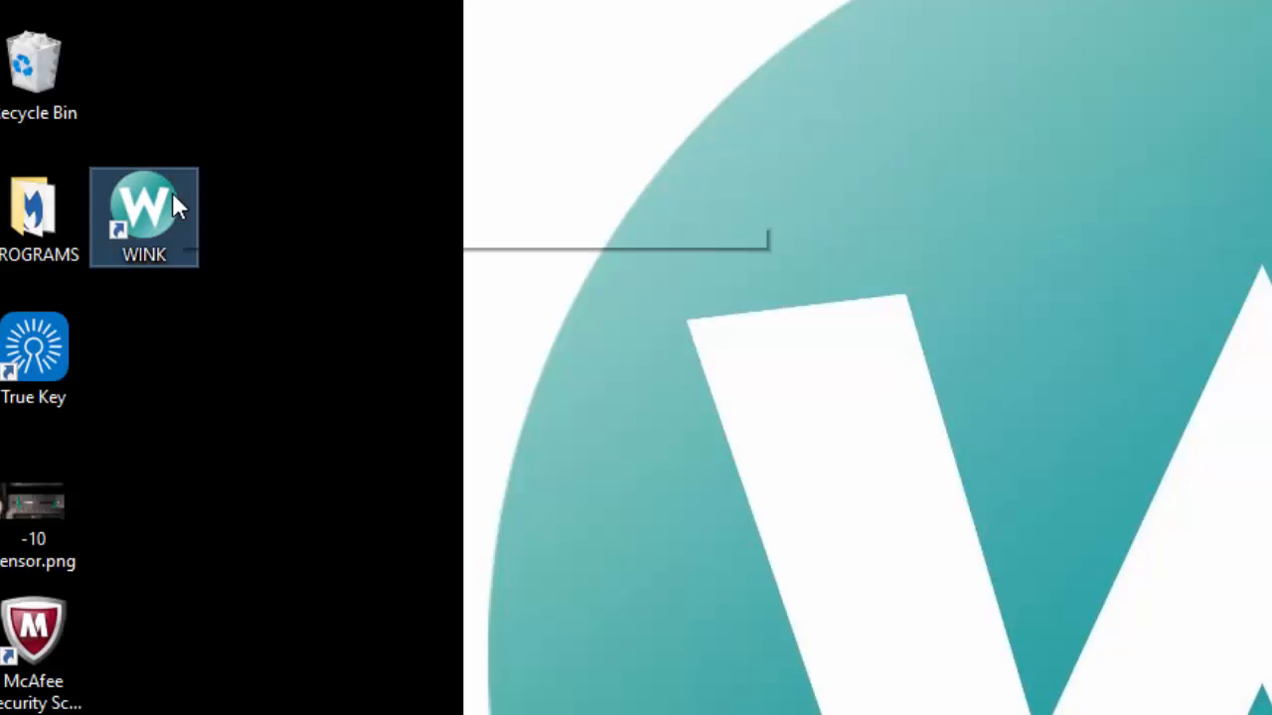
double_click(143, 209)
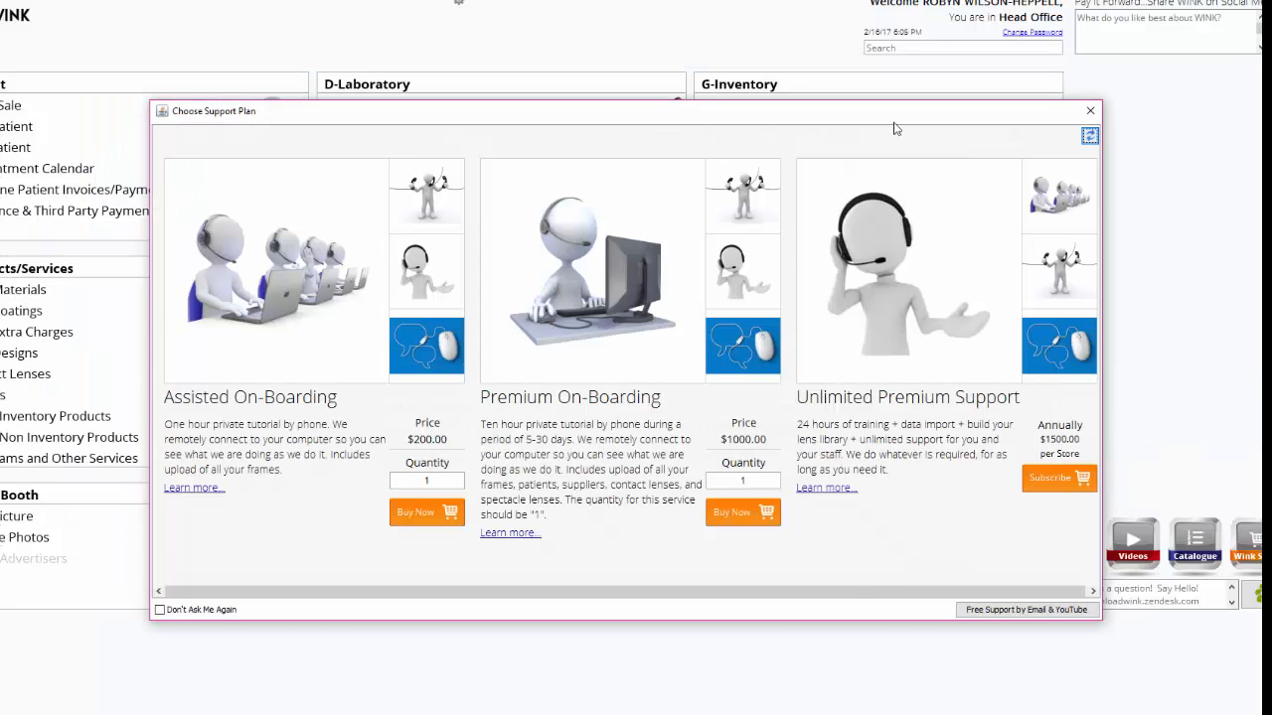
left_click(1090, 110)
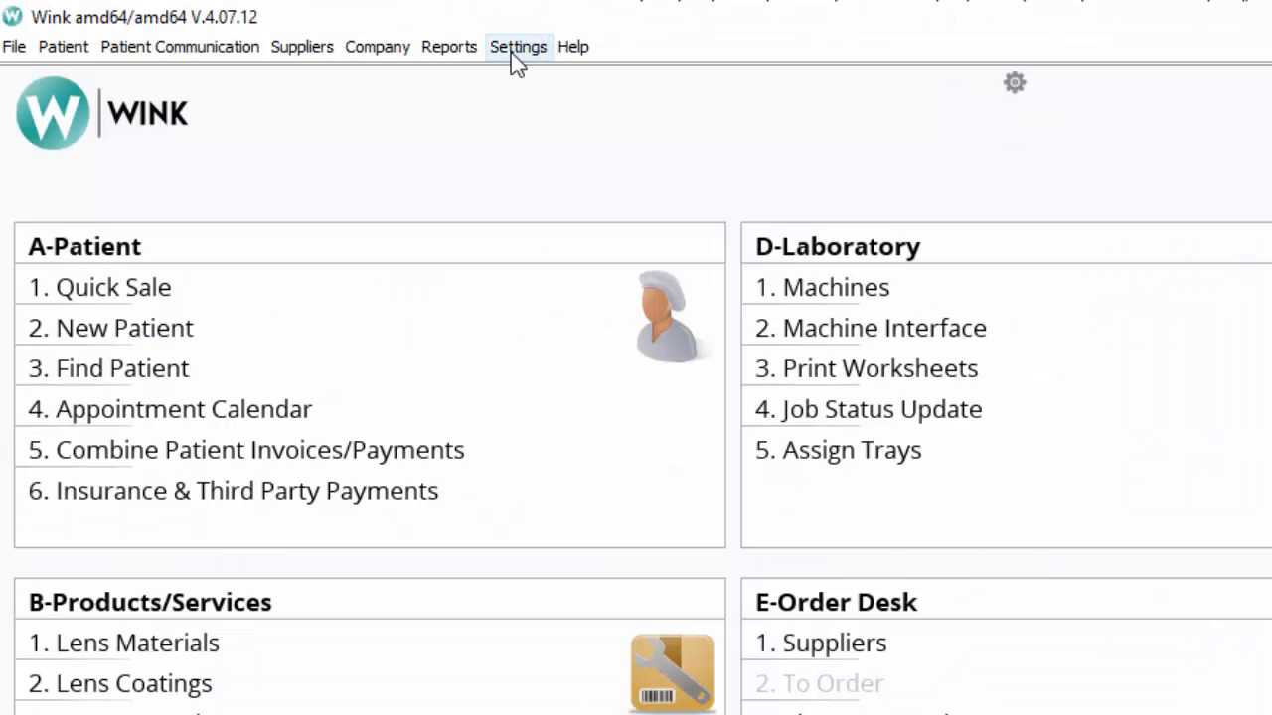
left_click(518, 47)
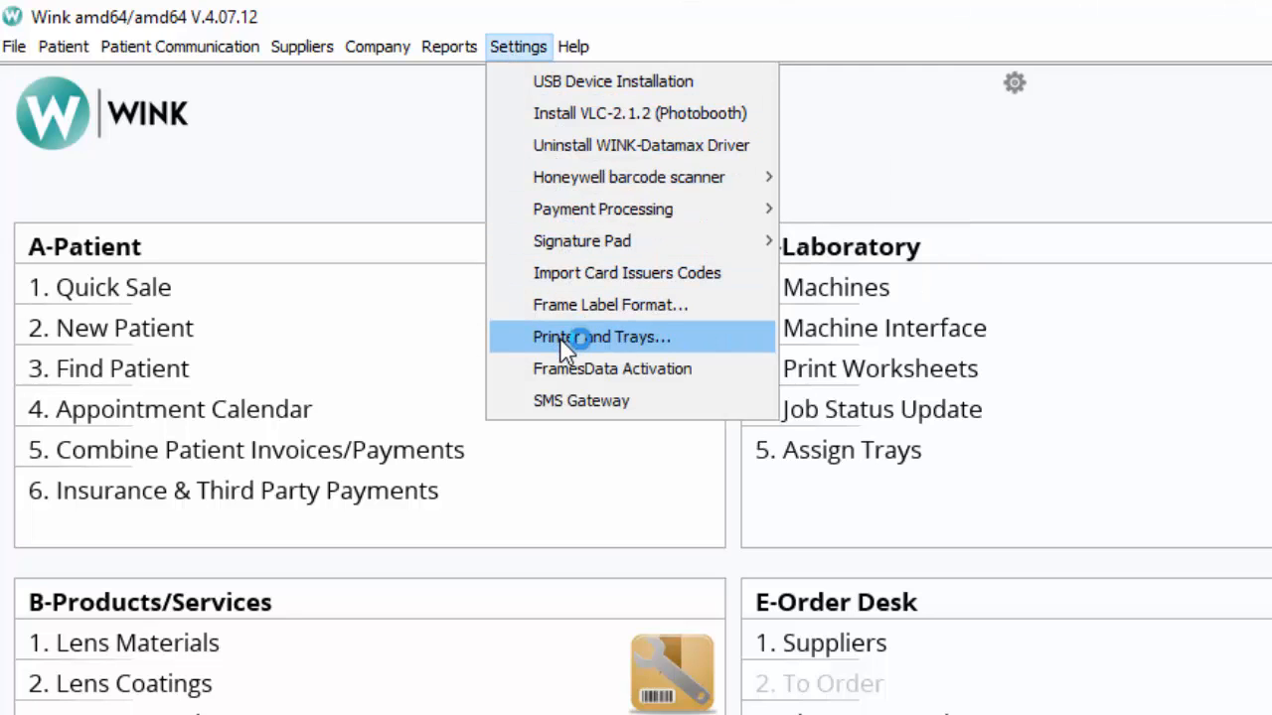
left_click(601, 336)
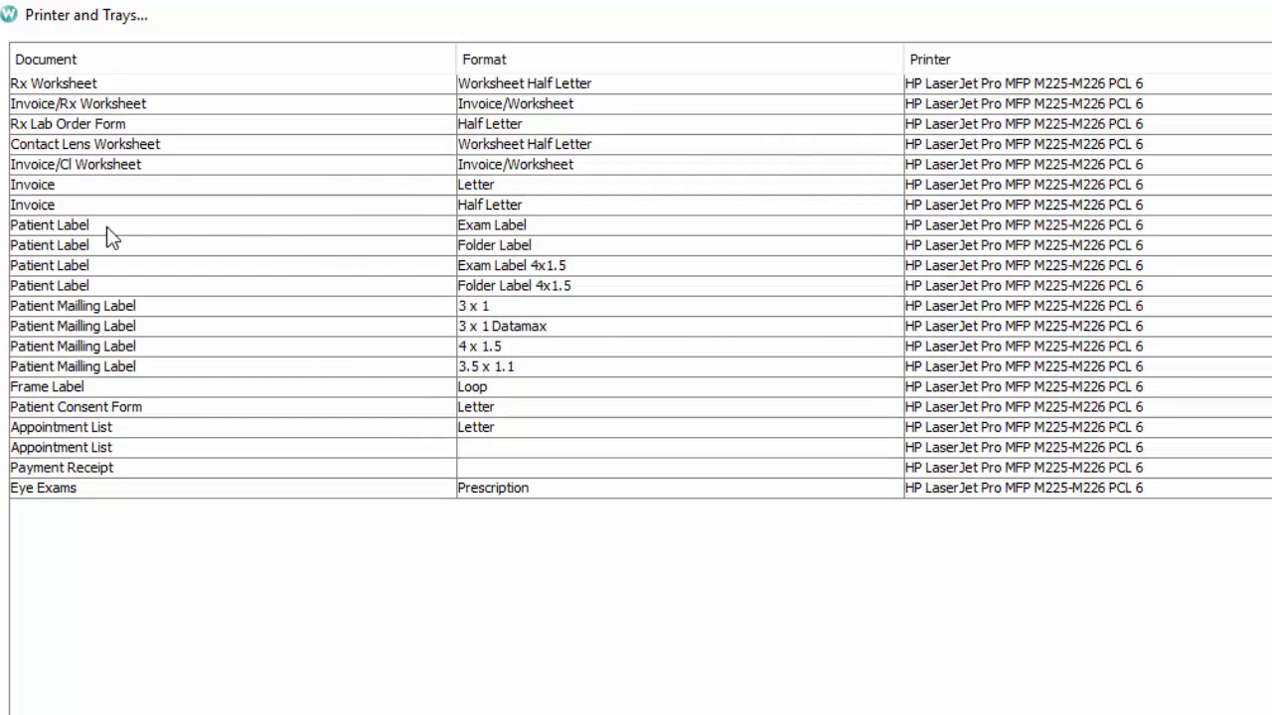
Assign the Datamax-O'Neil E-4205A Mark III to the label document rows and save.
left_click(1023, 224)
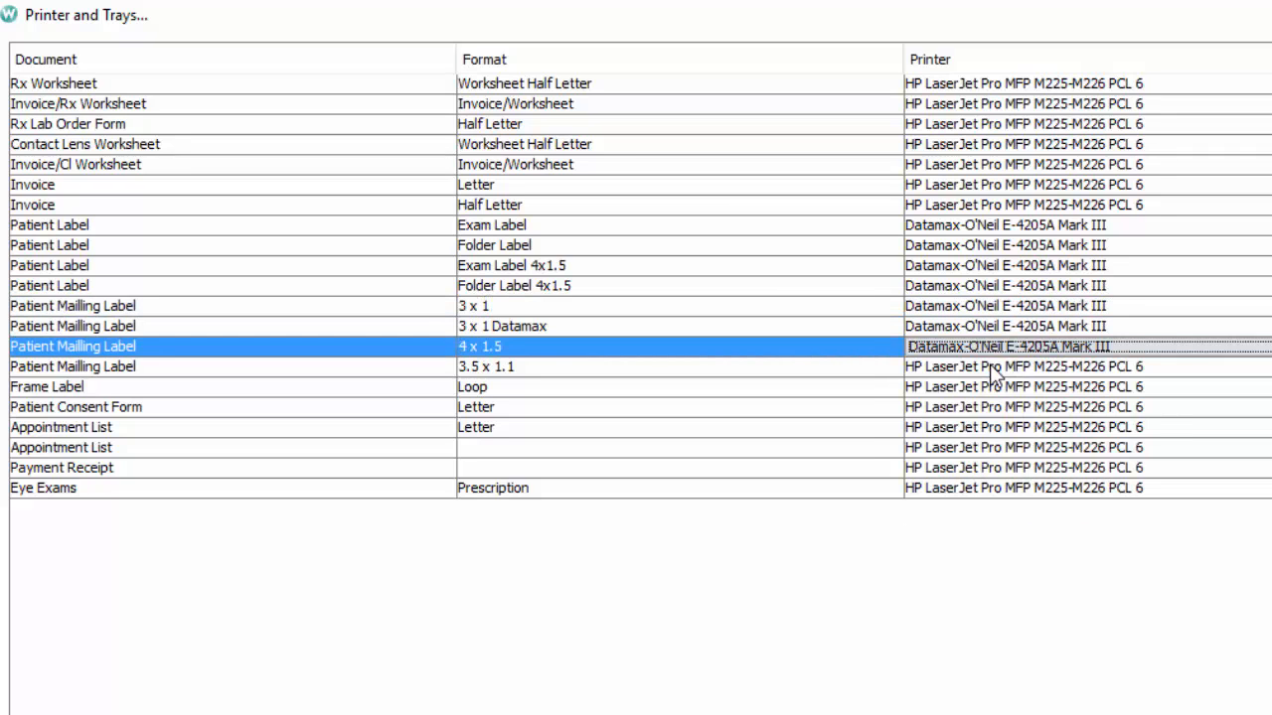
left_click(1023, 387)
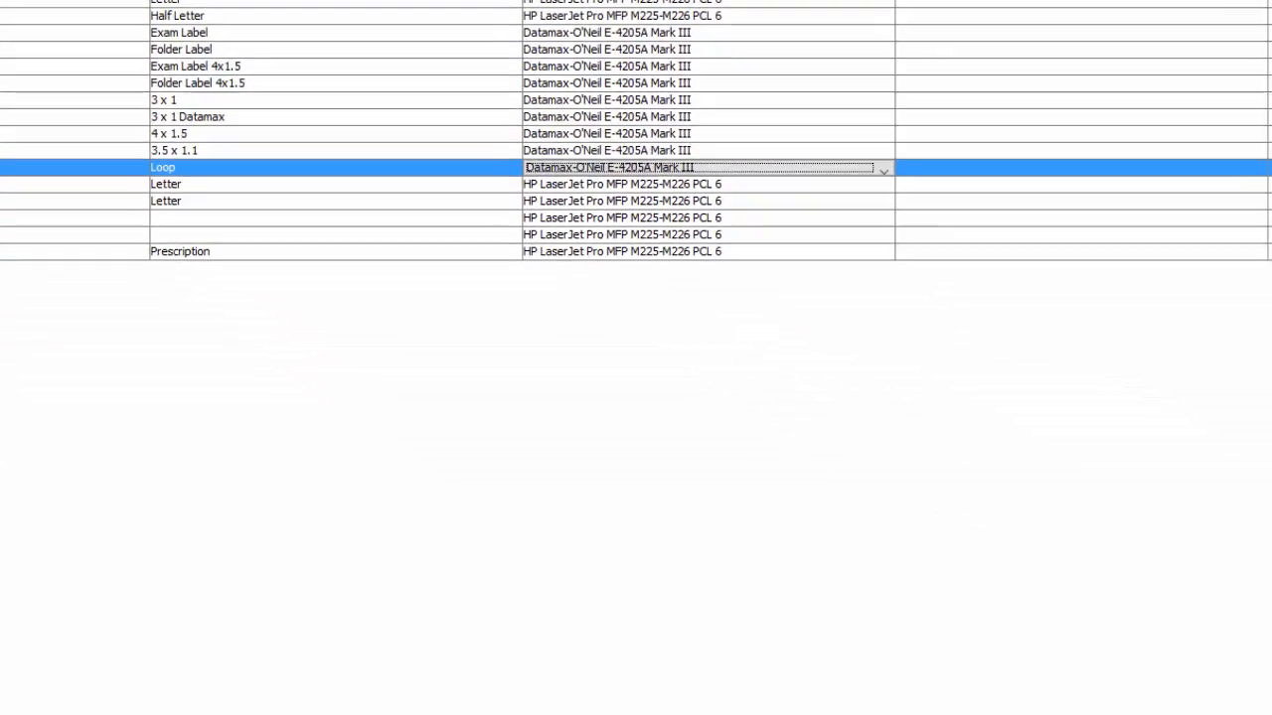
left_click(1219, 695)
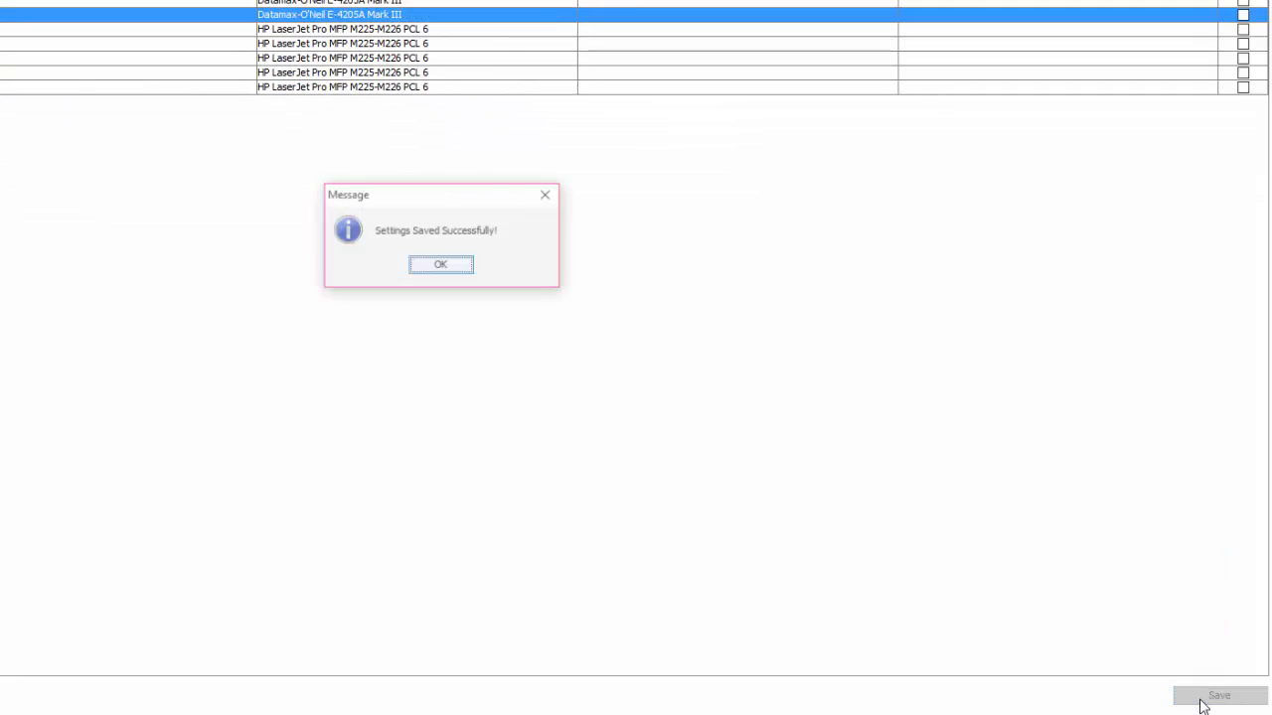
left_click(440, 264)
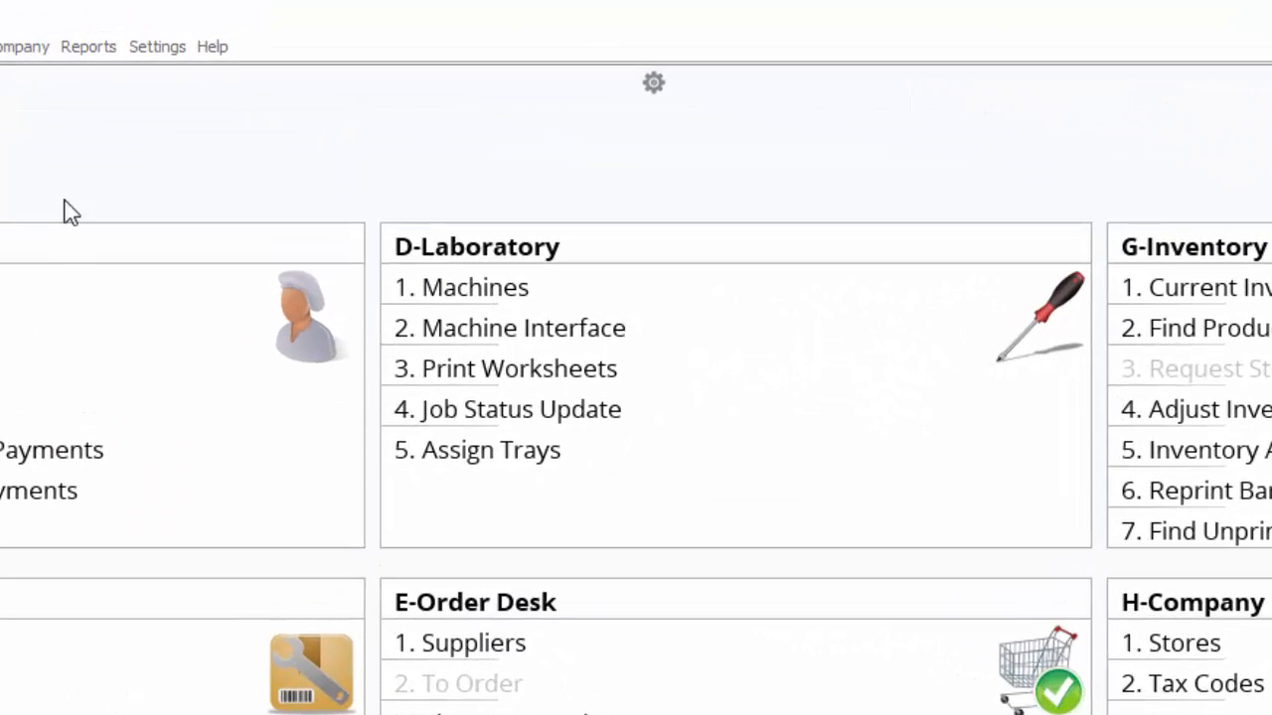
Save the frame label format (Brand, Model, Color & Size, Price, Serial Number barcode) and close it.
left_click(157, 47)
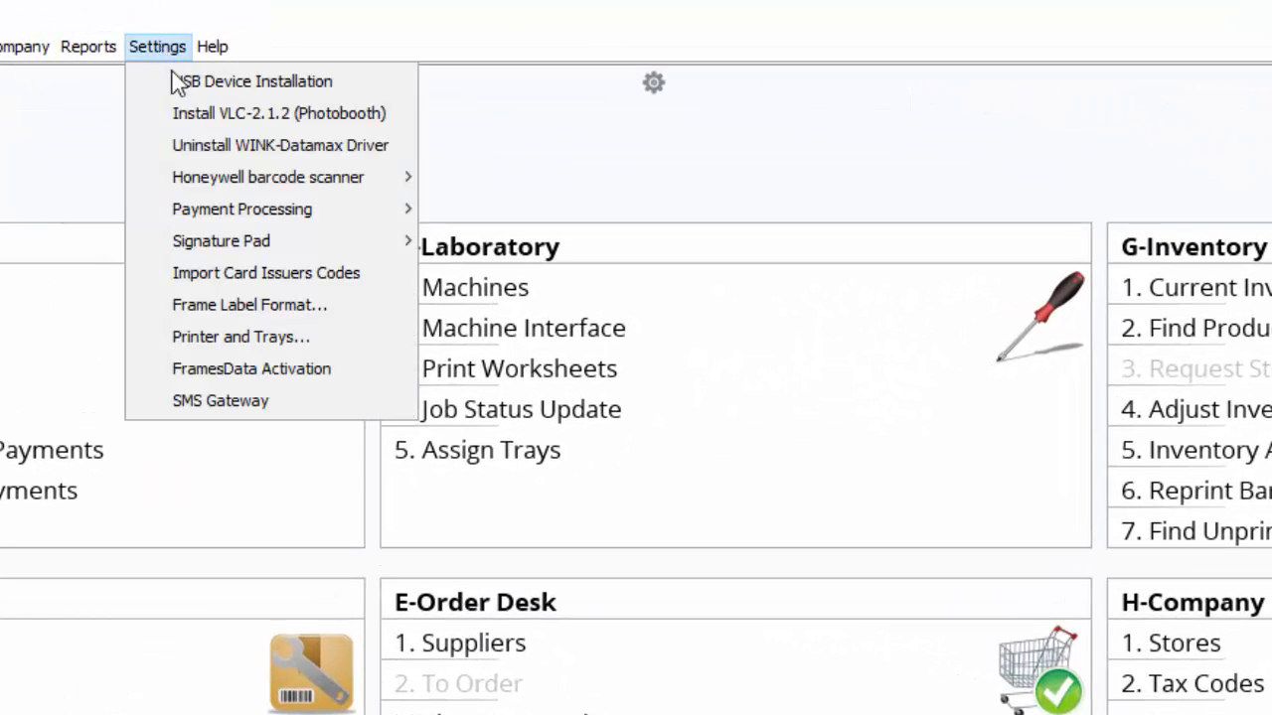
mouse_move(249, 305)
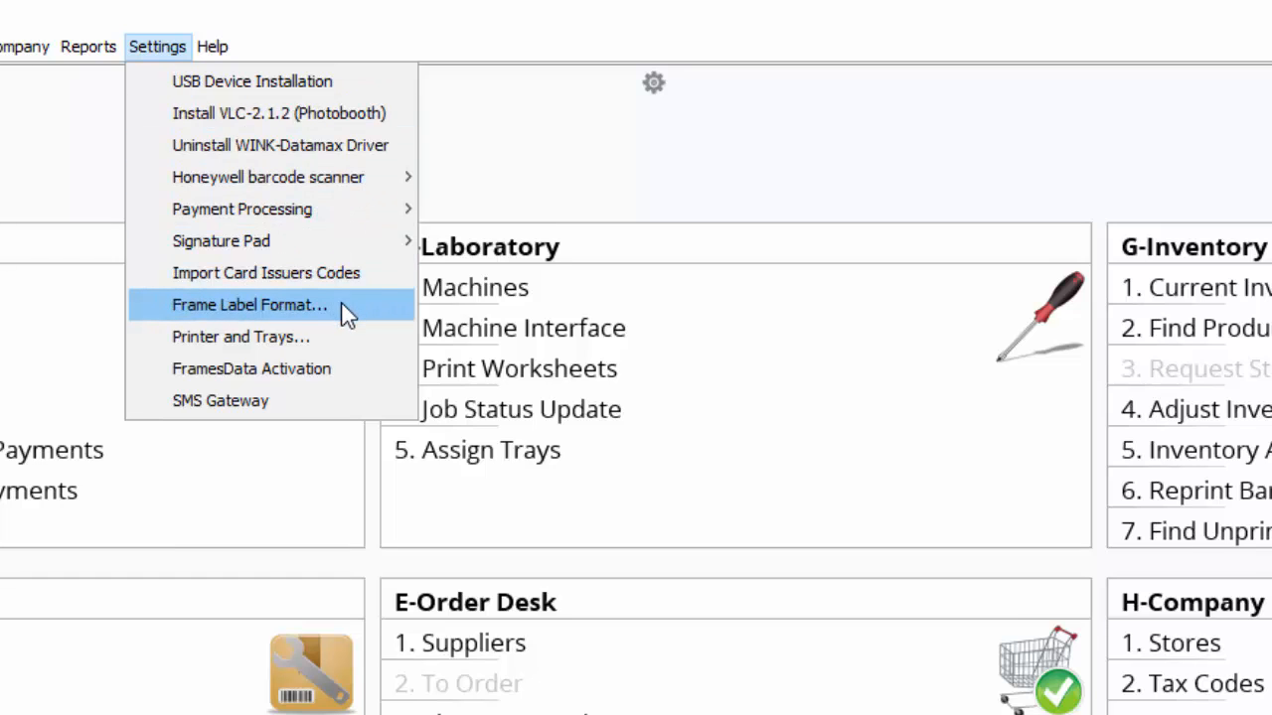
left_click(251, 305)
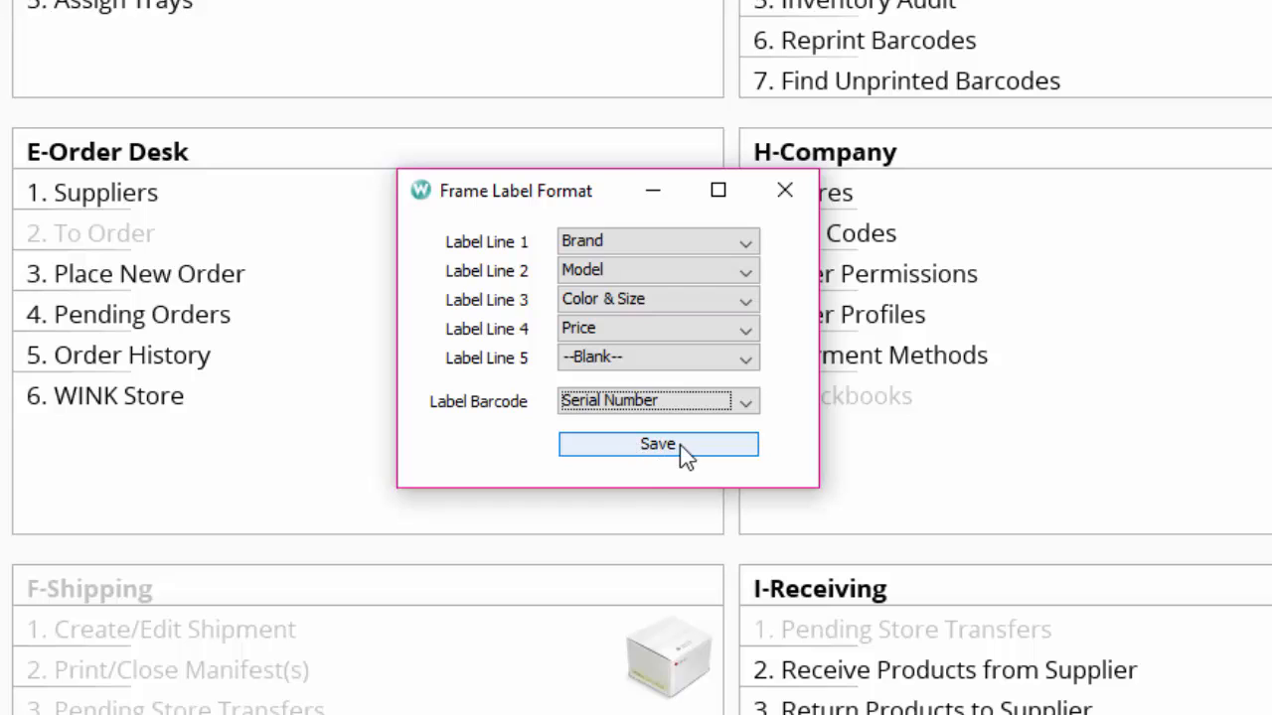
left_click(657, 444)
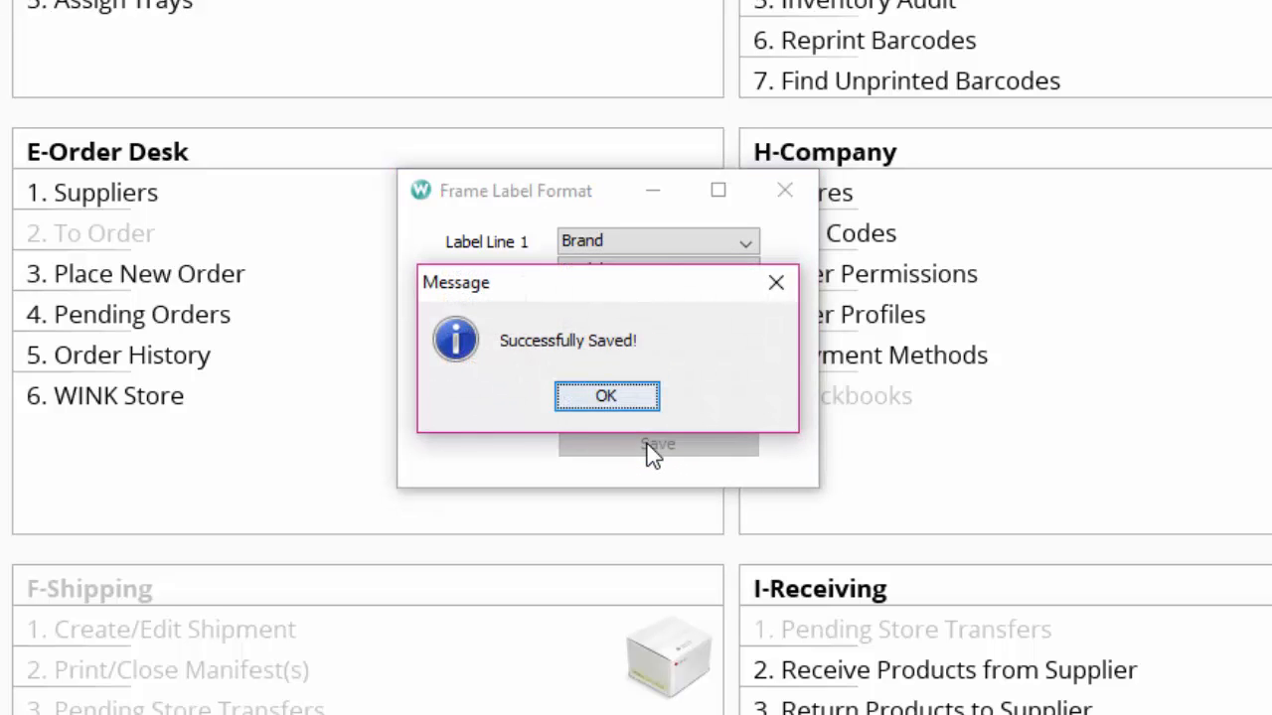
left_click(605, 395)
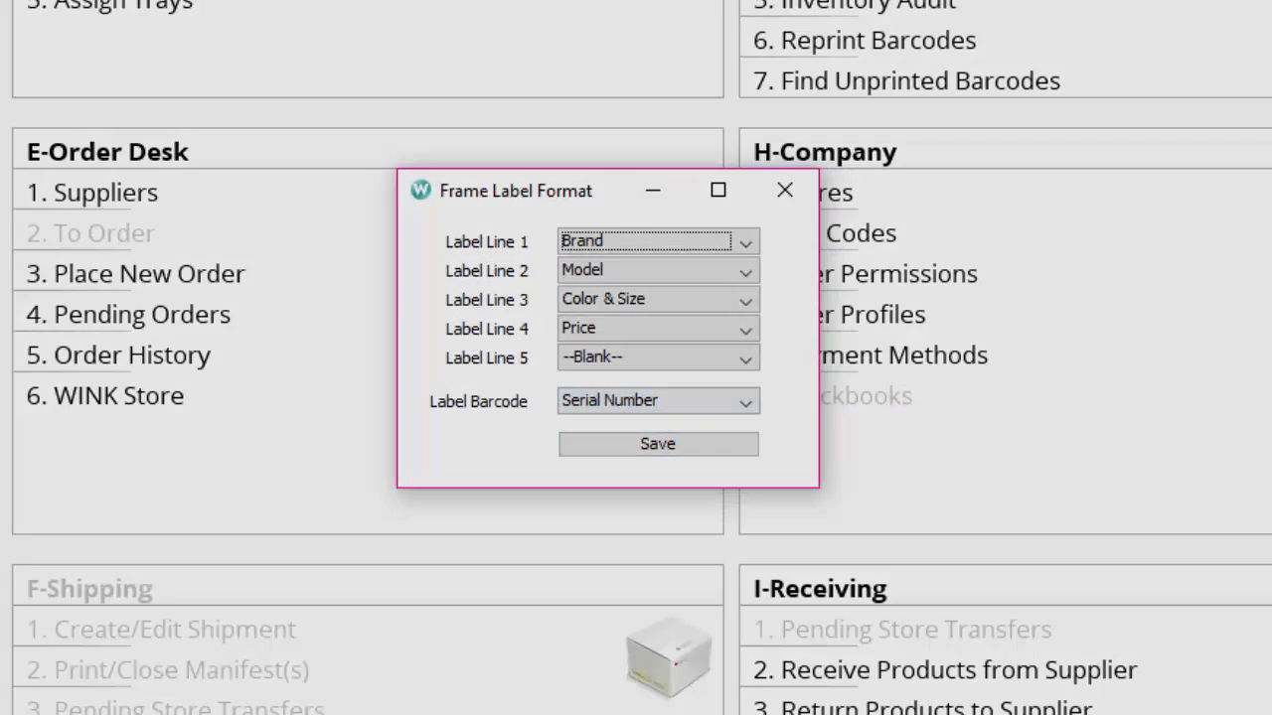
left_click(784, 190)
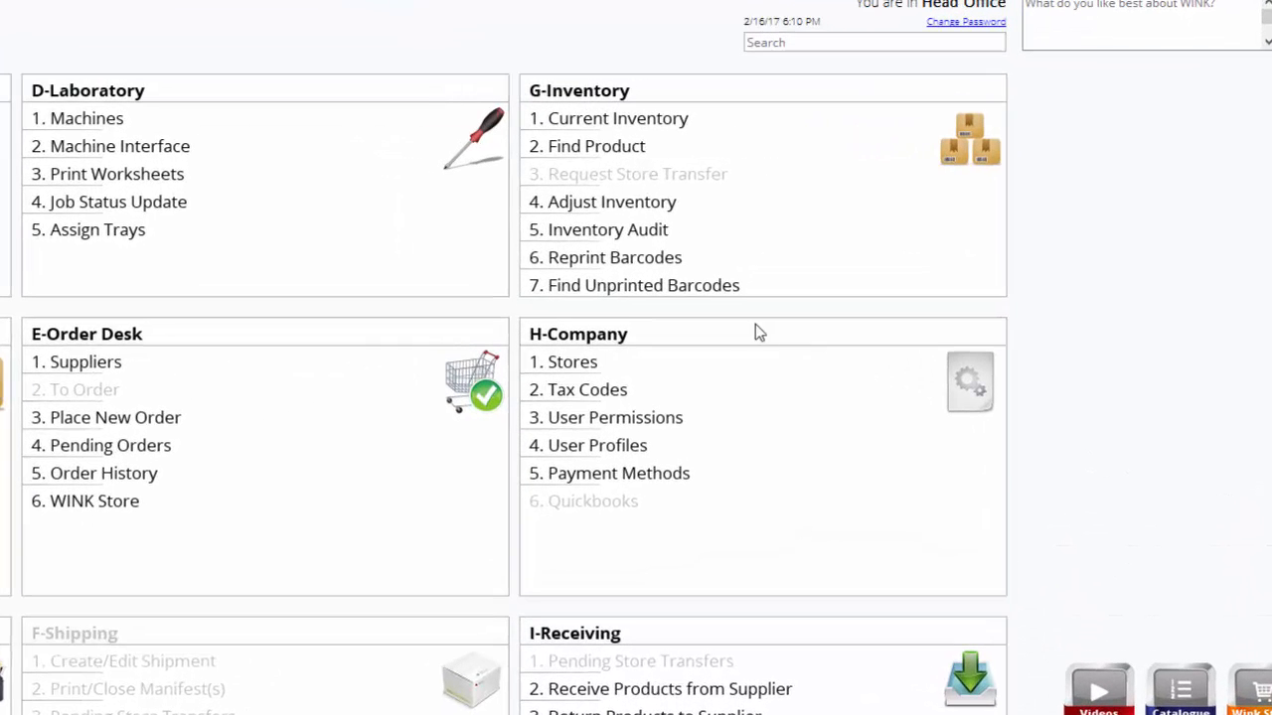
mouse_move(616, 257)
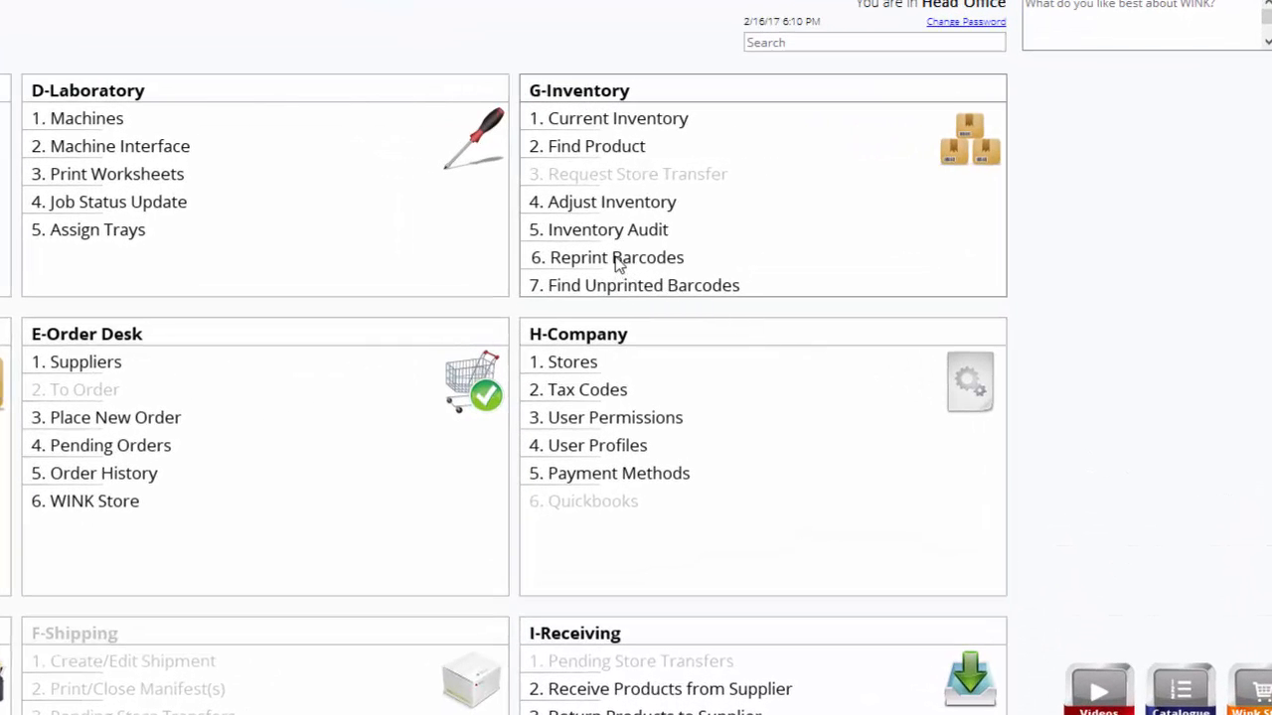
Add serial s175, the Prada SPR 11O 3B frame, to the reprint list, then close it.
left_click(617, 257)
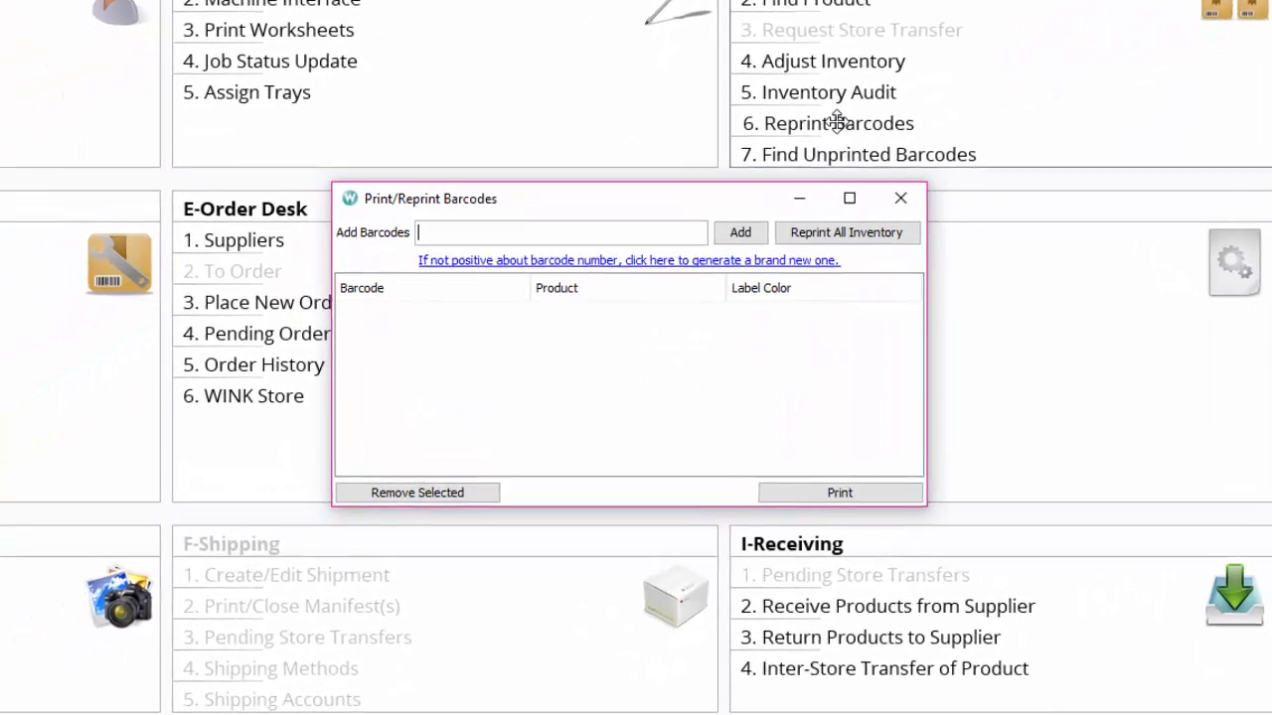
type("s")
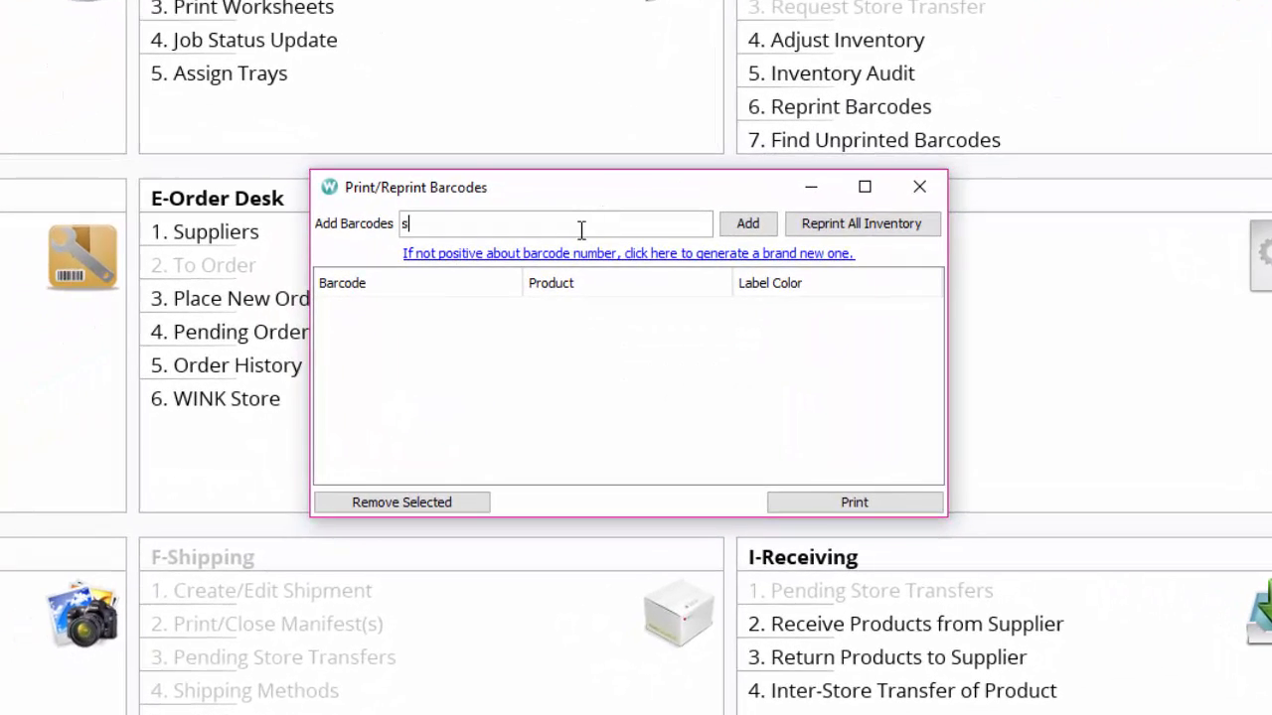
type("175")
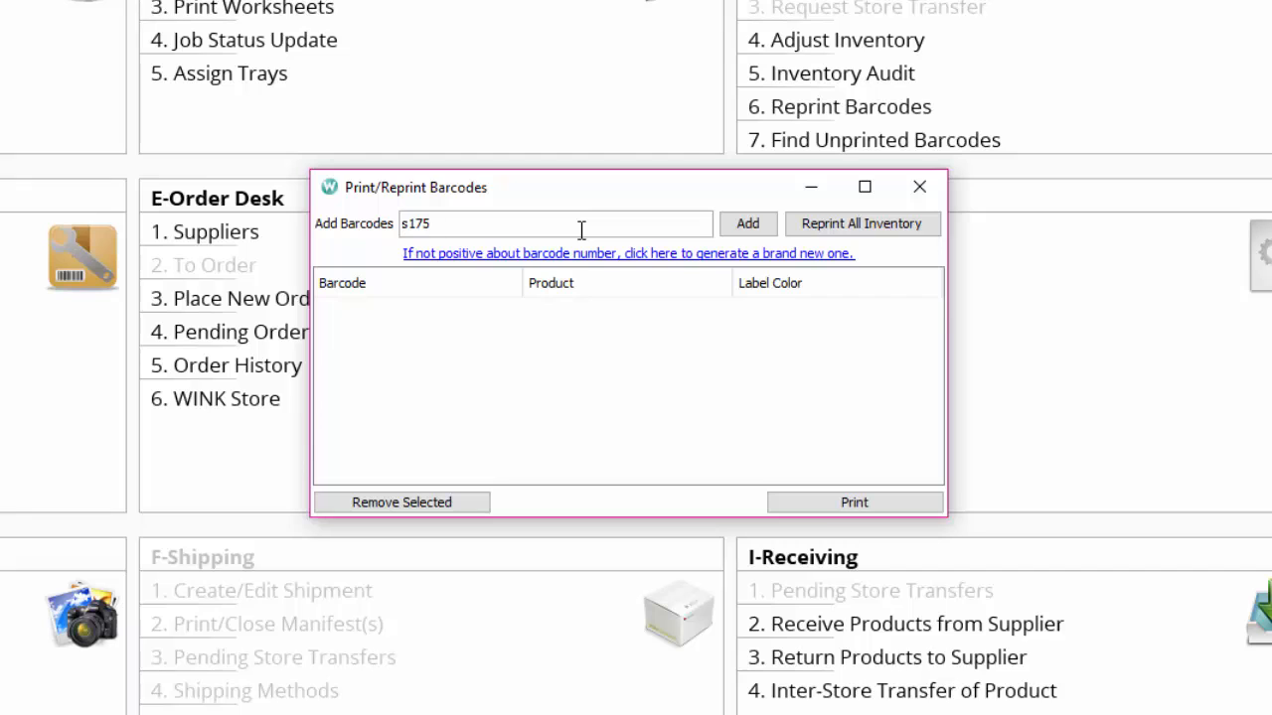
left_click(747, 224)
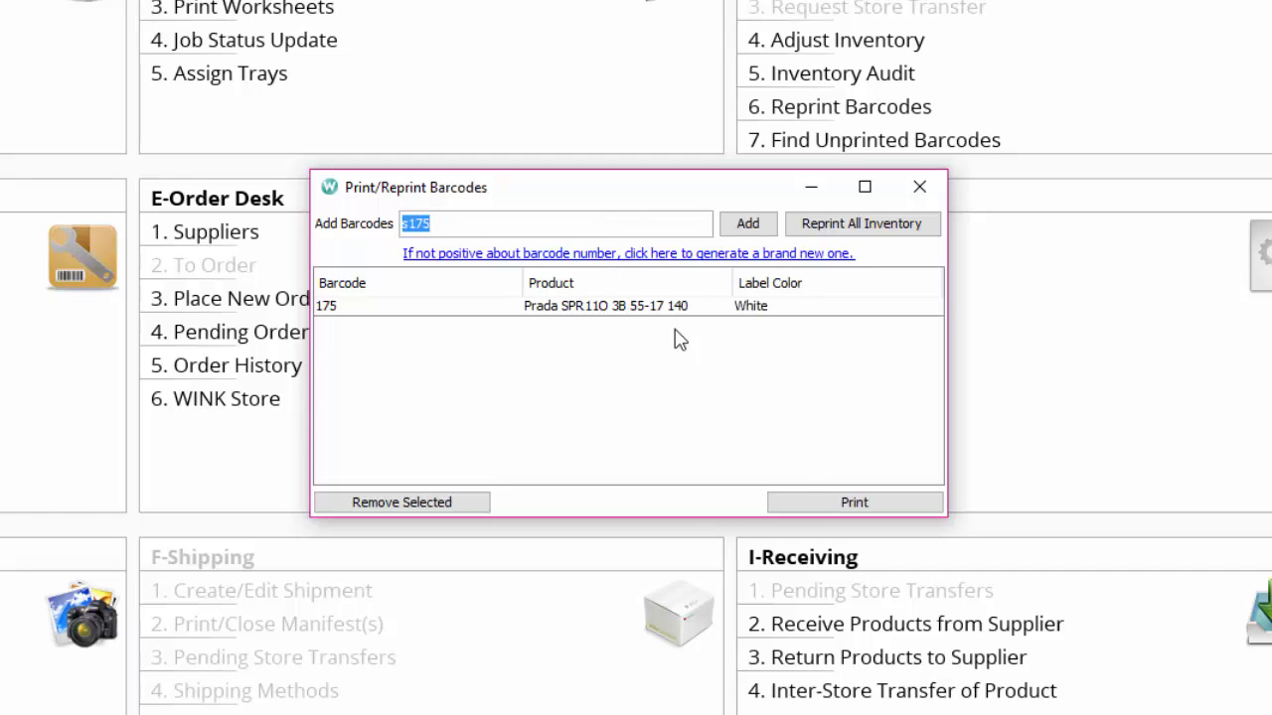
left_click(918, 186)
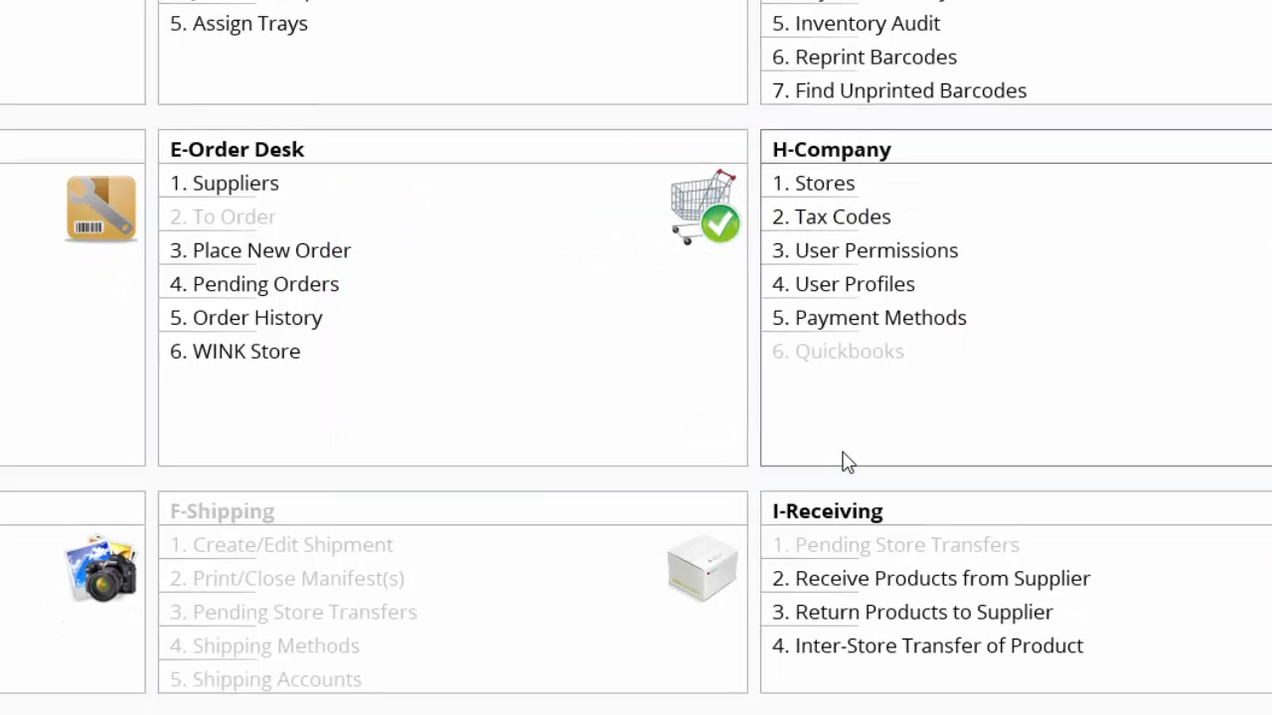
scroll("down", 3)
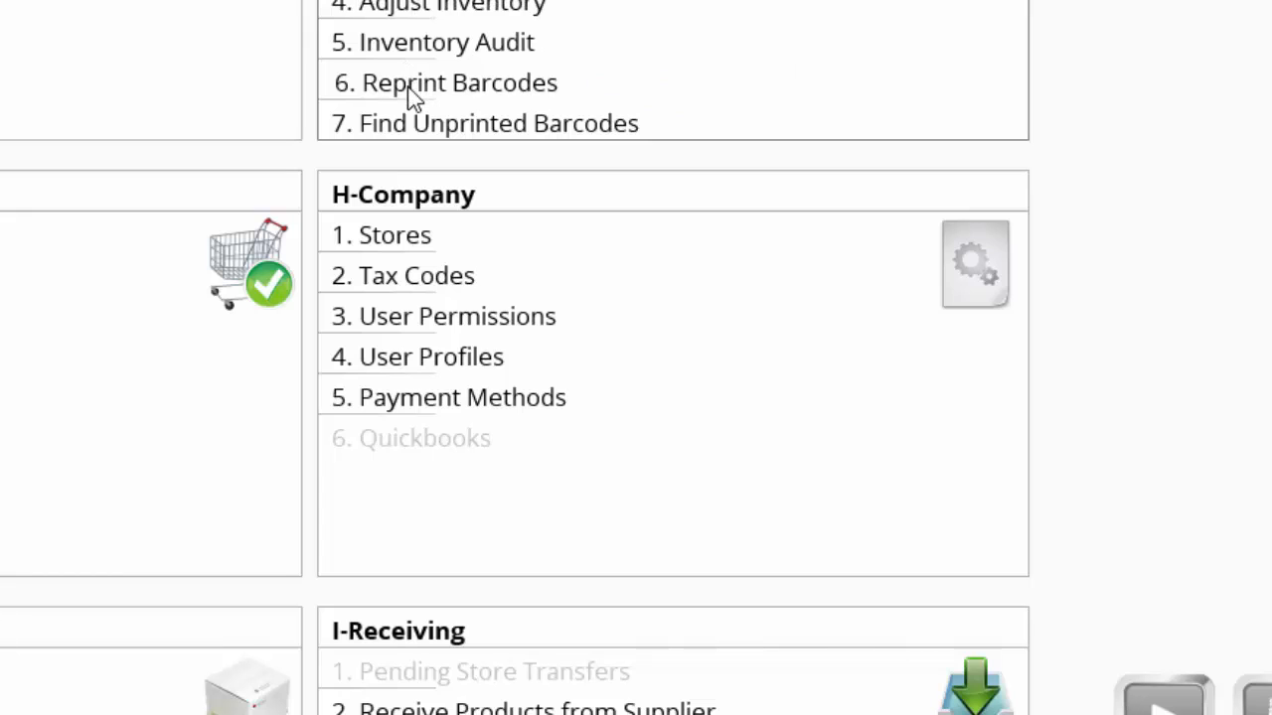
Generate a new barcode for the WINK TEST product found by searching 'wink', and print it.
left_click(458, 83)
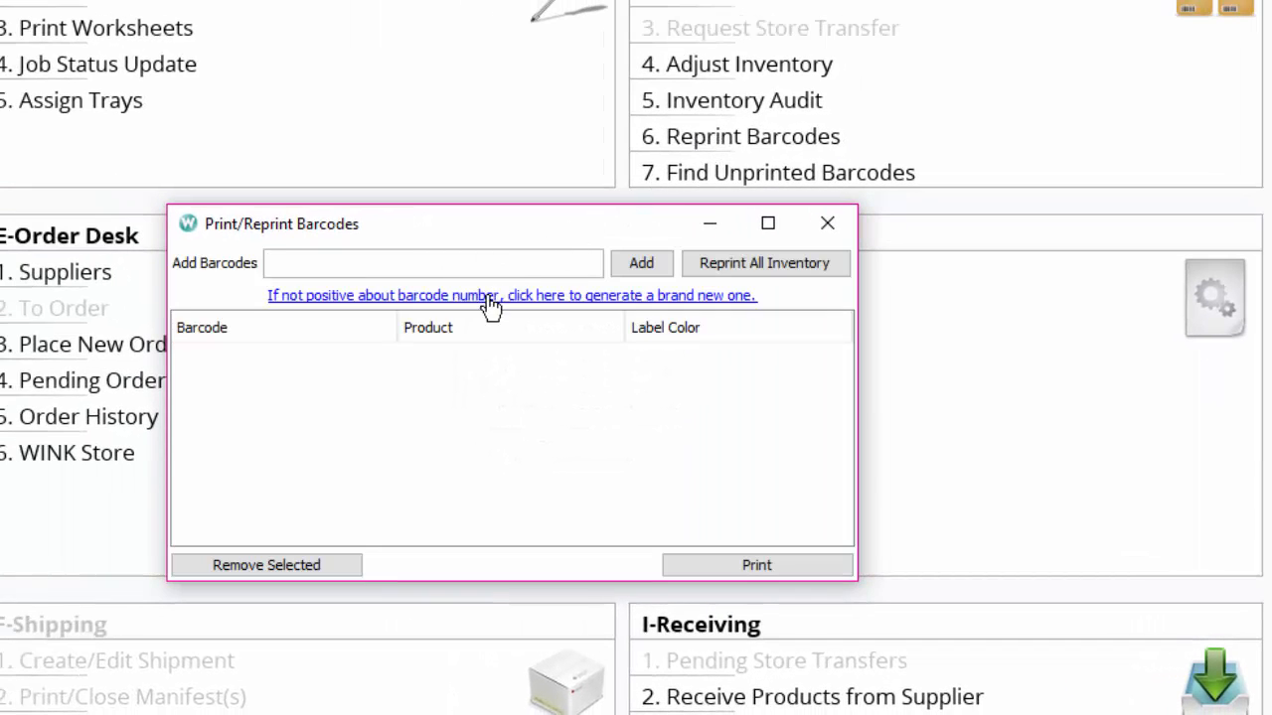
left_click(432, 264)
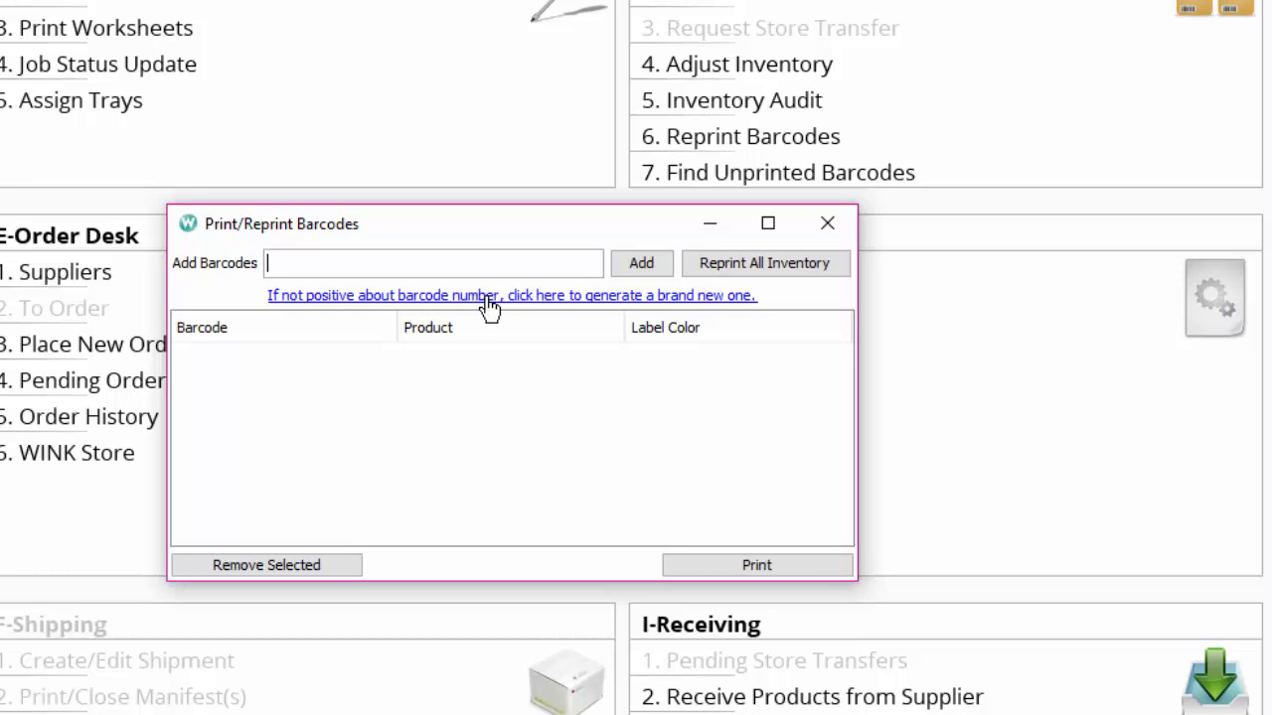
left_click(510, 295)
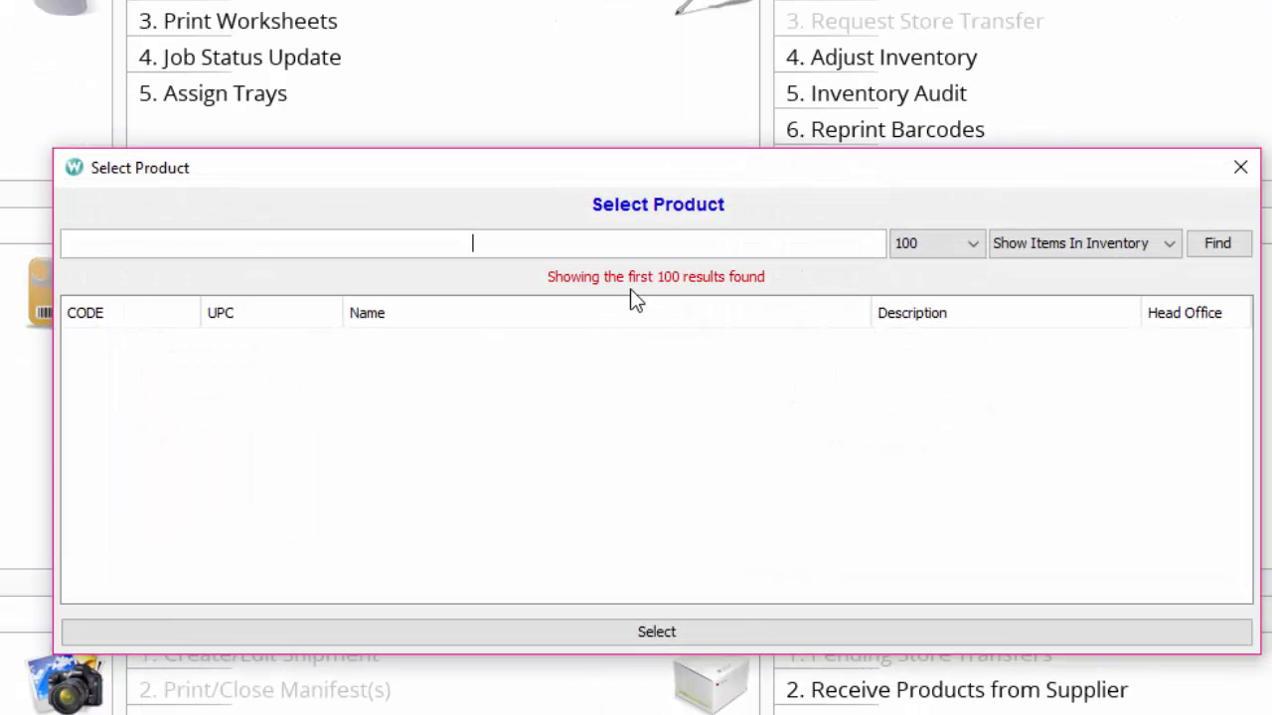
type("wink")
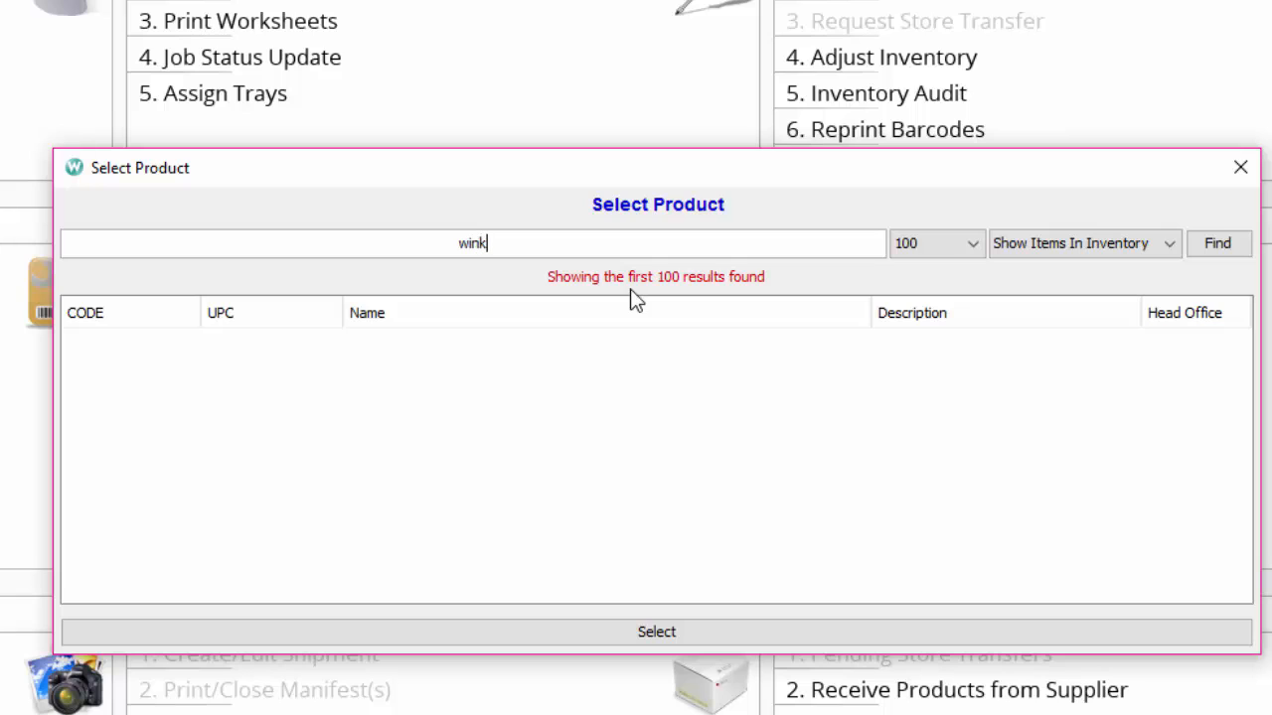
left_click(1217, 243)
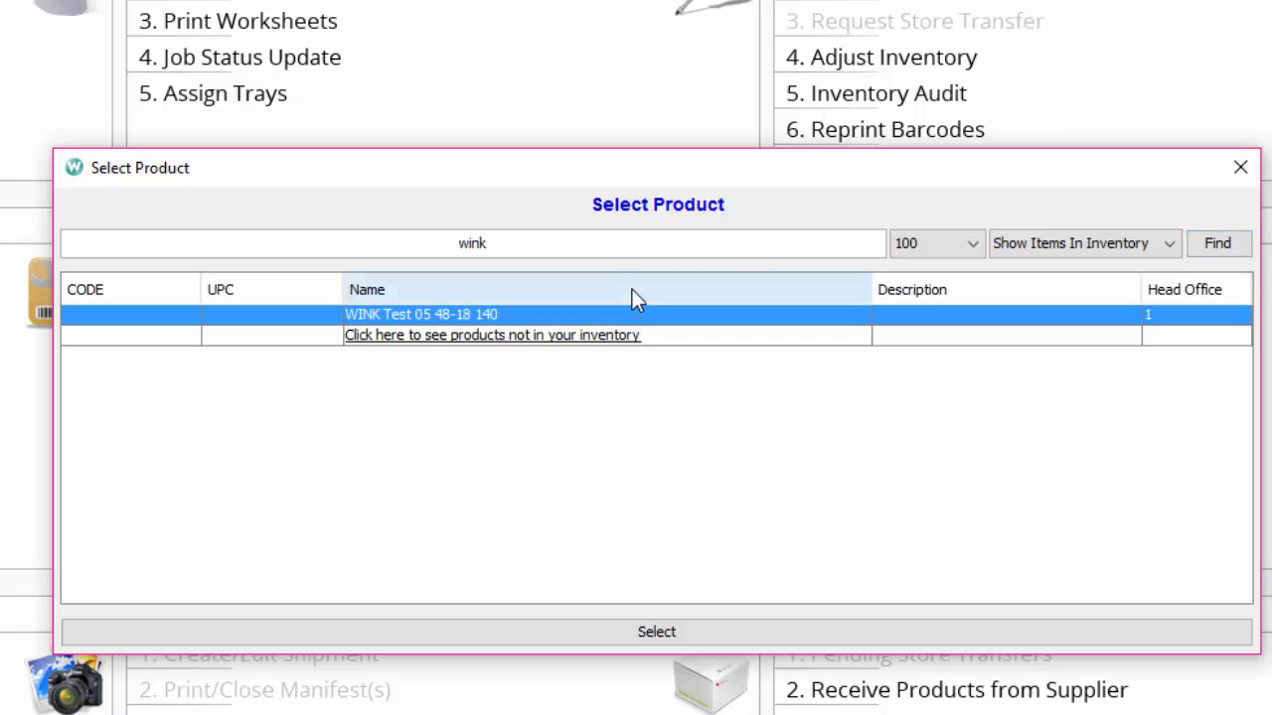
mouse_move(563, 359)
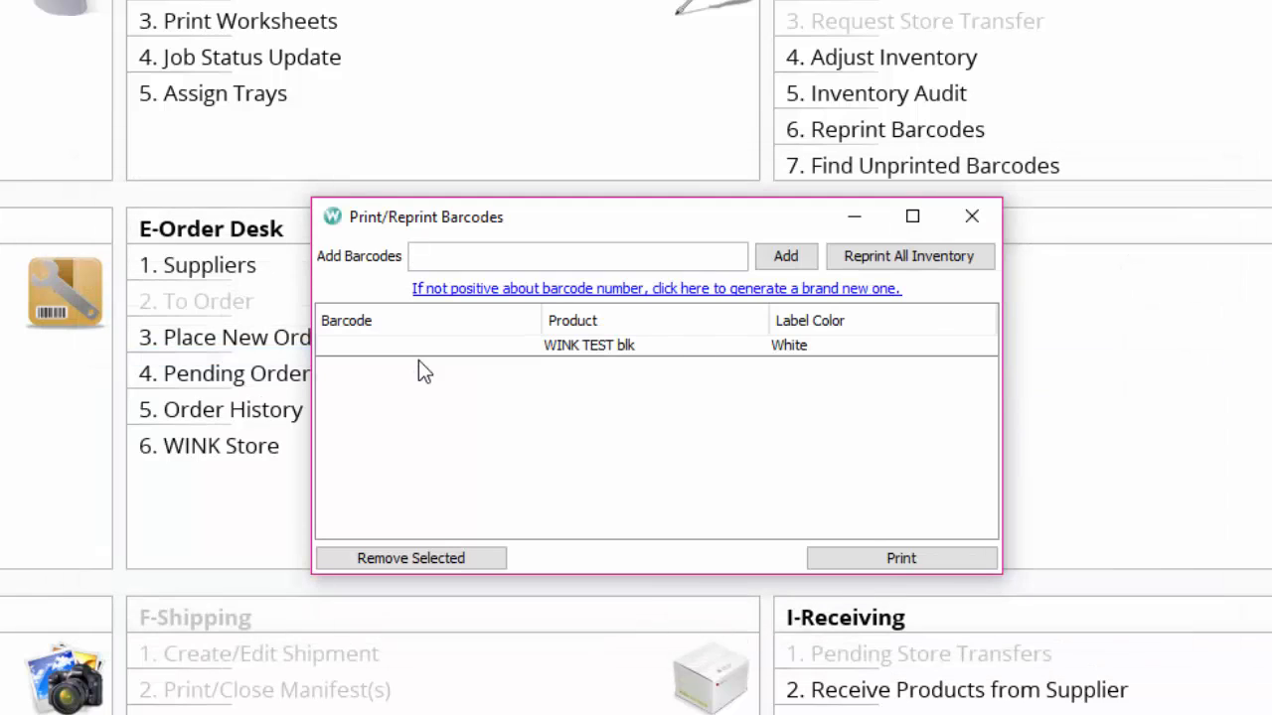
left_click(971, 216)
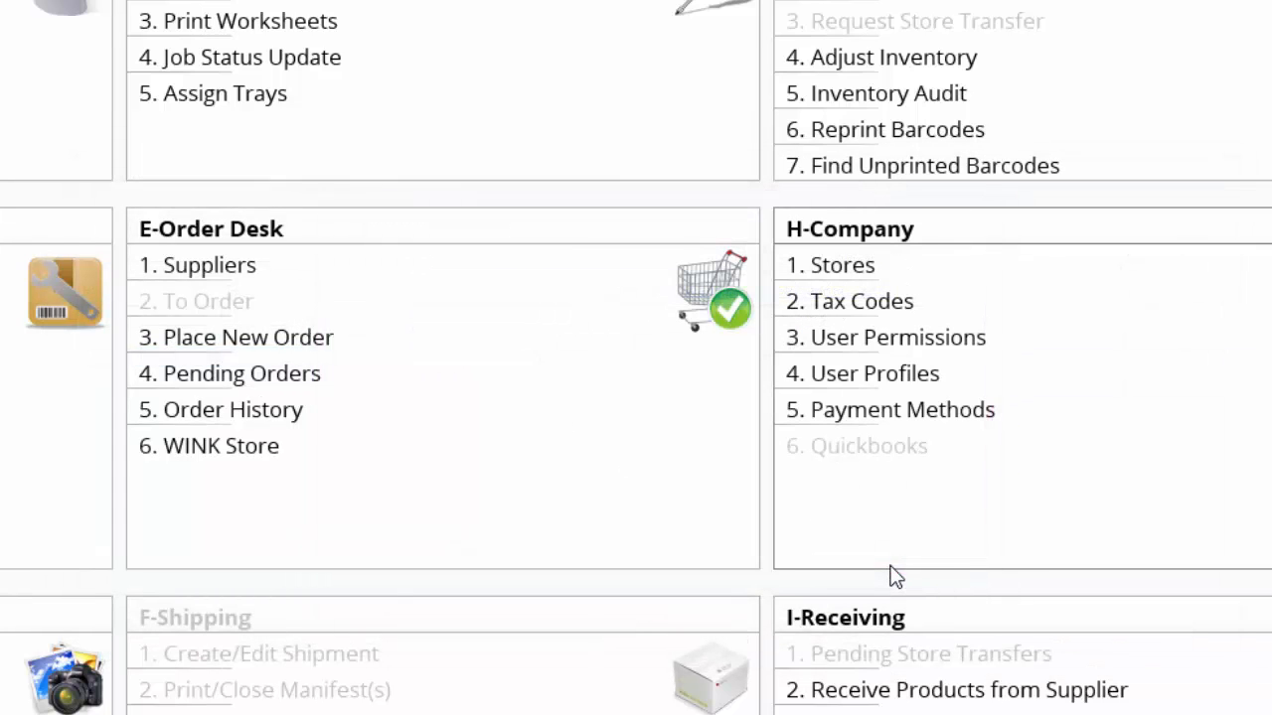